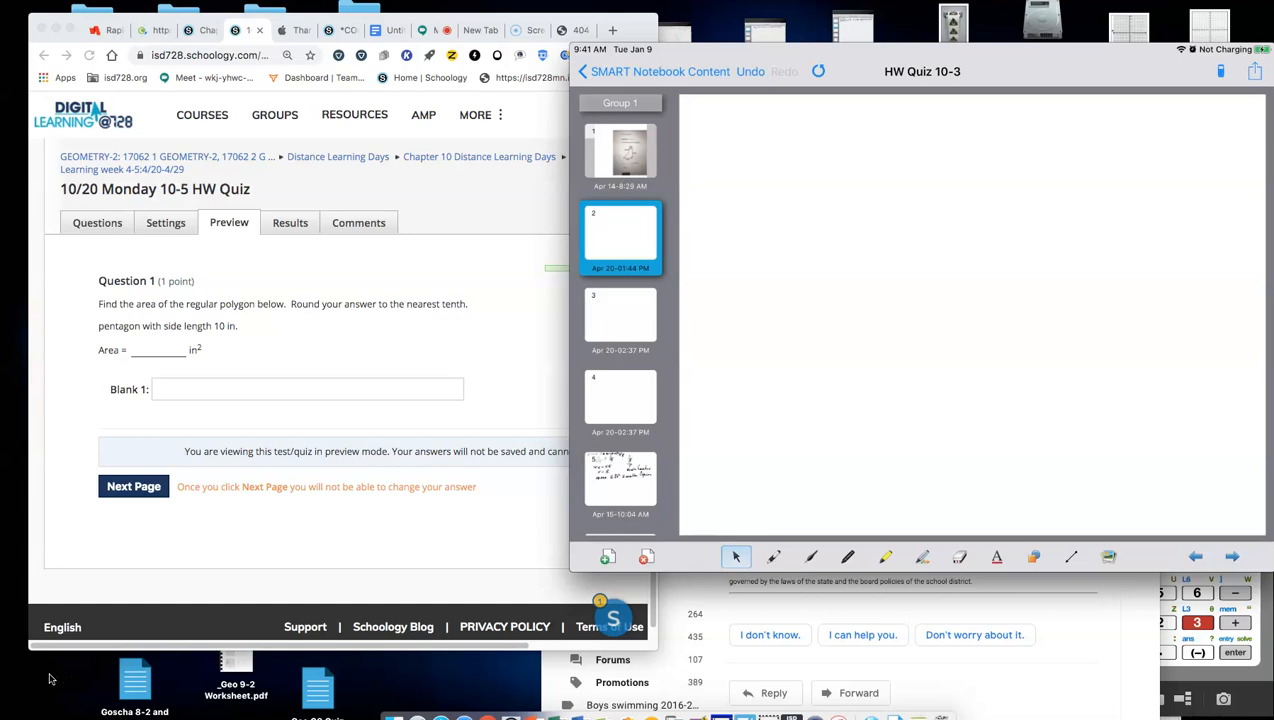
pyautogui.moveTo(573, 708)
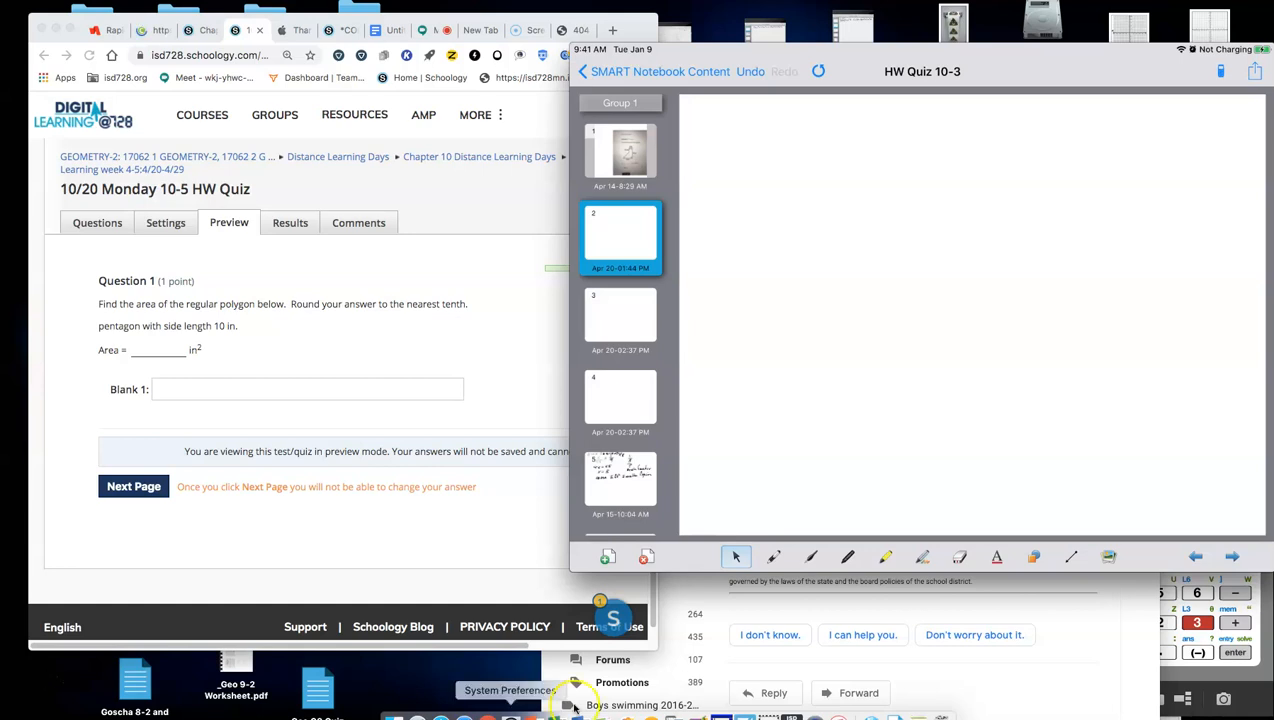
# Step: Open TI-SmartView and handwrite the pentagon sketch with 360/5 = 72 and 72/2
pyautogui.click(570, 705)
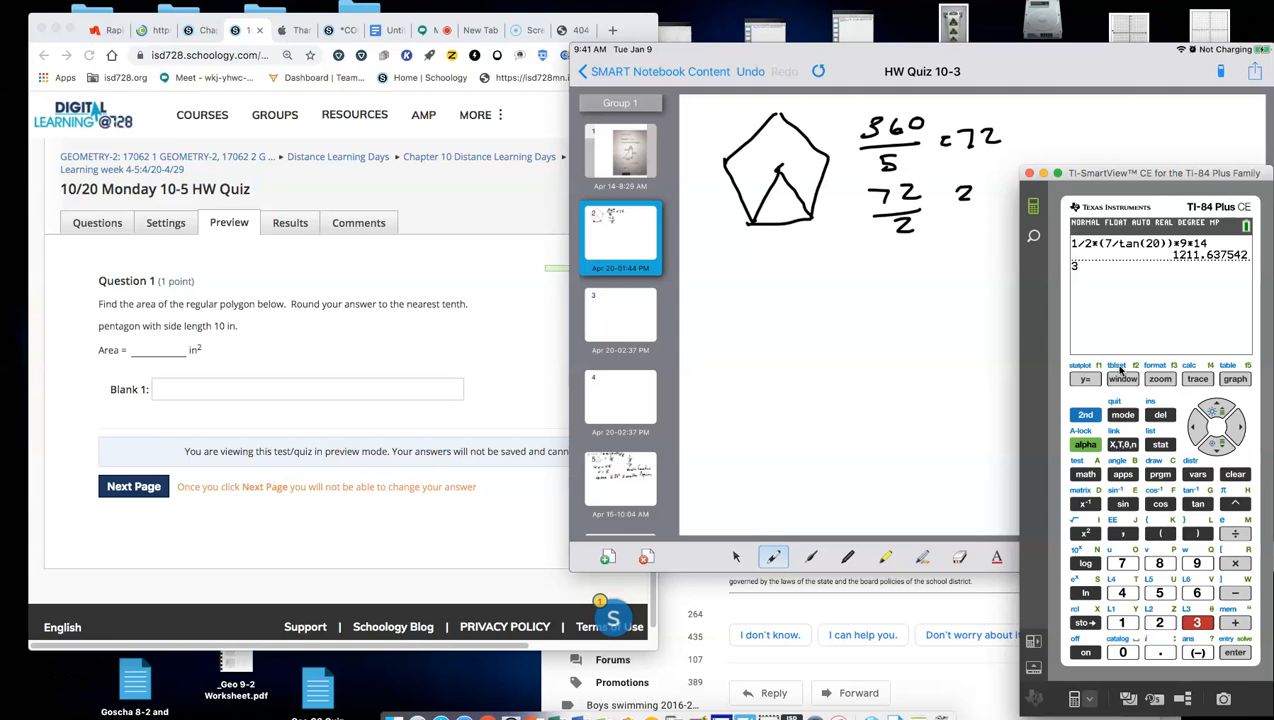
# Step: Switch the pen to blue and sketch the right triangle with side halves 5 and tan 36 = 5/a
pyautogui.click(773, 557)
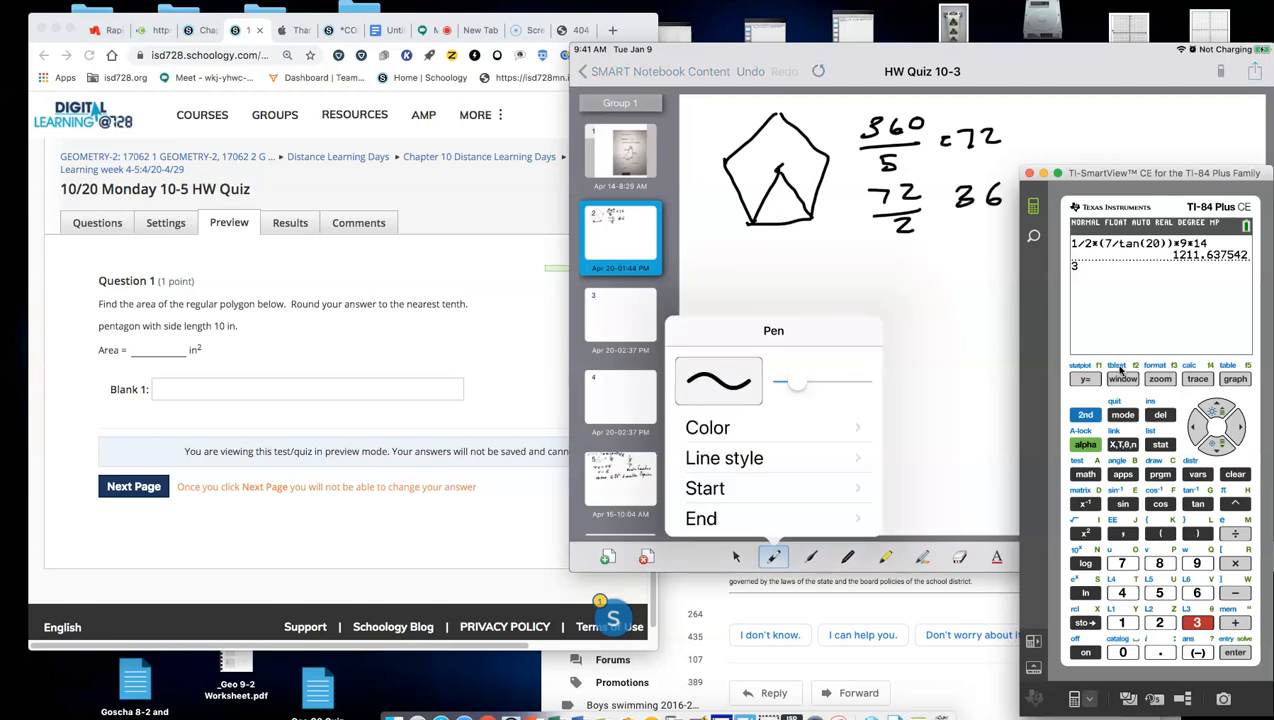
pyautogui.click(707, 427)
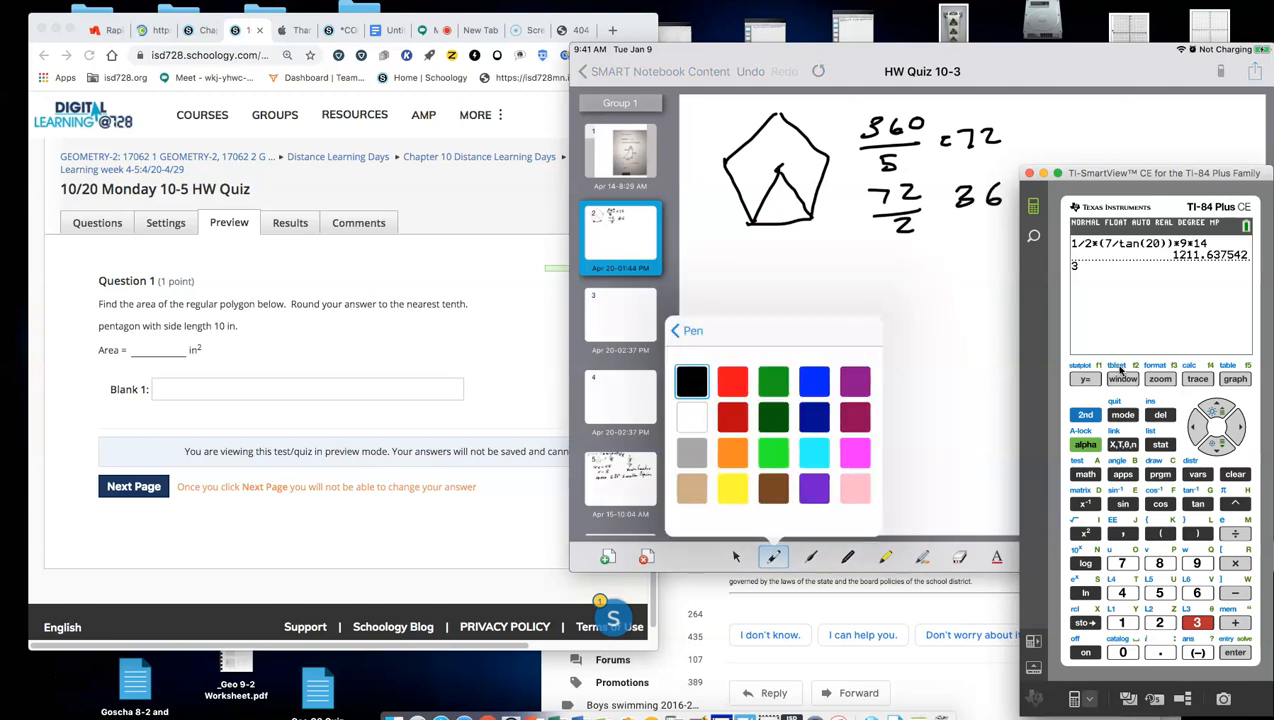
pyautogui.click(772, 556)
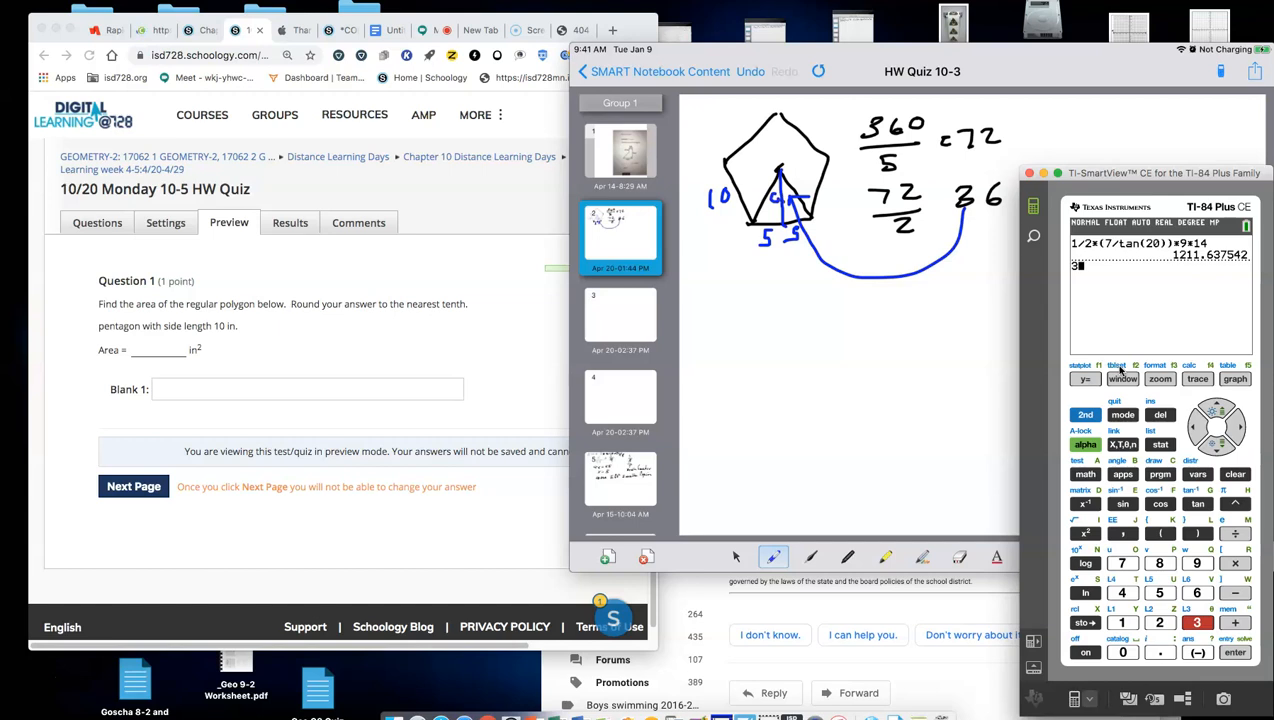
pyautogui.moveTo(730, 265); pyautogui.dragTo(730, 300)
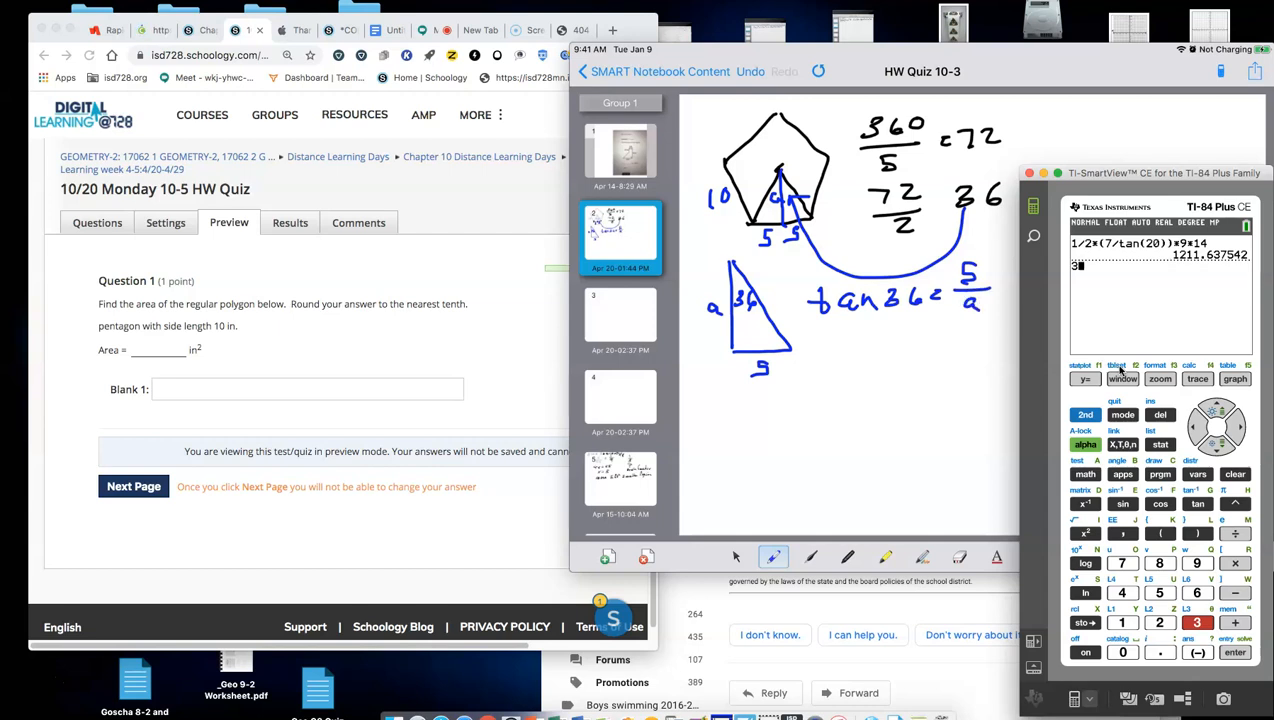
# Step: Write a = 5/tan 36 and A = ½(5/tan 36)(5)(10)
pyautogui.moveTo(870, 340); pyautogui.dragTo(960, 320)
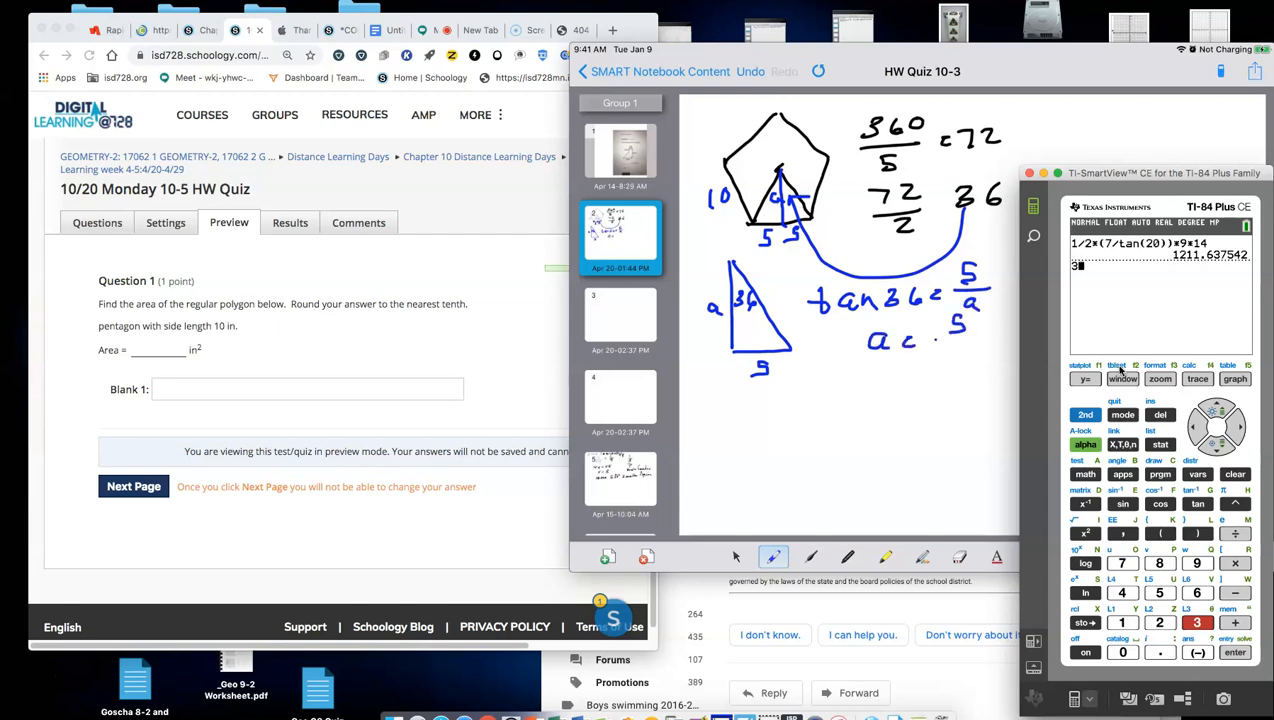
pyautogui.moveTo(935, 360); pyautogui.dragTo(1005, 355)
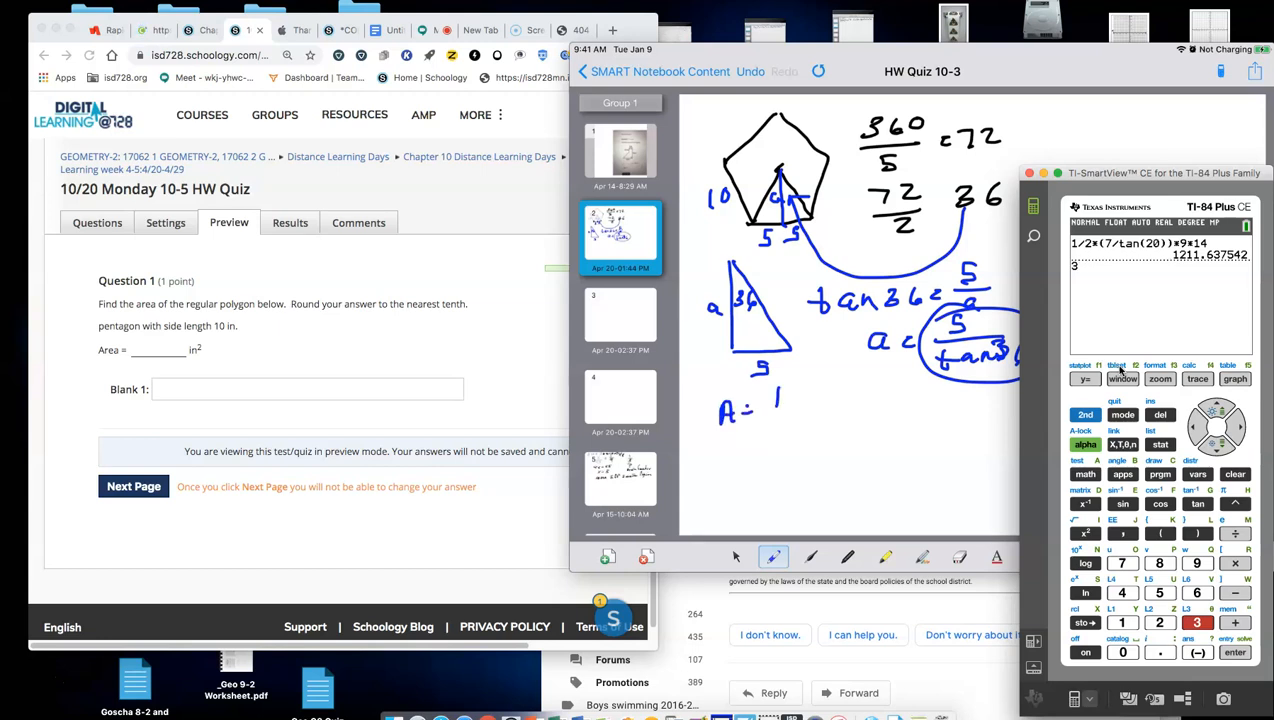
pyautogui.moveTo(760, 410); pyautogui.dragTo(790, 415)
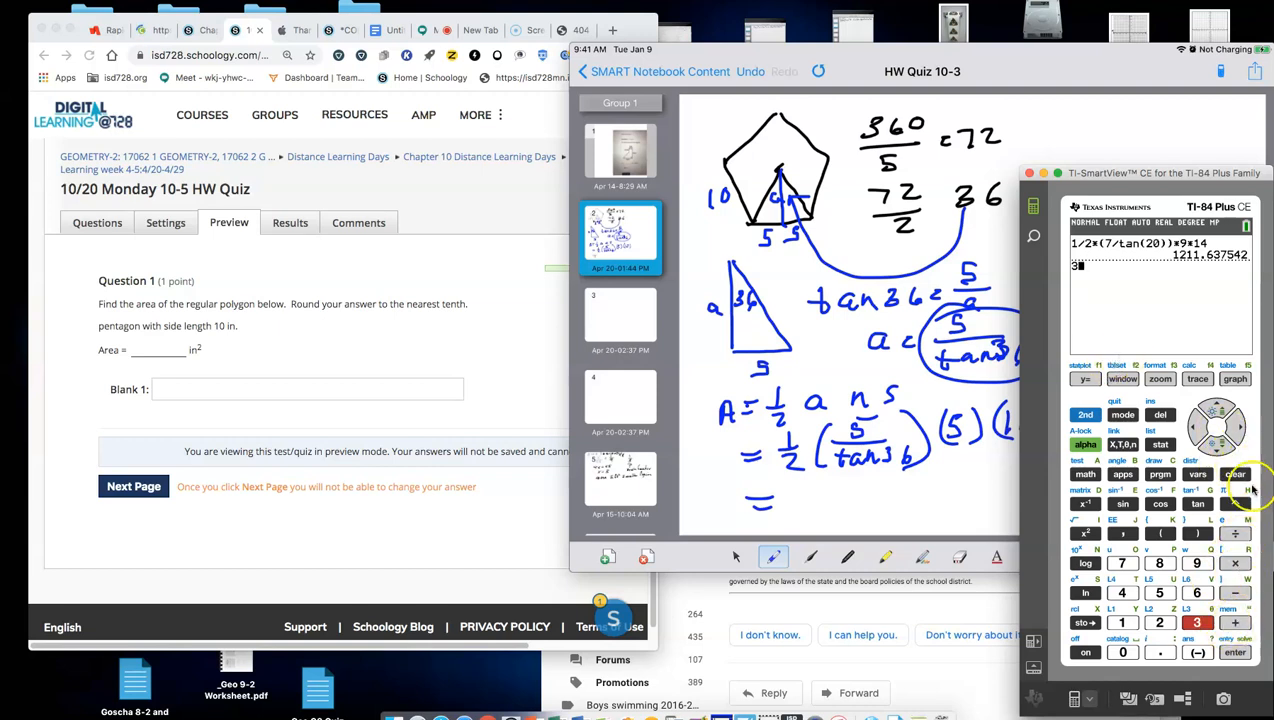
# Step: Clear the calculator and key in 1/2*(5/tan(36))*50
pyautogui.click(1237, 474)
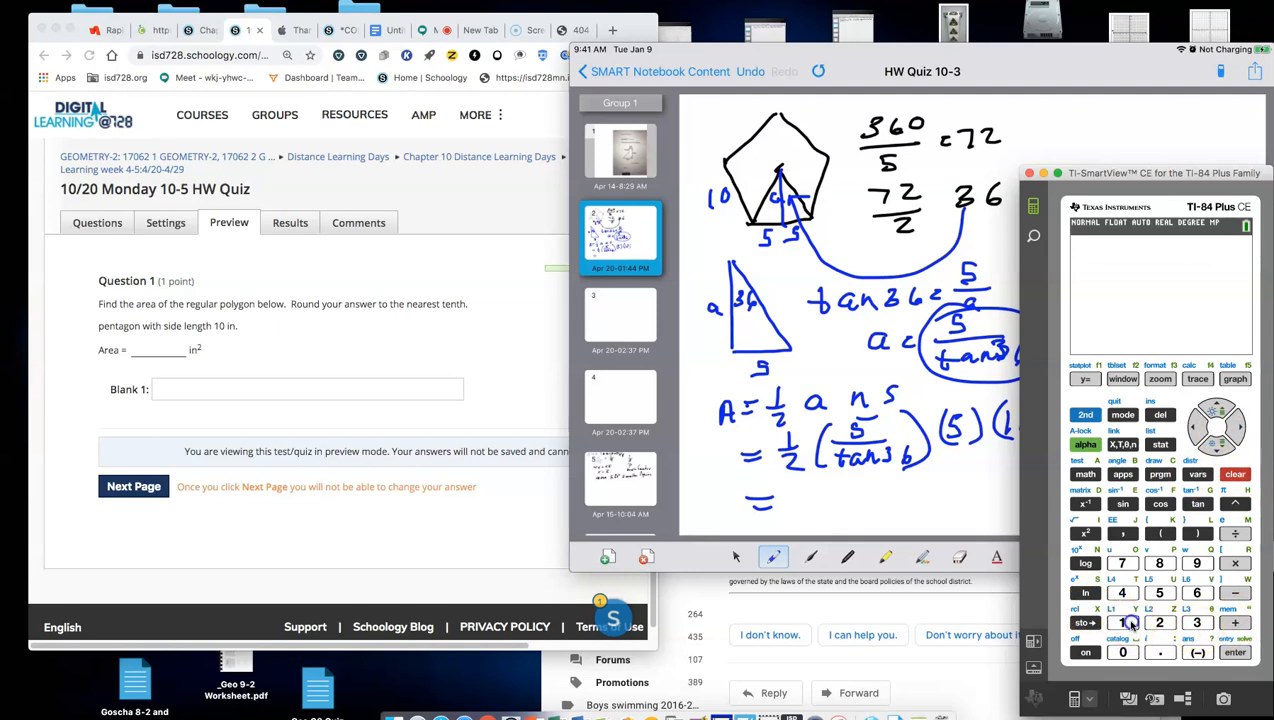
pyautogui.click(1159, 622)
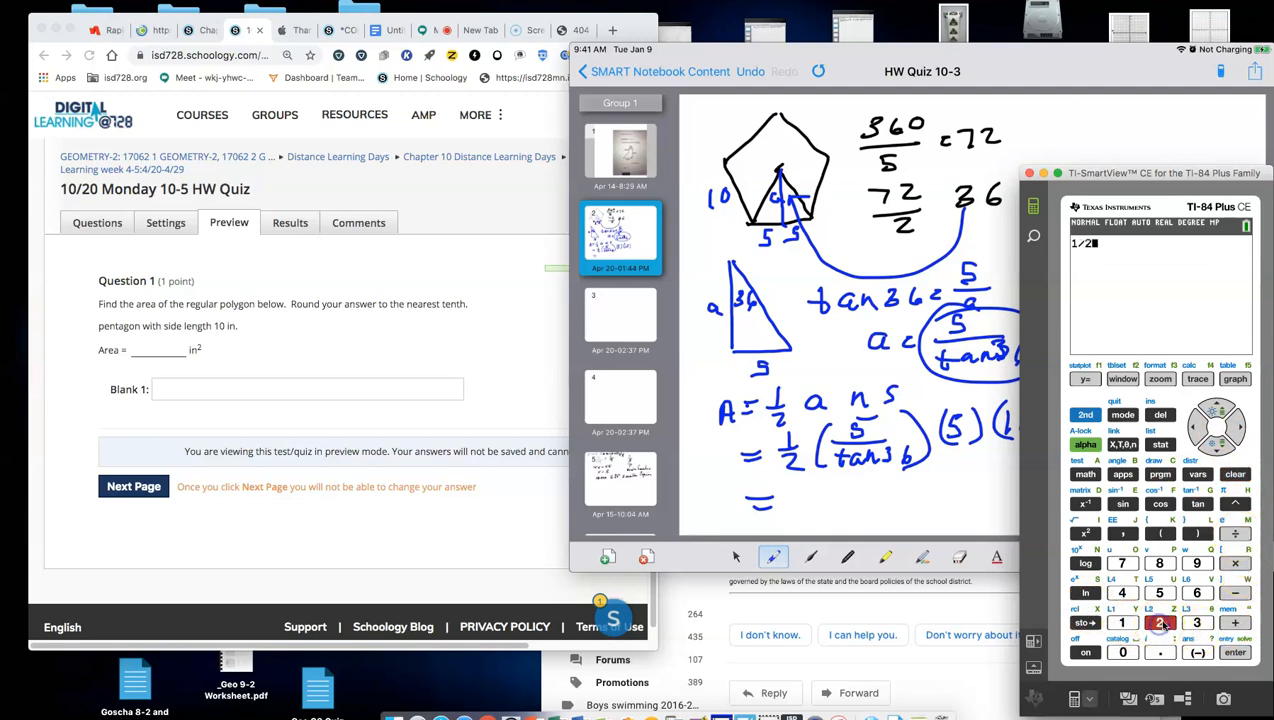
pyautogui.click(1235, 562)
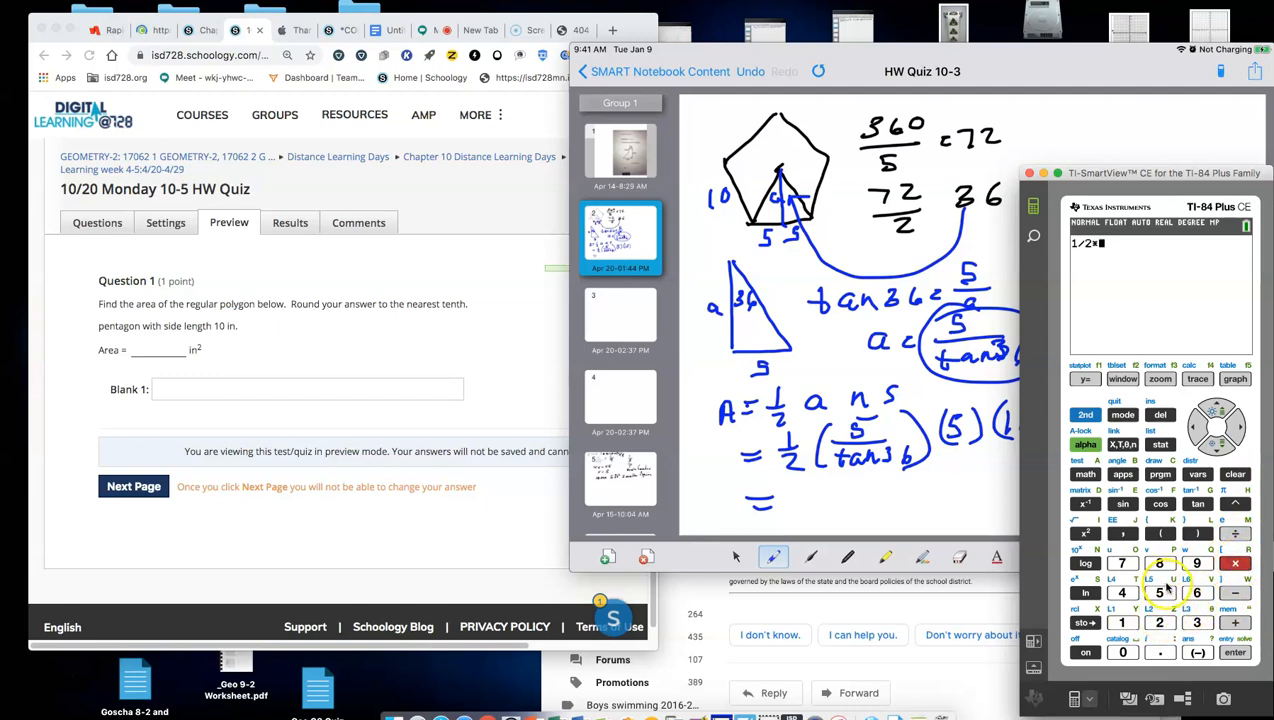
pyautogui.click(1159, 533)
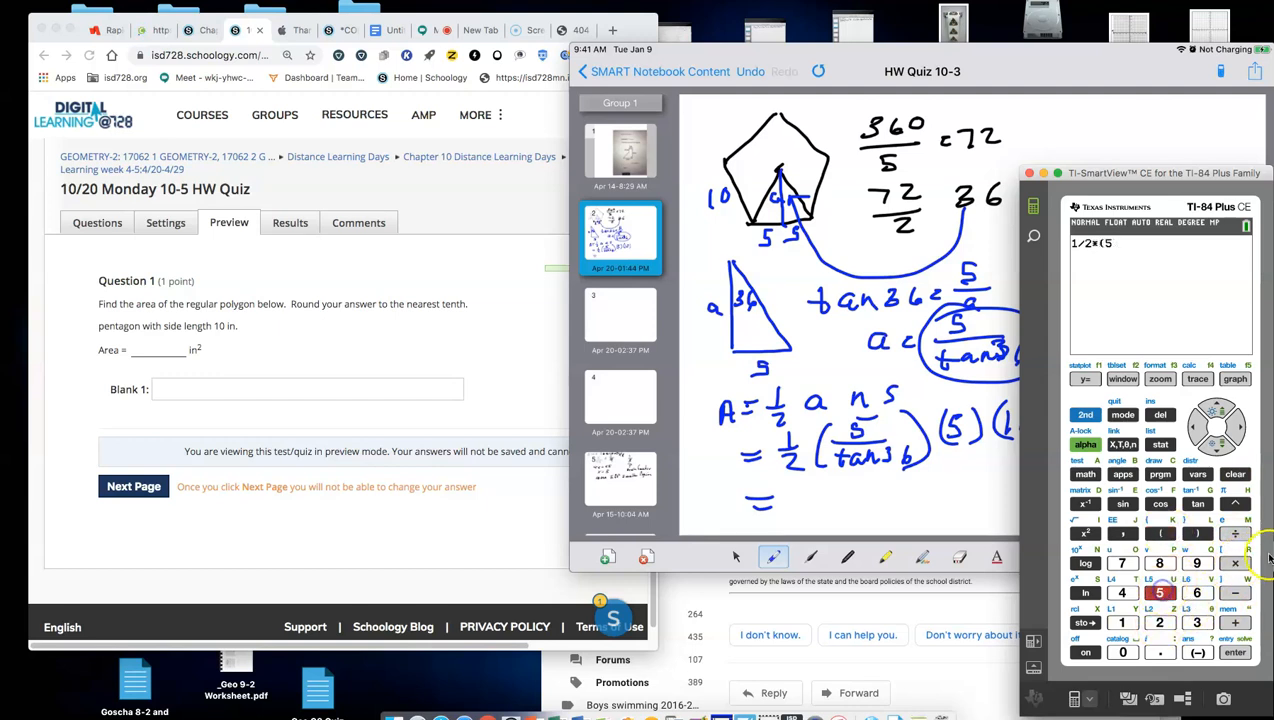
pyautogui.click(1160, 503)
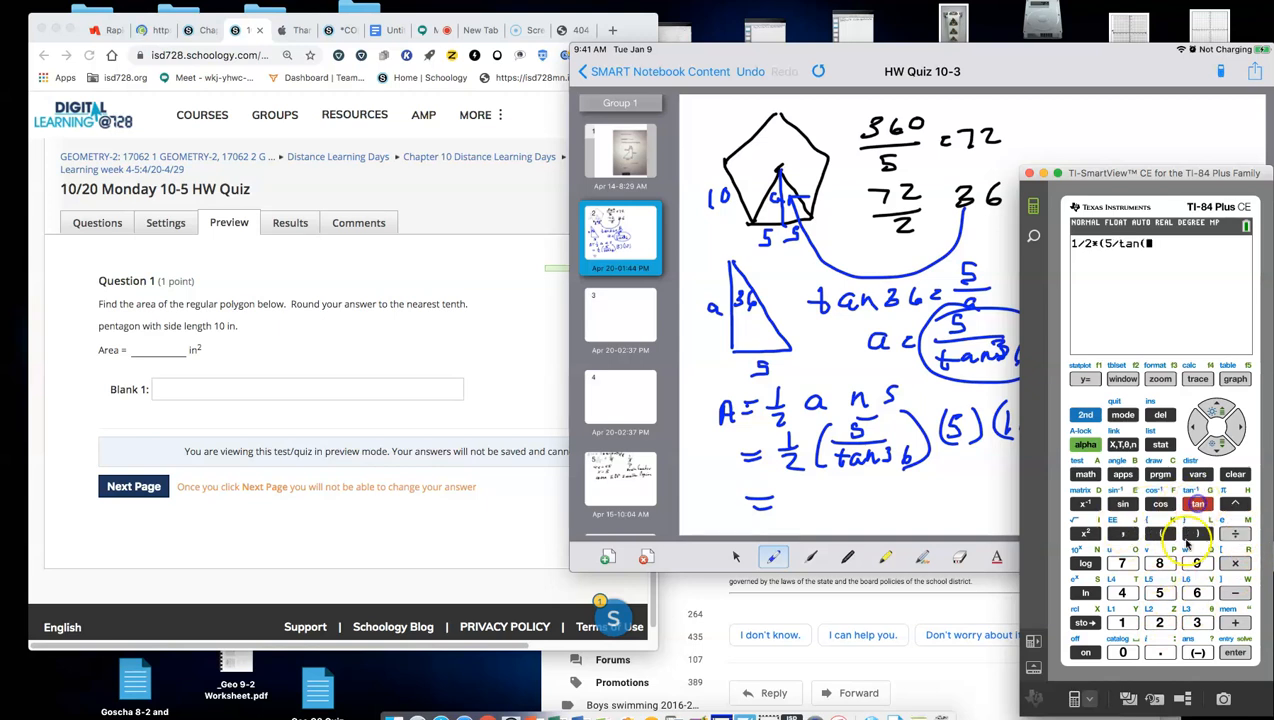
pyautogui.click(1197, 533)
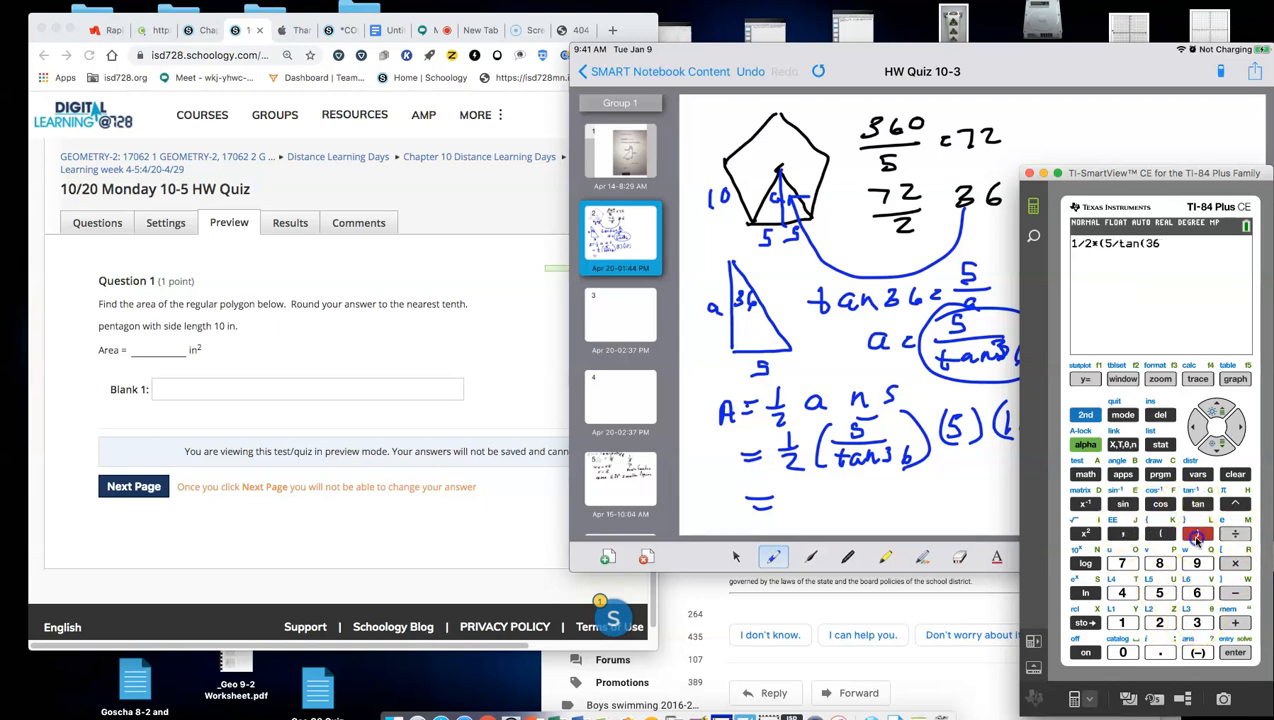
pyautogui.click(1197, 533)
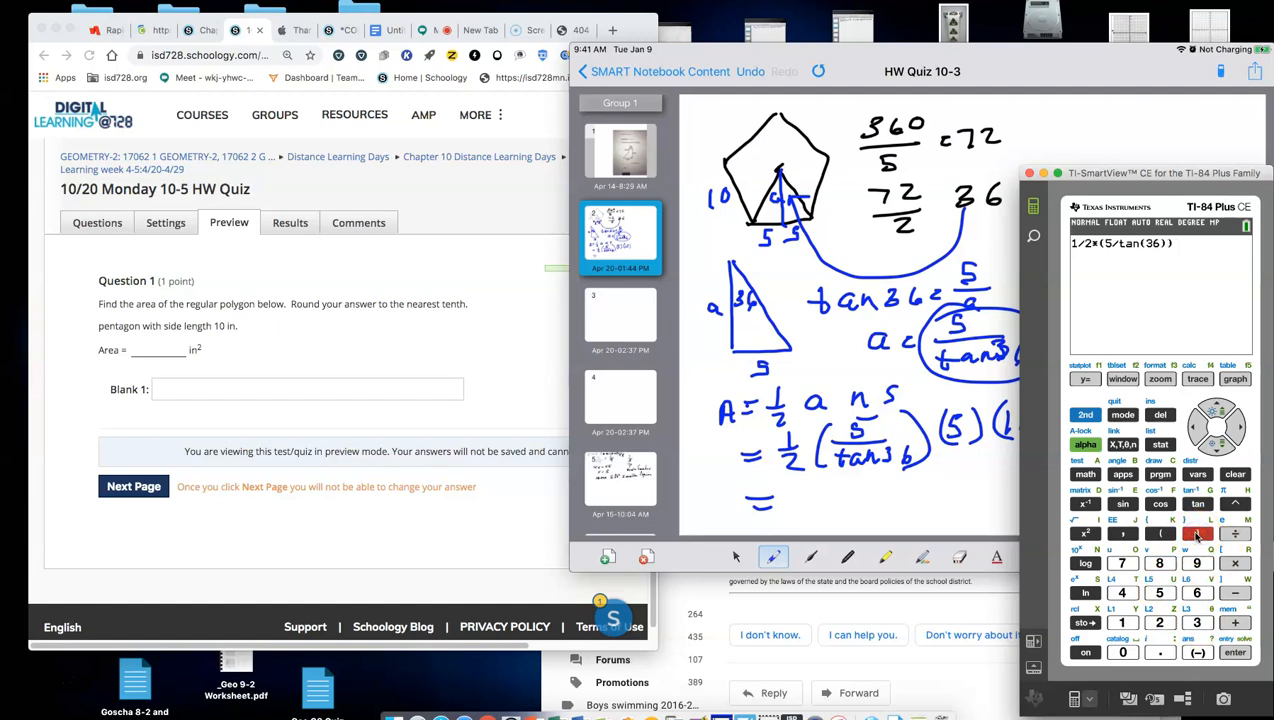
pyautogui.click(1197, 533)
pyautogui.write('*50')
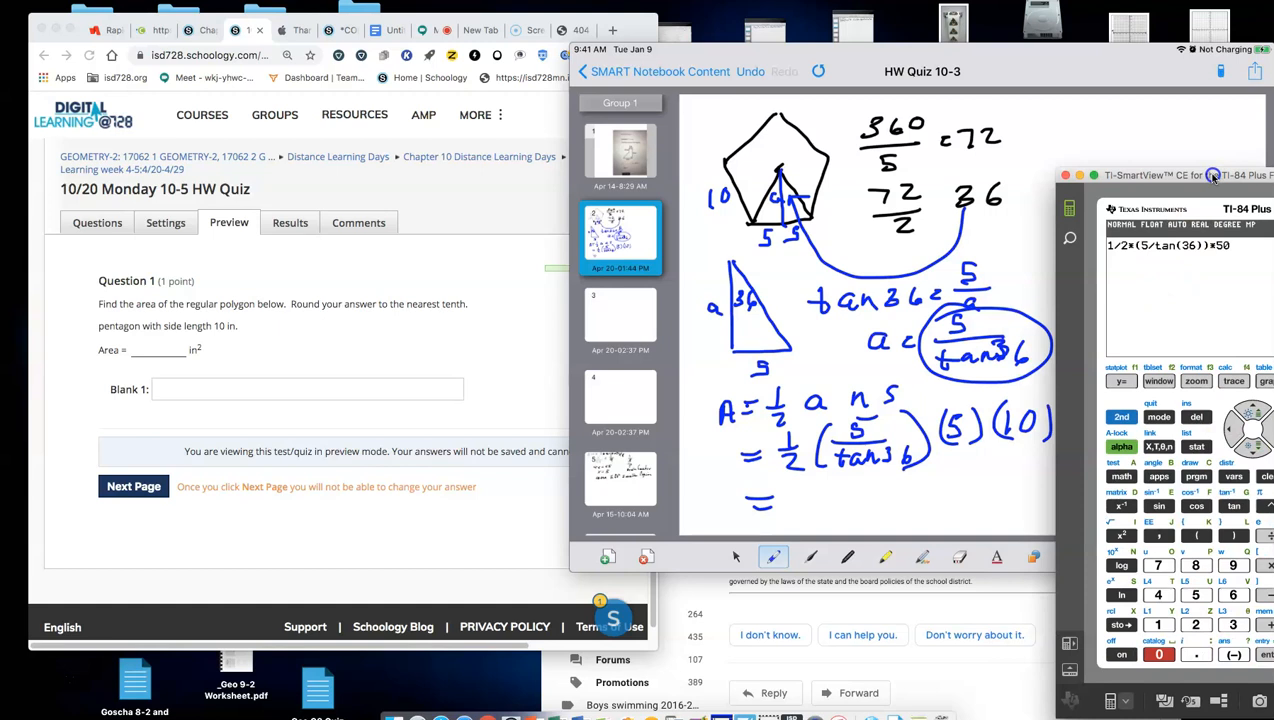
# Step: Evaluate the area to 172.047 and record = 172.0 in² in the notebook
pyautogui.press('enter')
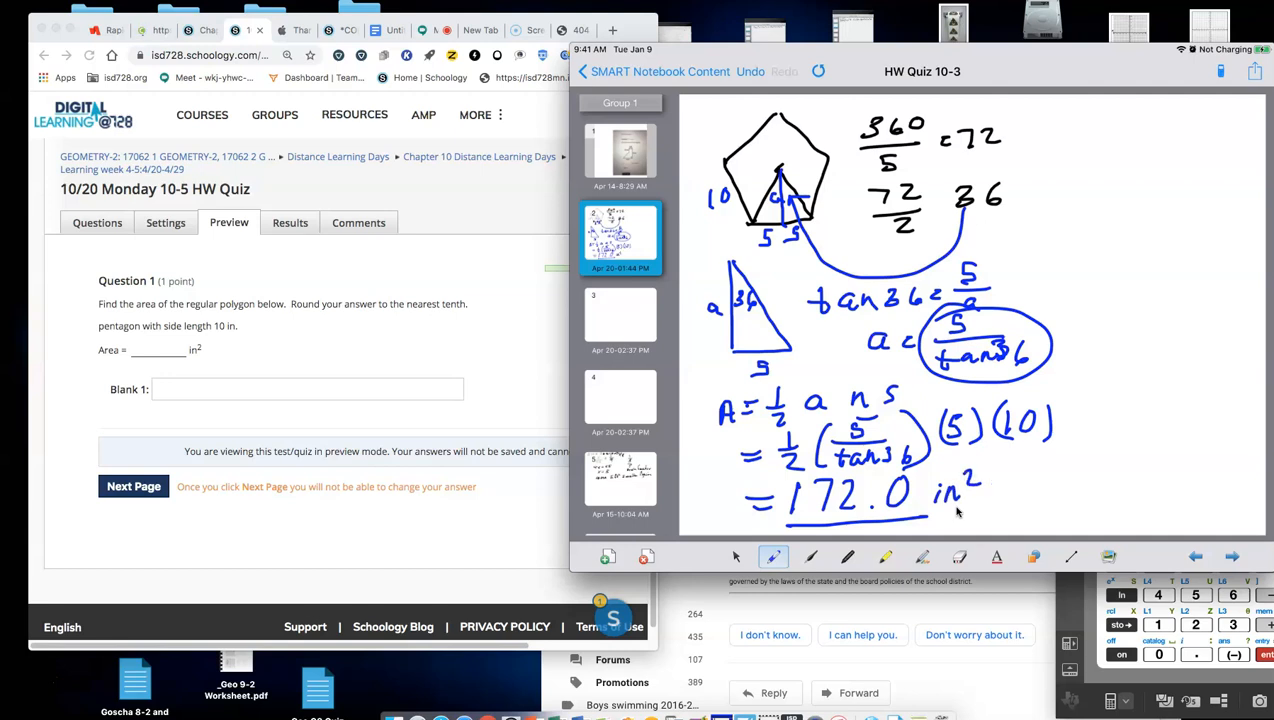
pyautogui.click(1120, 655)
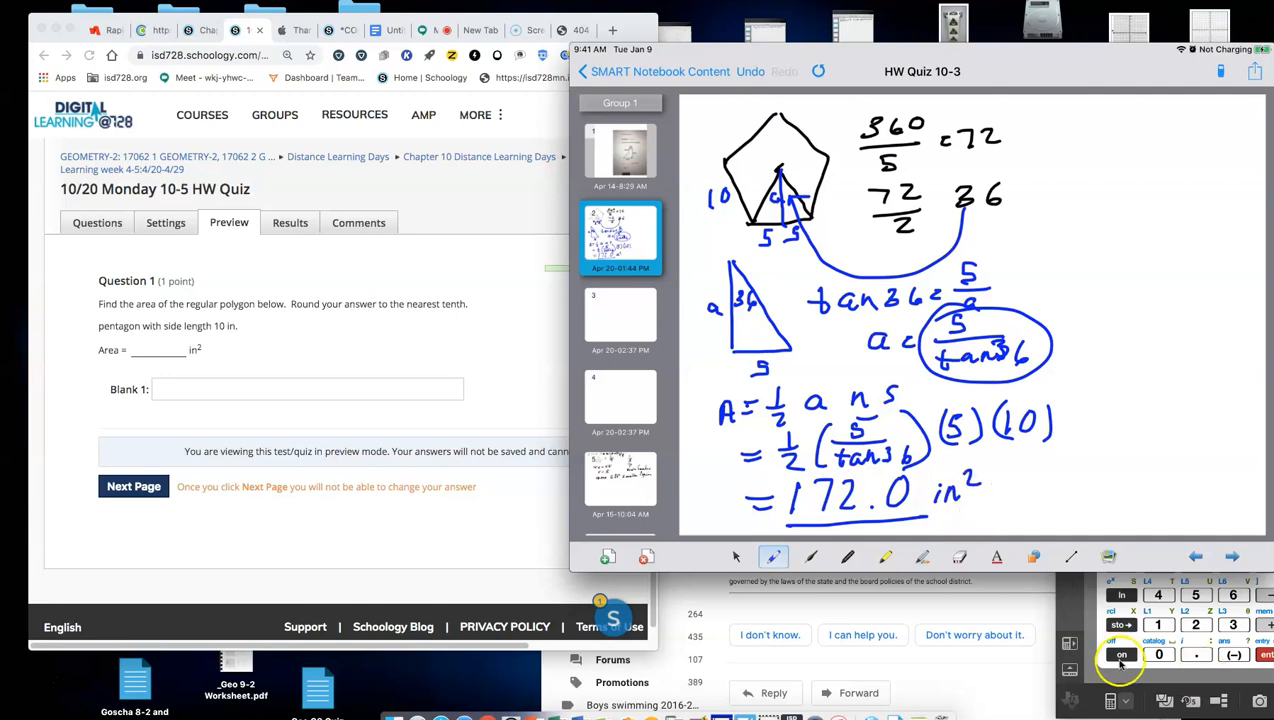
pyautogui.click(1120, 654)
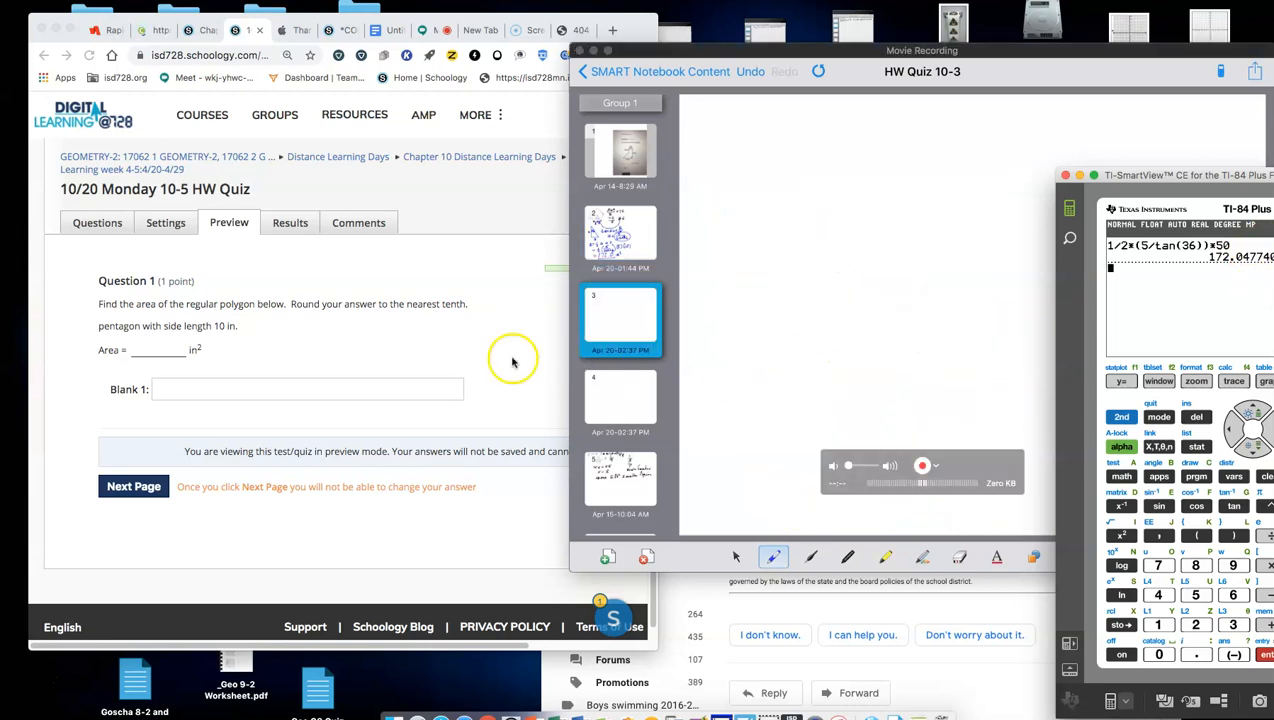
# Step: Enter 172.0 as Question 1's answer and go to Question 2
pyautogui.click(307, 389)
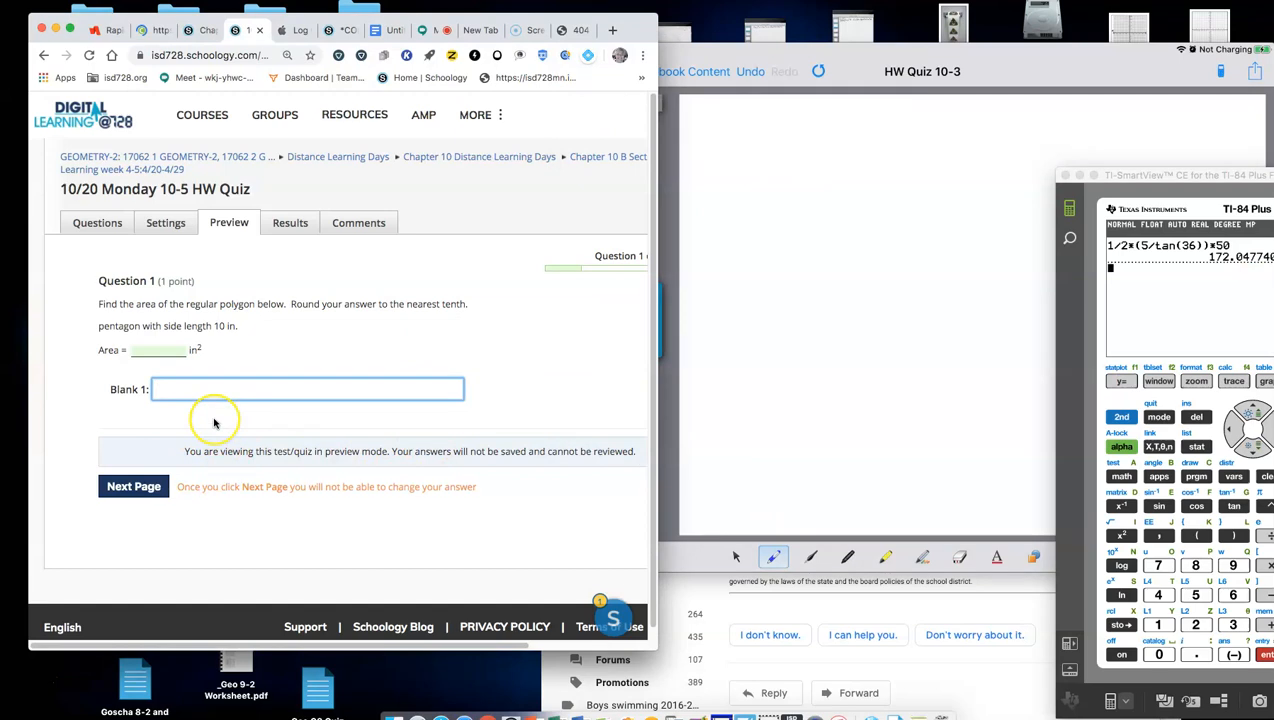
pyautogui.write('172.0')
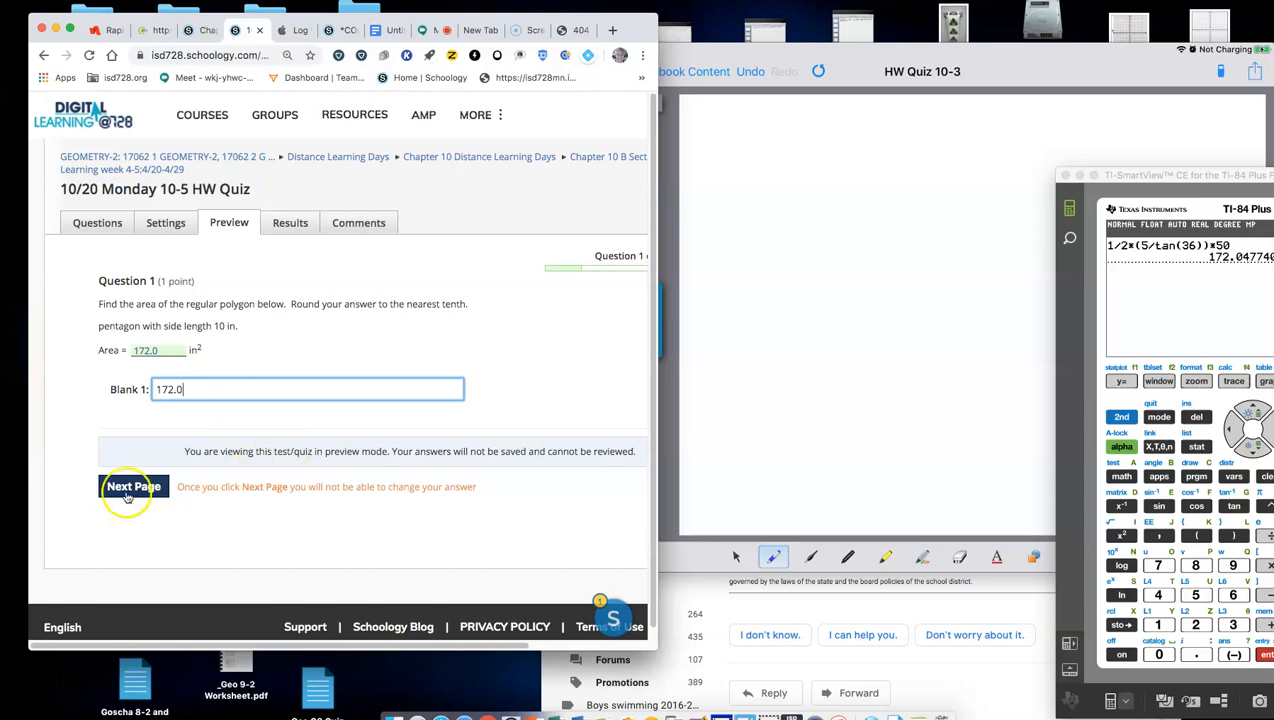
pyautogui.click(133, 487)
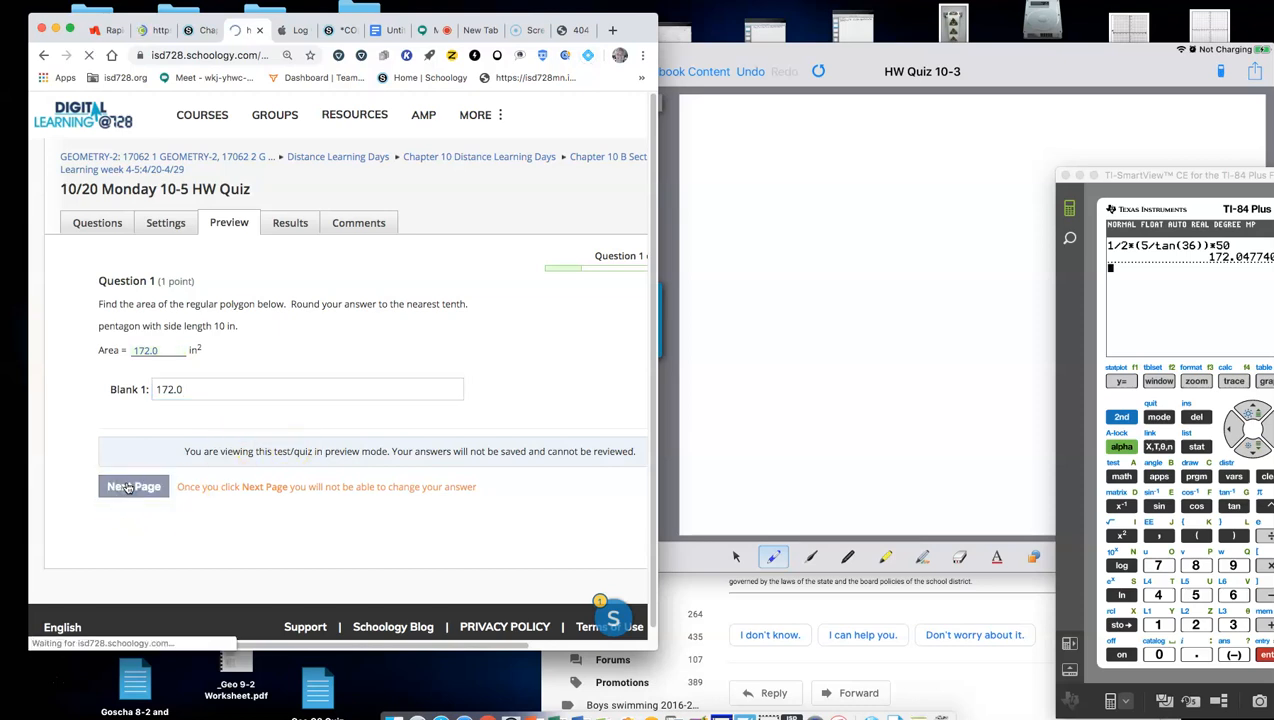
pyautogui.click(133, 486)
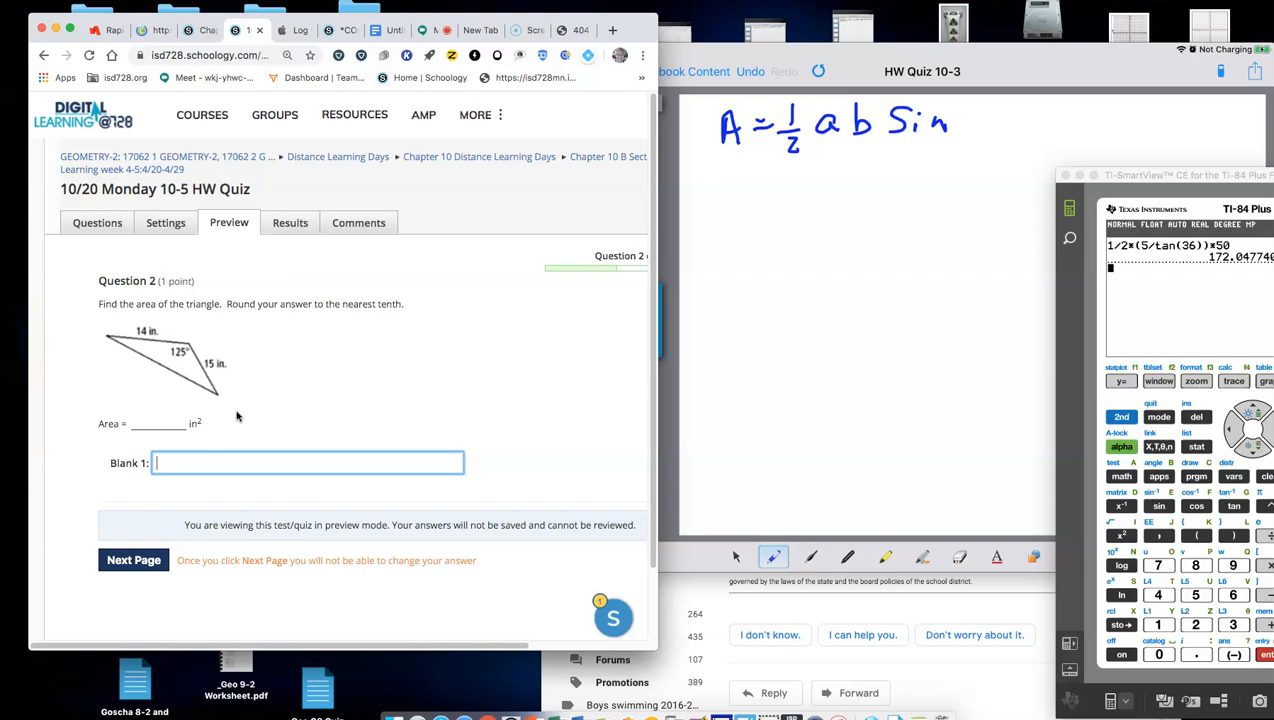
# Step: Label A = ½ab sin C as SAS triangle area and write ½(14)(15)sin(125°)
pyautogui.write('b')
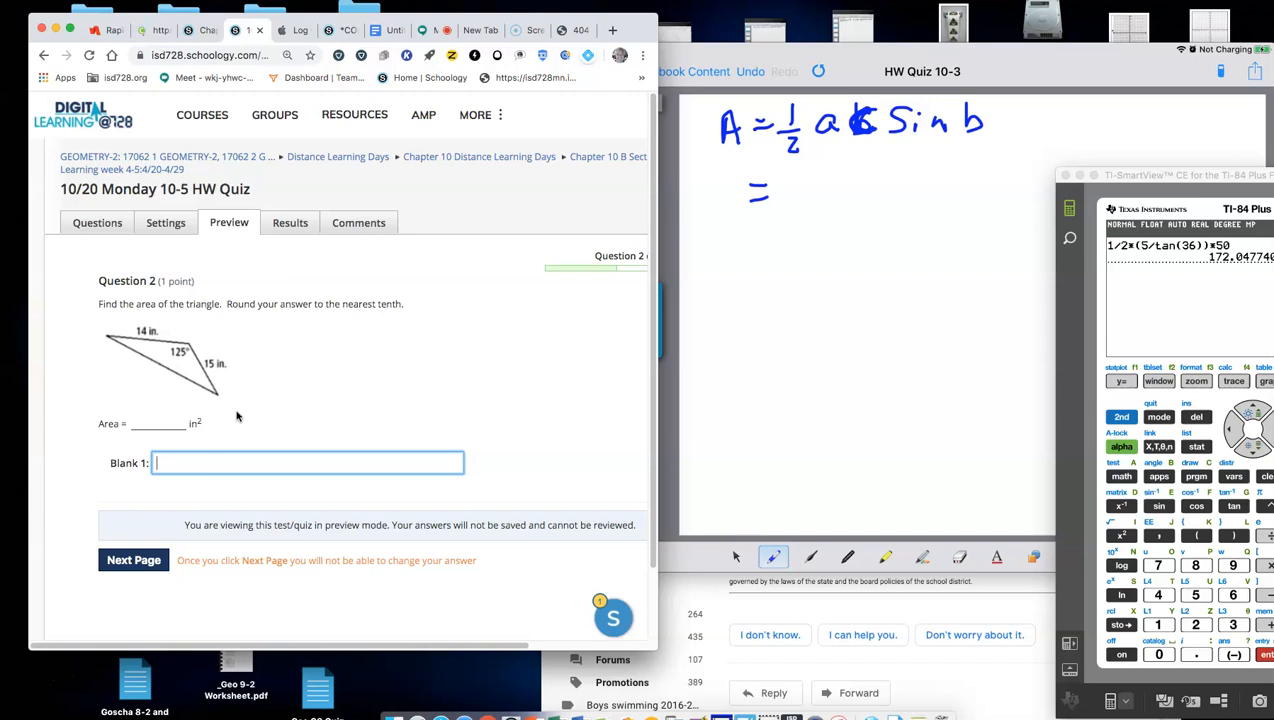
pyautogui.moveTo(1095, 110); pyautogui.dragTo(1065, 130)
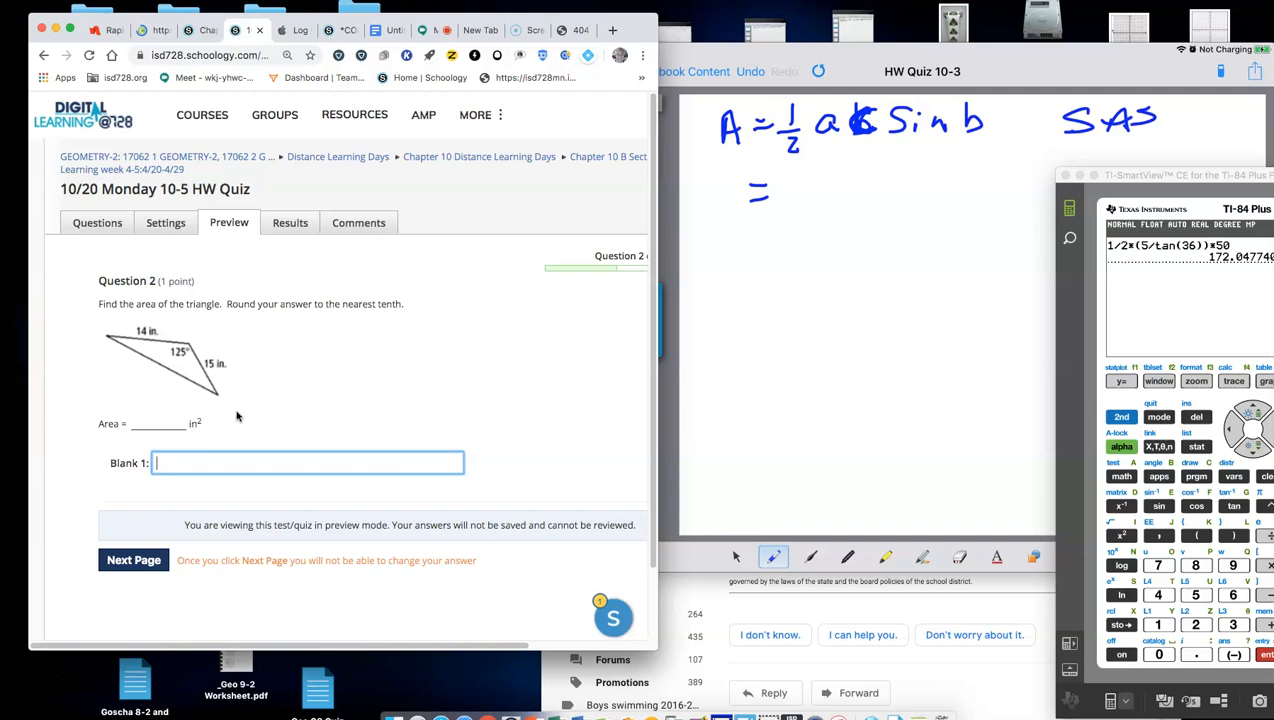
pyautogui.moveTo(1160, 120); pyautogui.dragTo(1250, 120)
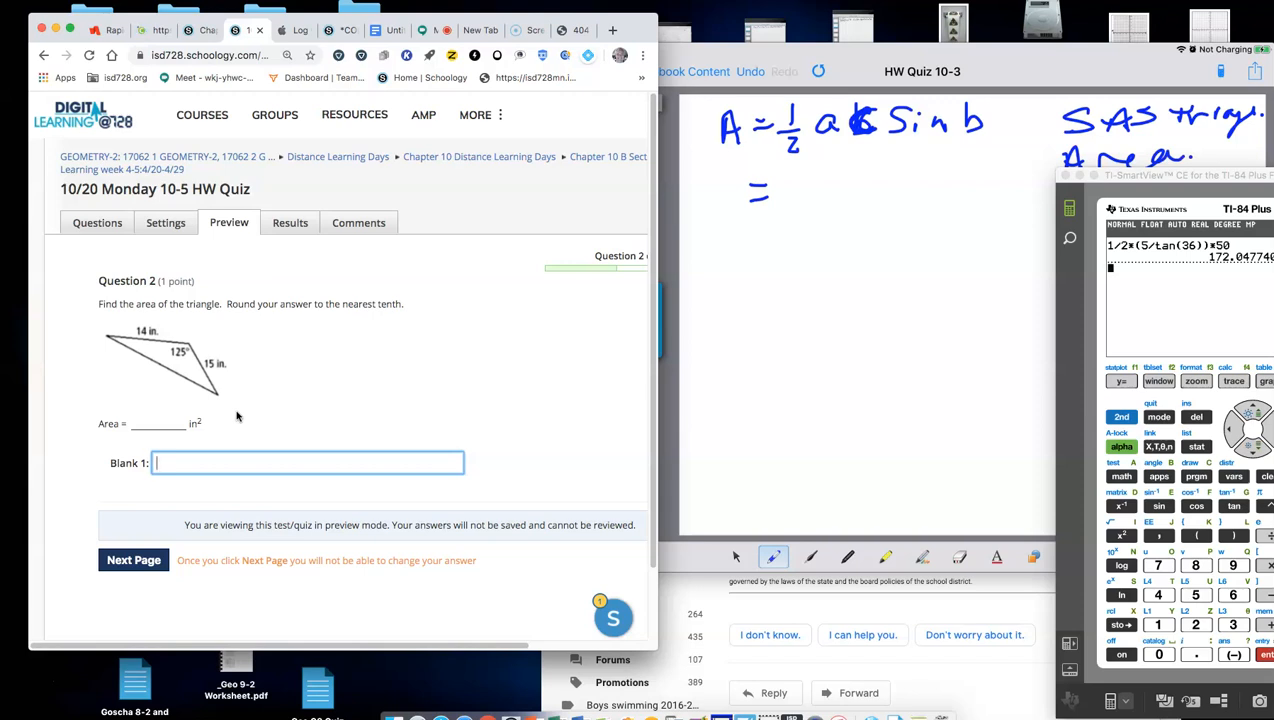
pyautogui.click(793, 175)
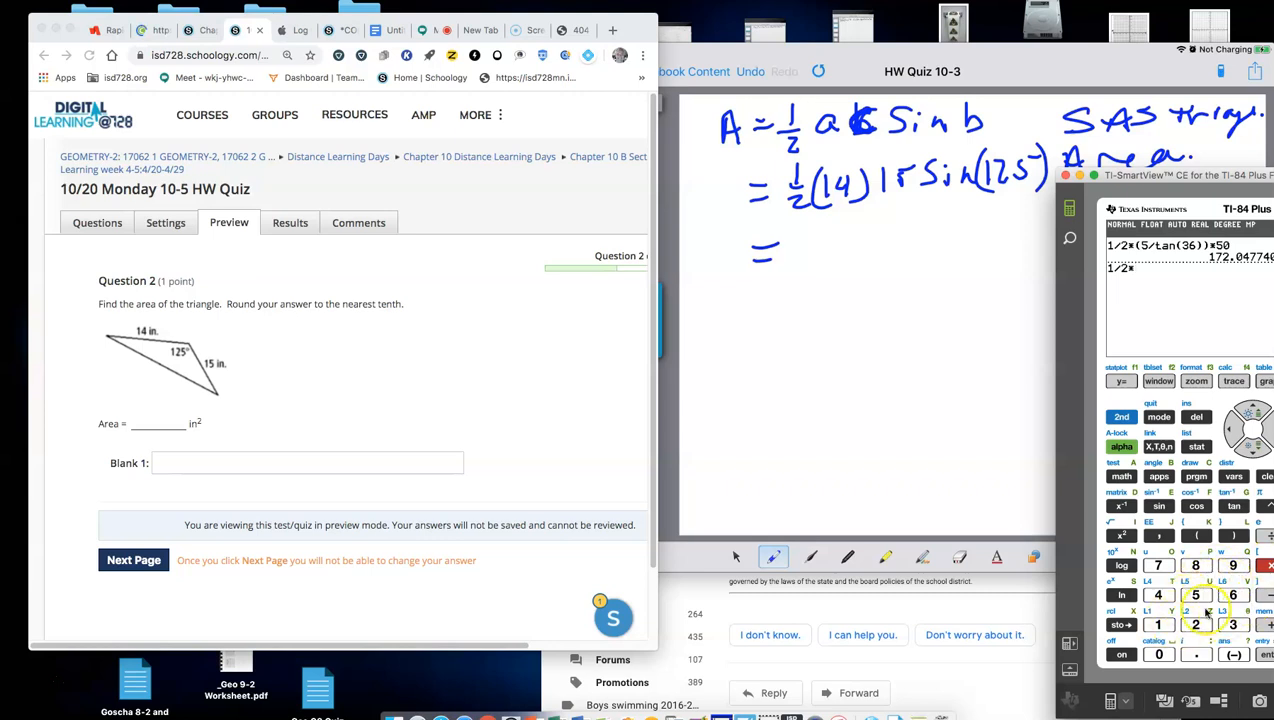
# Step: Enter 1/2*14*15*sin(125) after confirming degree mode, giving about 86.011
pyautogui.click(1158, 594)
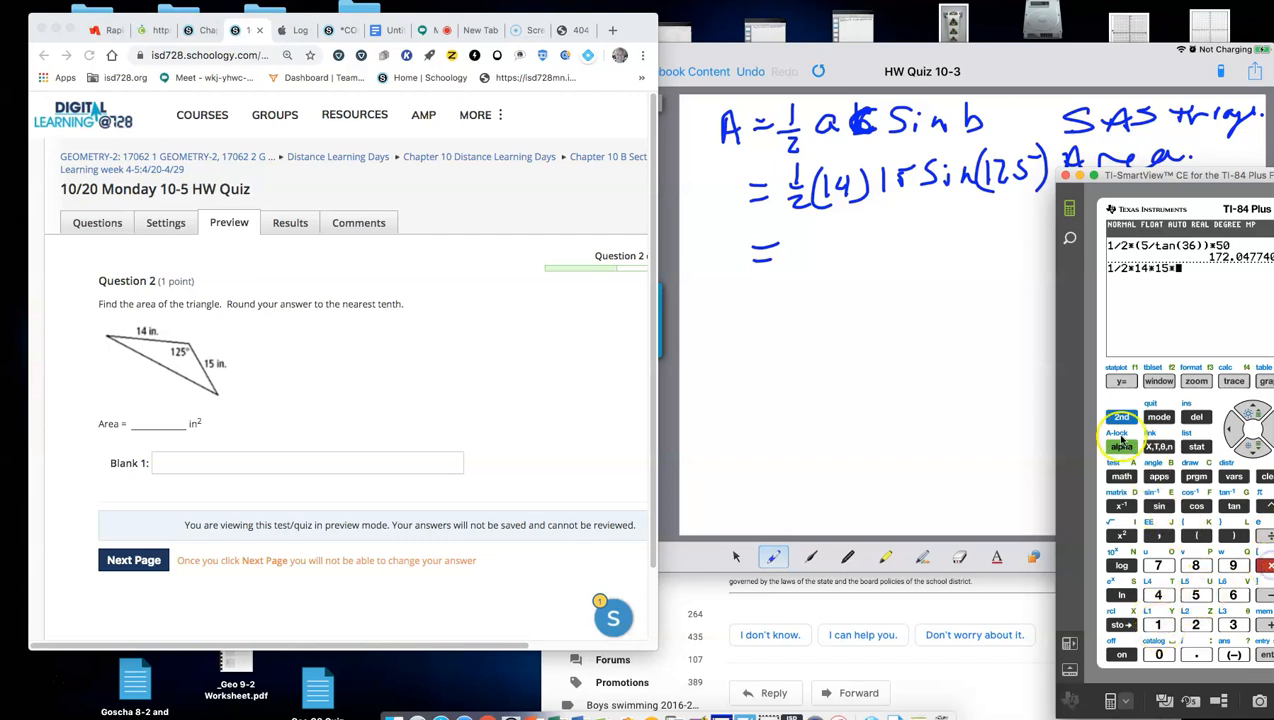
pyautogui.click(1158, 417)
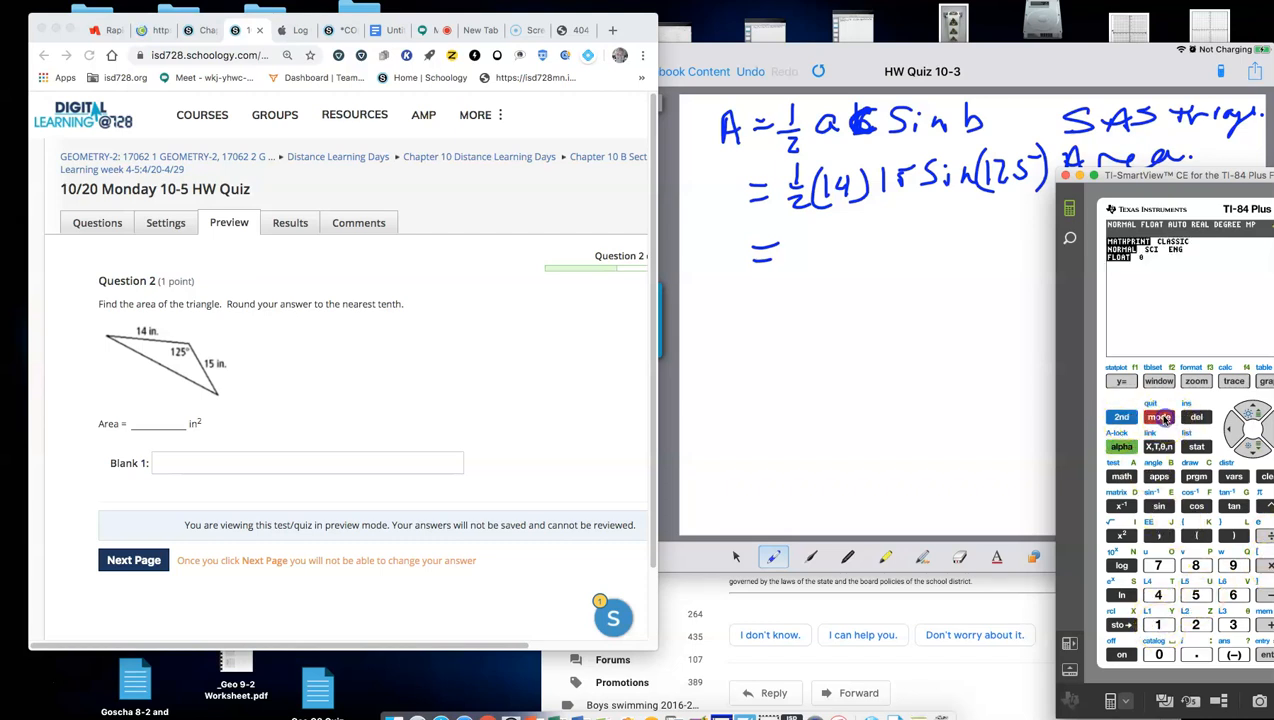
pyautogui.click(1159, 417)
pyautogui.write('1/2*14*15*')
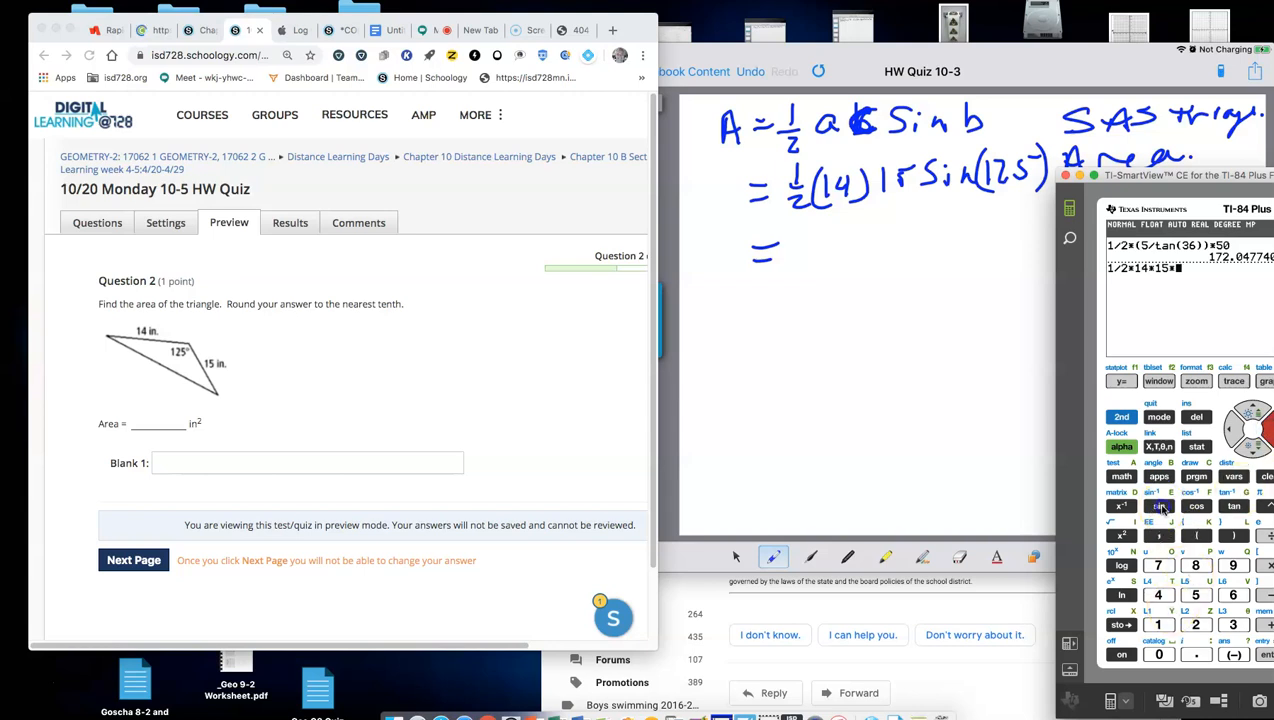
pyautogui.click(1196, 624)
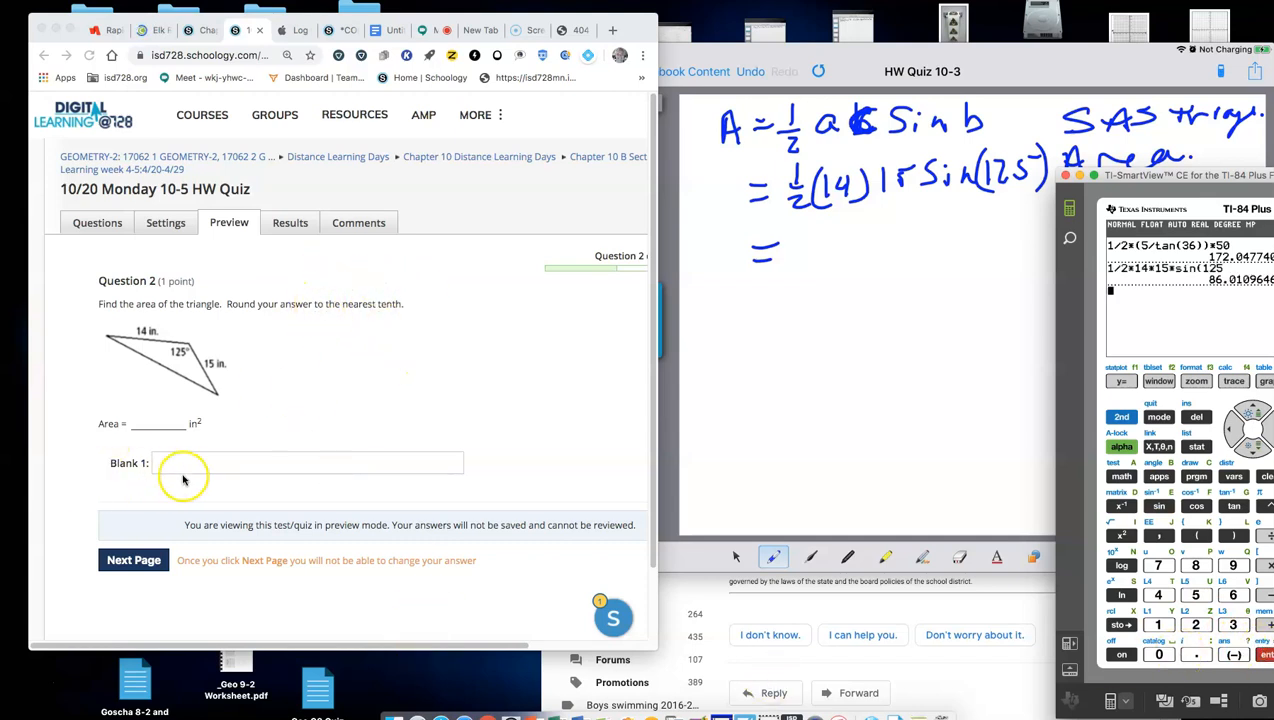
# Step: Submit 86.0 for Question 2 and open Question 3's 6 ft pentagon
pyautogui.write('86')
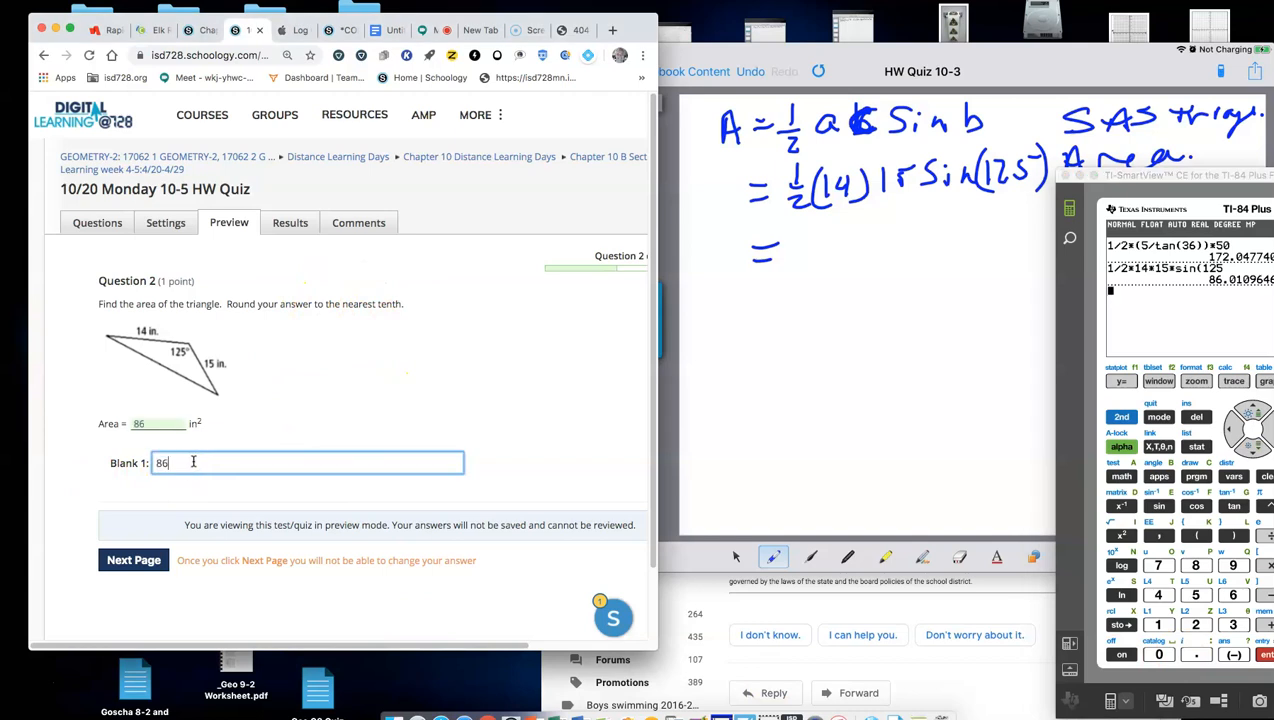
pyautogui.write('.0')
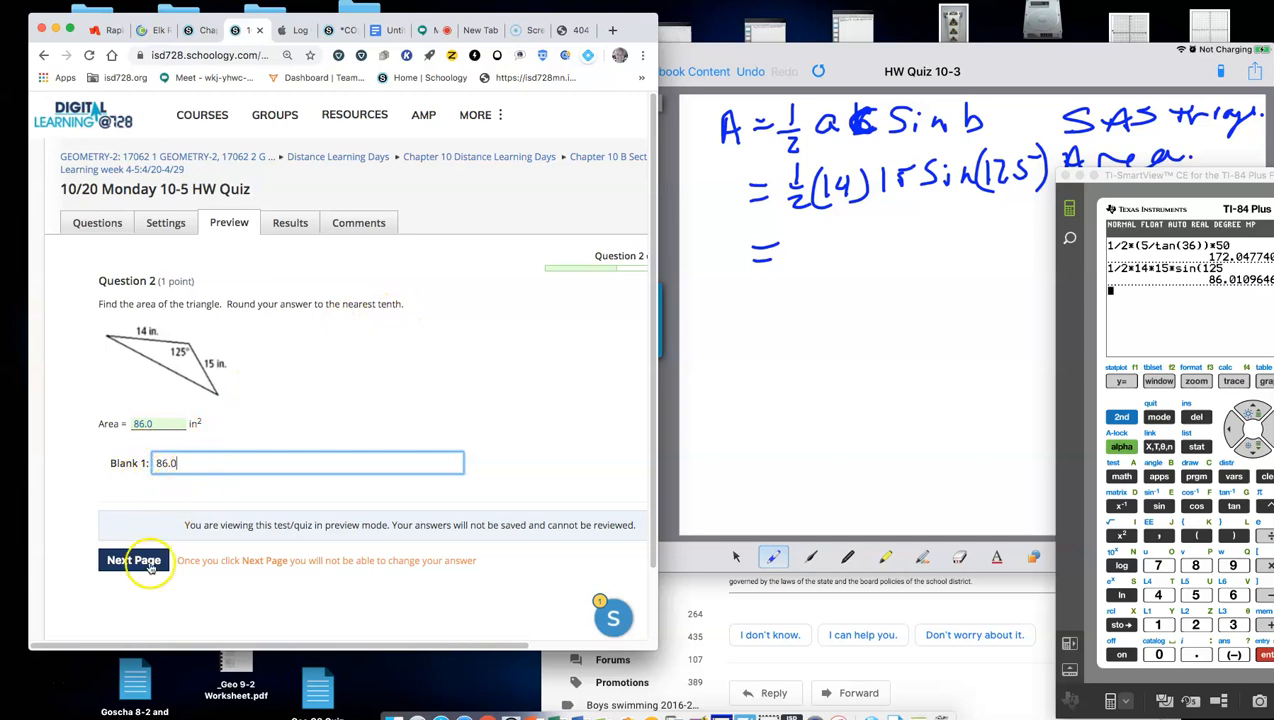
pyautogui.click(133, 560)
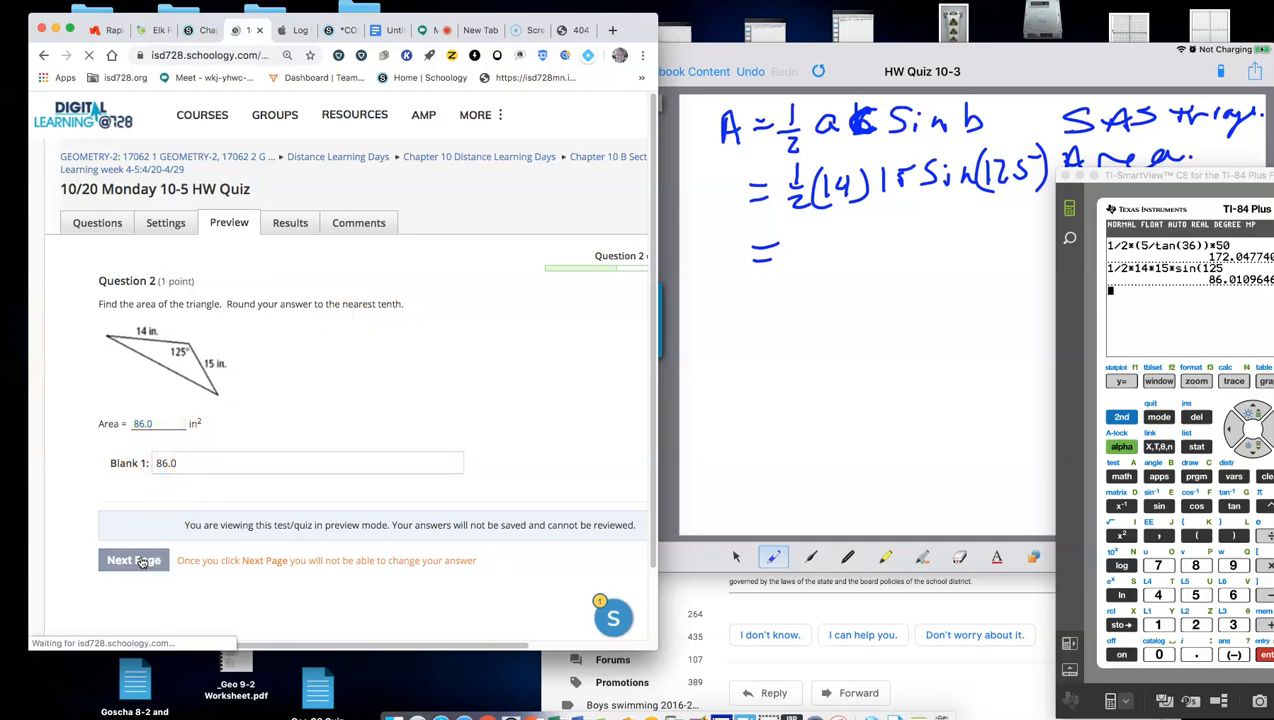
pyautogui.click(133, 560)
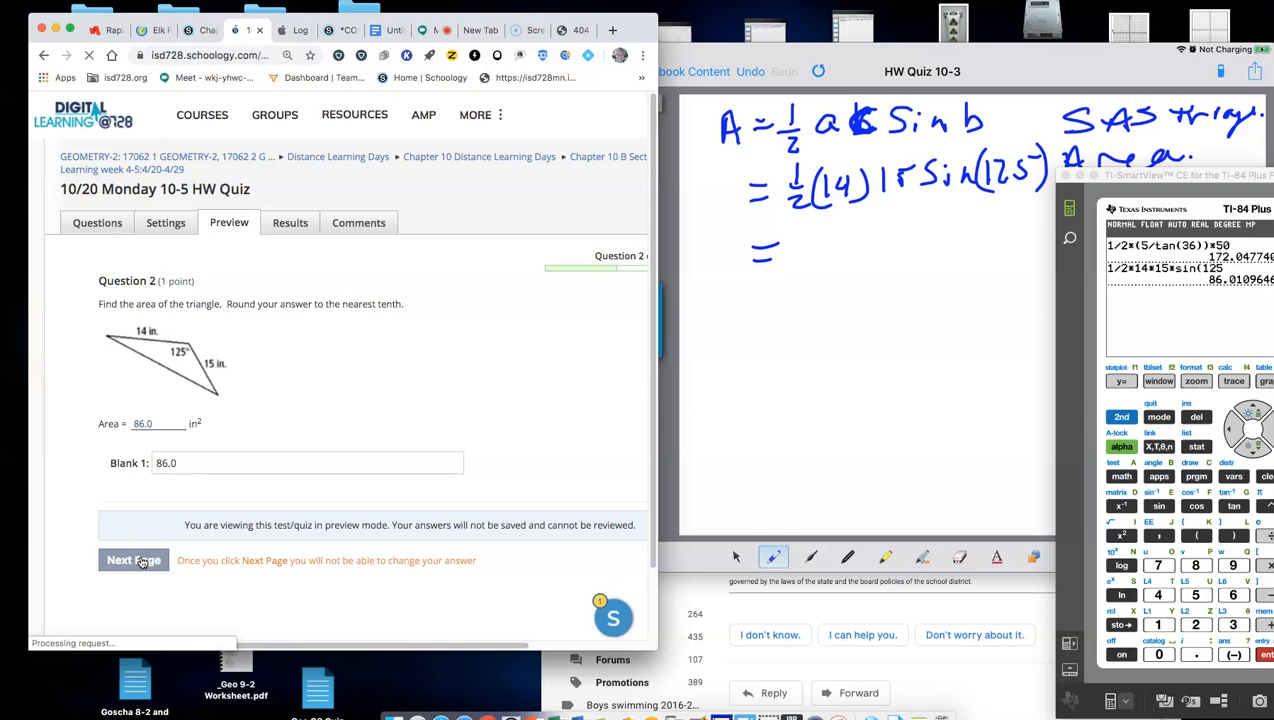
pyautogui.click(133, 560)
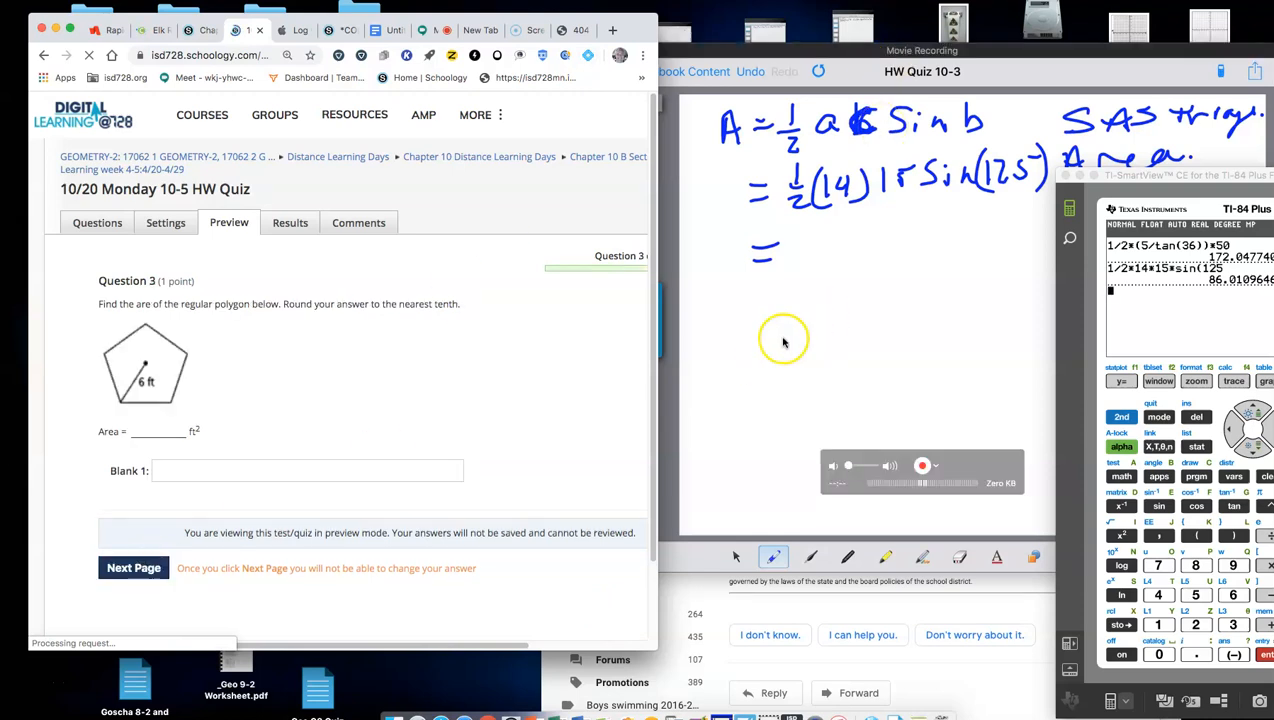
# Step: Write = 86.0, rule off Question 2, note A = ½bc sin A, and sketch a pentagon
pyautogui.click(307, 470)
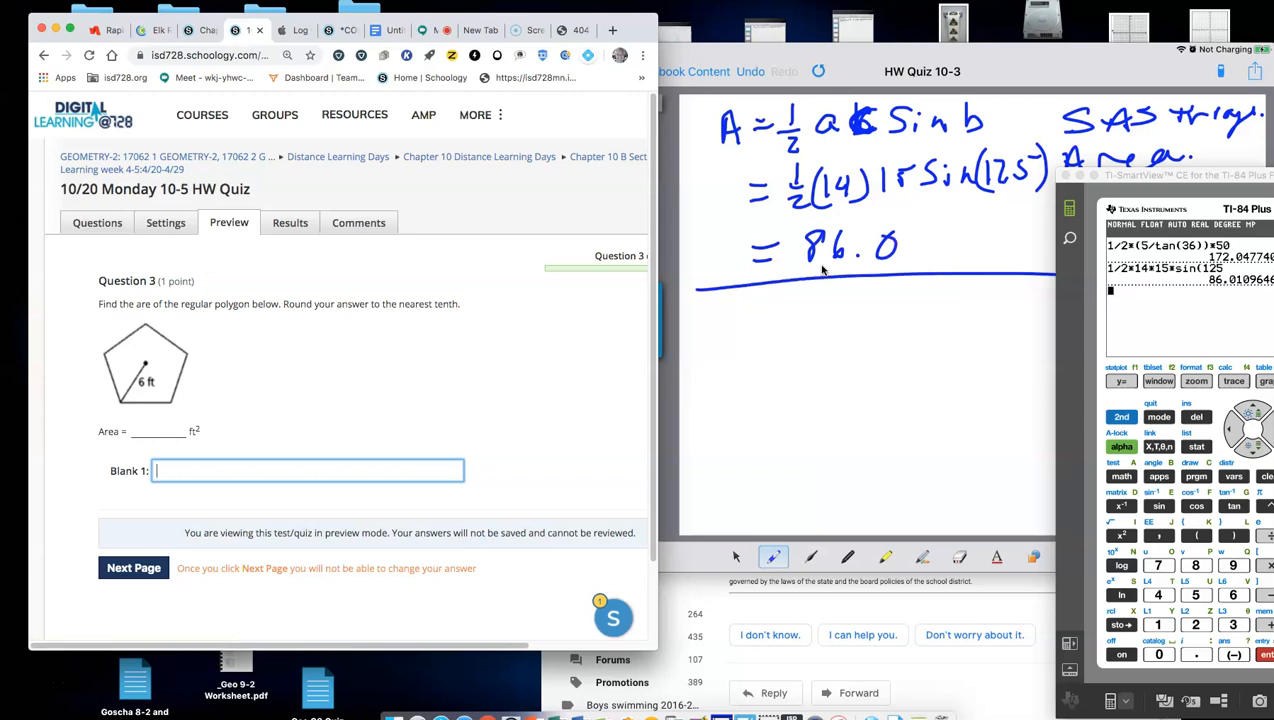
pyautogui.moveTo(705, 345); pyautogui.dragTo(765, 295)
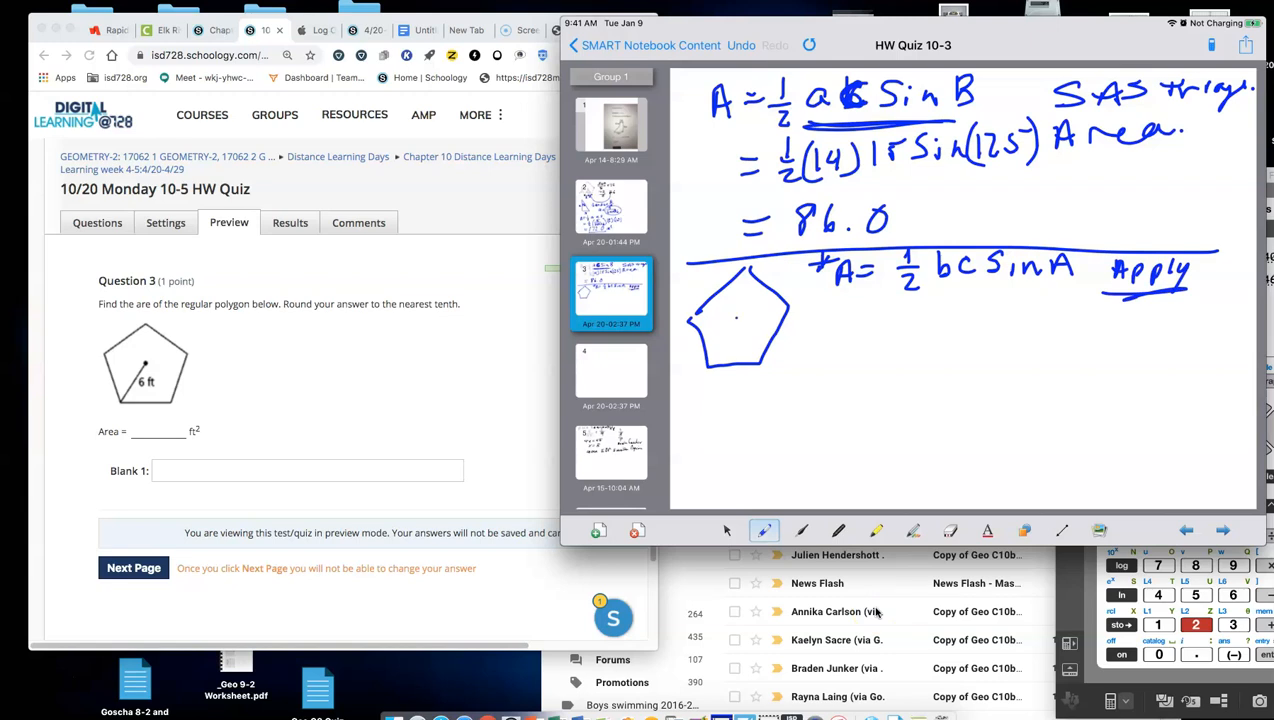
# Step: Draw radii dividing the pentagon sketch into five triangles and mark them equal
pyautogui.moveTo(711, 362); pyautogui.dragTo(739, 321)
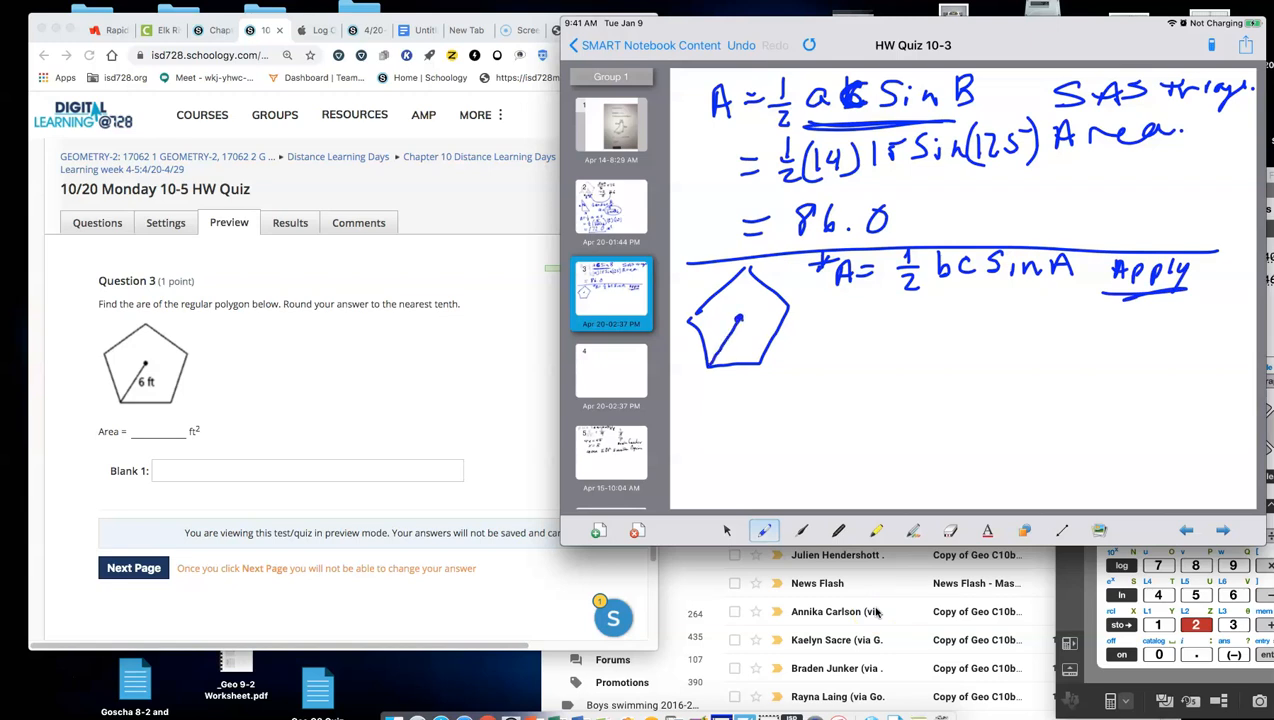
pyautogui.moveTo(695, 318); pyautogui.dragTo(760, 358)
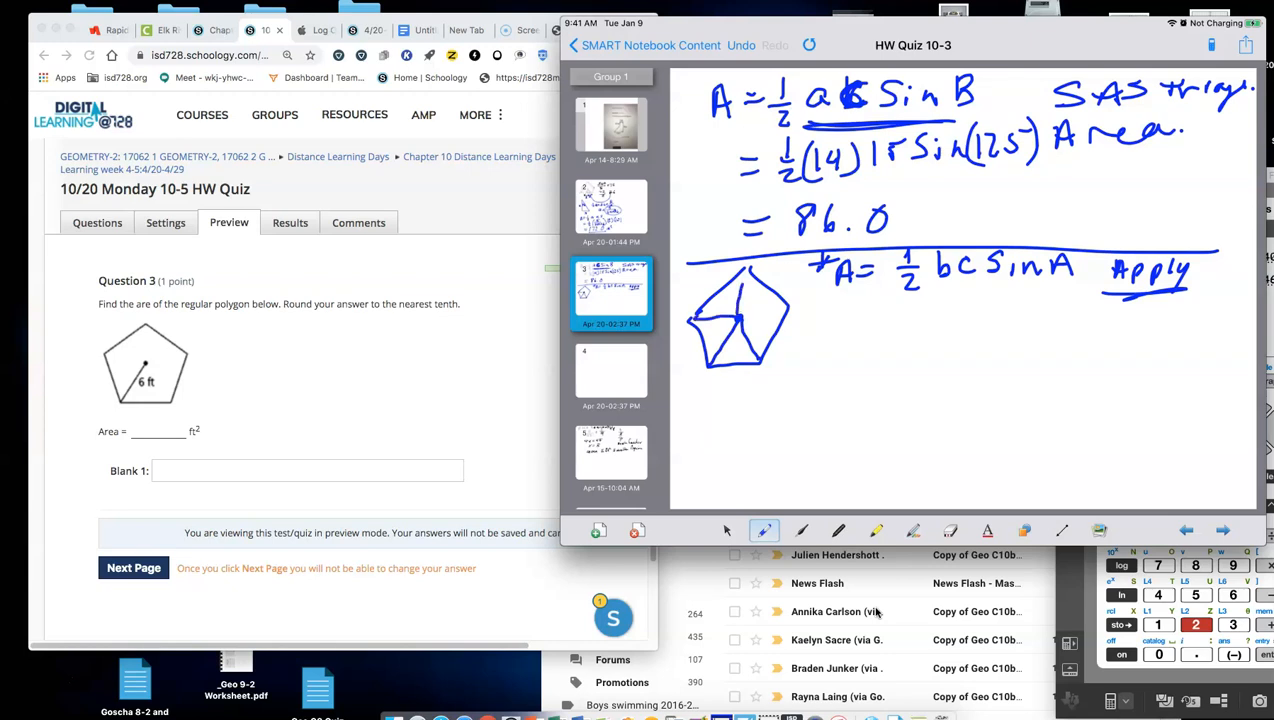
pyautogui.moveTo(738, 313); pyautogui.dragTo(793, 301)
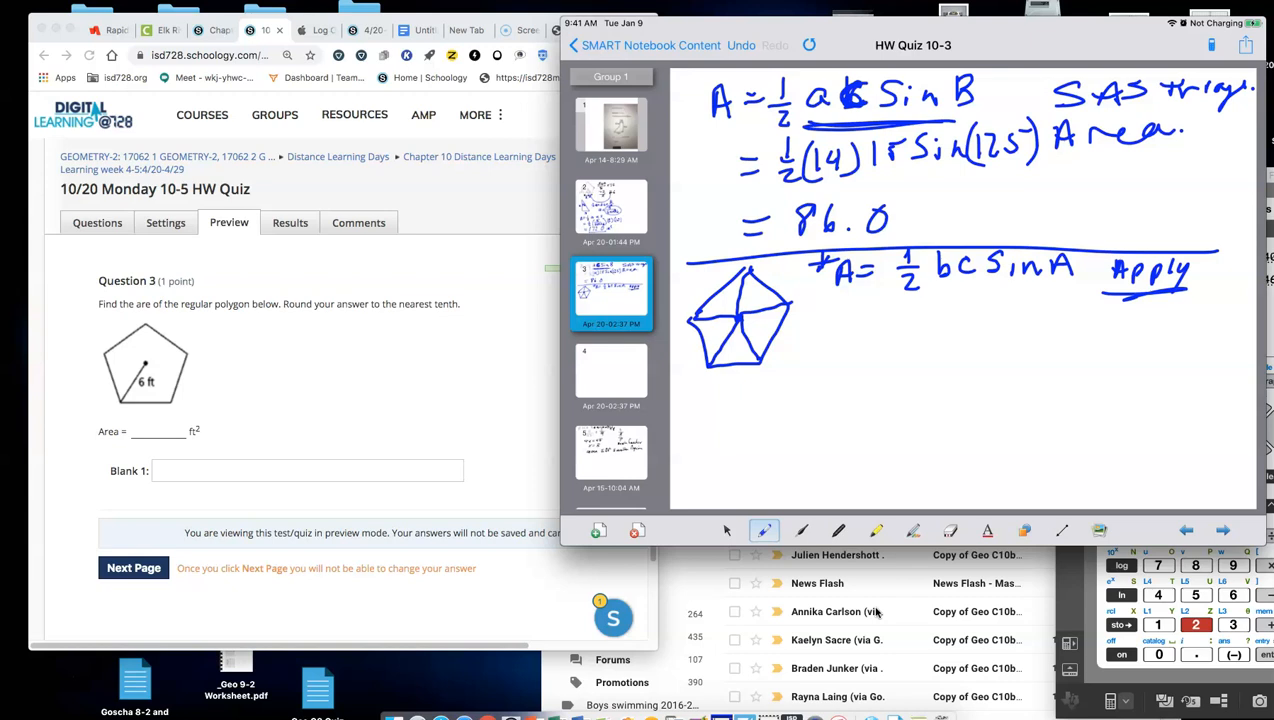
pyautogui.moveTo(710, 315); pyautogui.dragTo(760, 315)
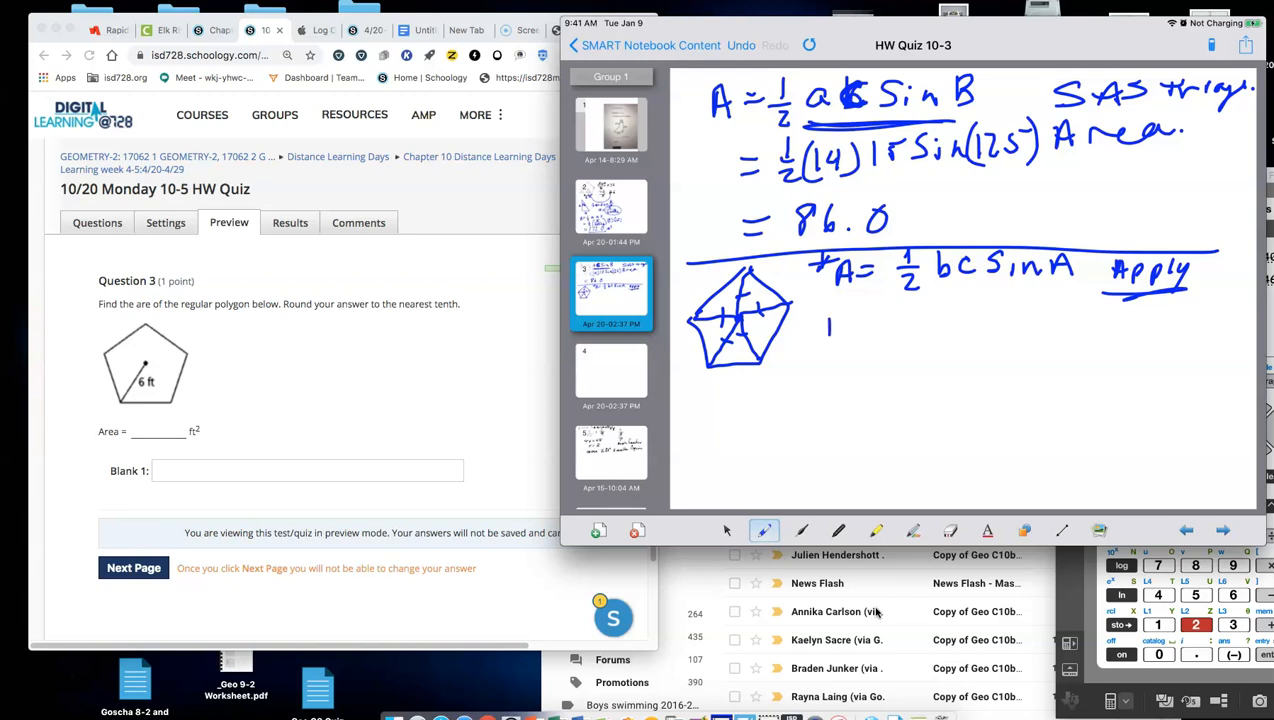
# Step: Handwrite the area formula A = n·(½r² sin A) beside the pentagon sketch
pyautogui.moveTo(825, 325); pyautogui.dragTo(865, 325)
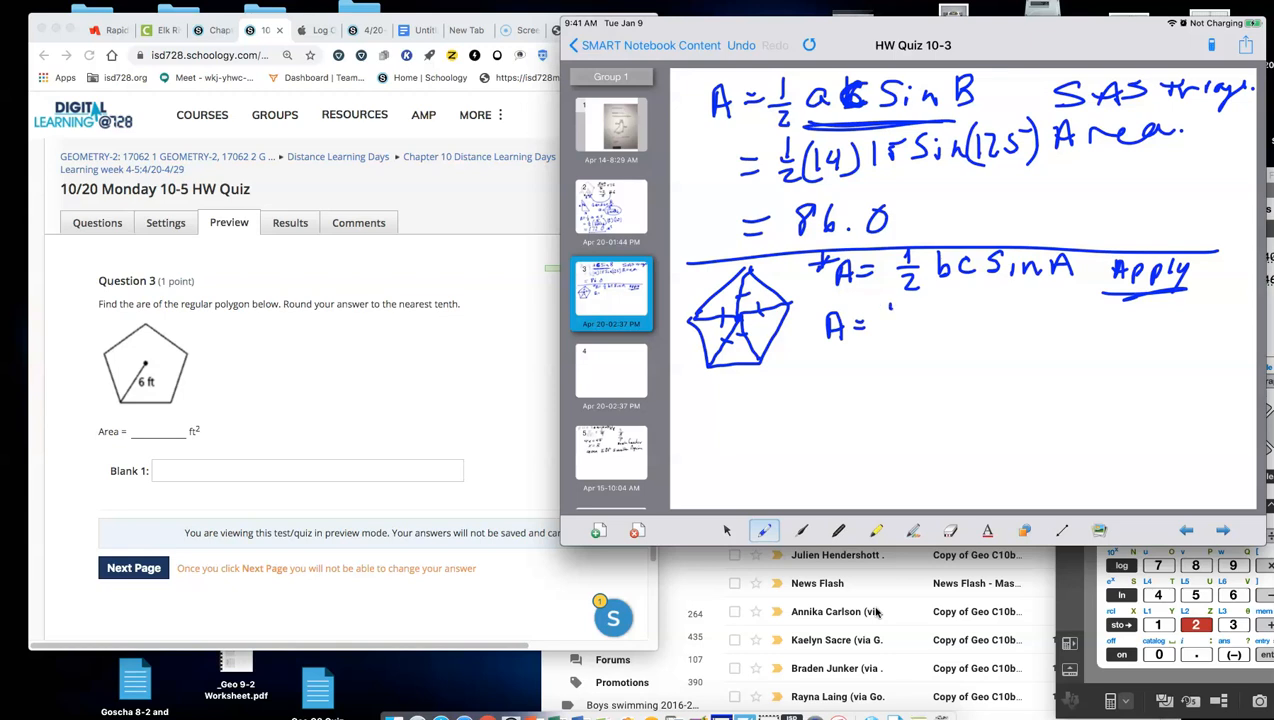
pyautogui.moveTo(885, 320); pyautogui.dragTo(910, 320)
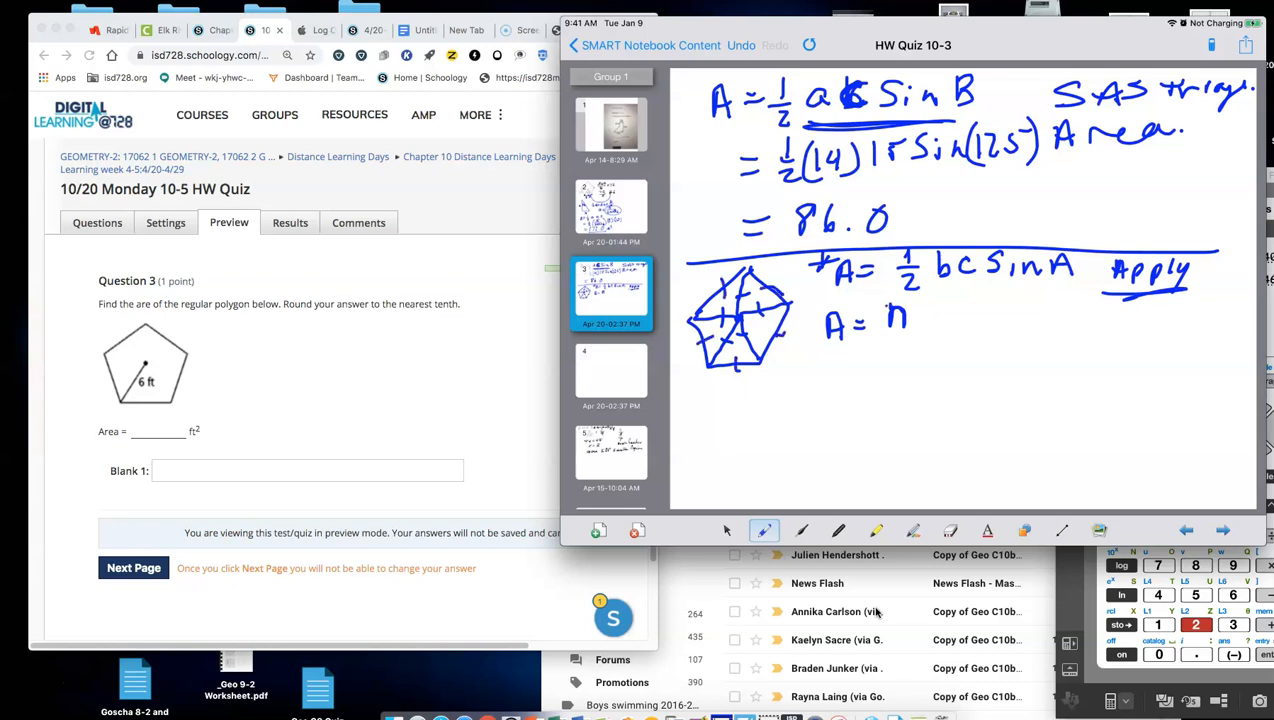
pyautogui.click(920, 317)
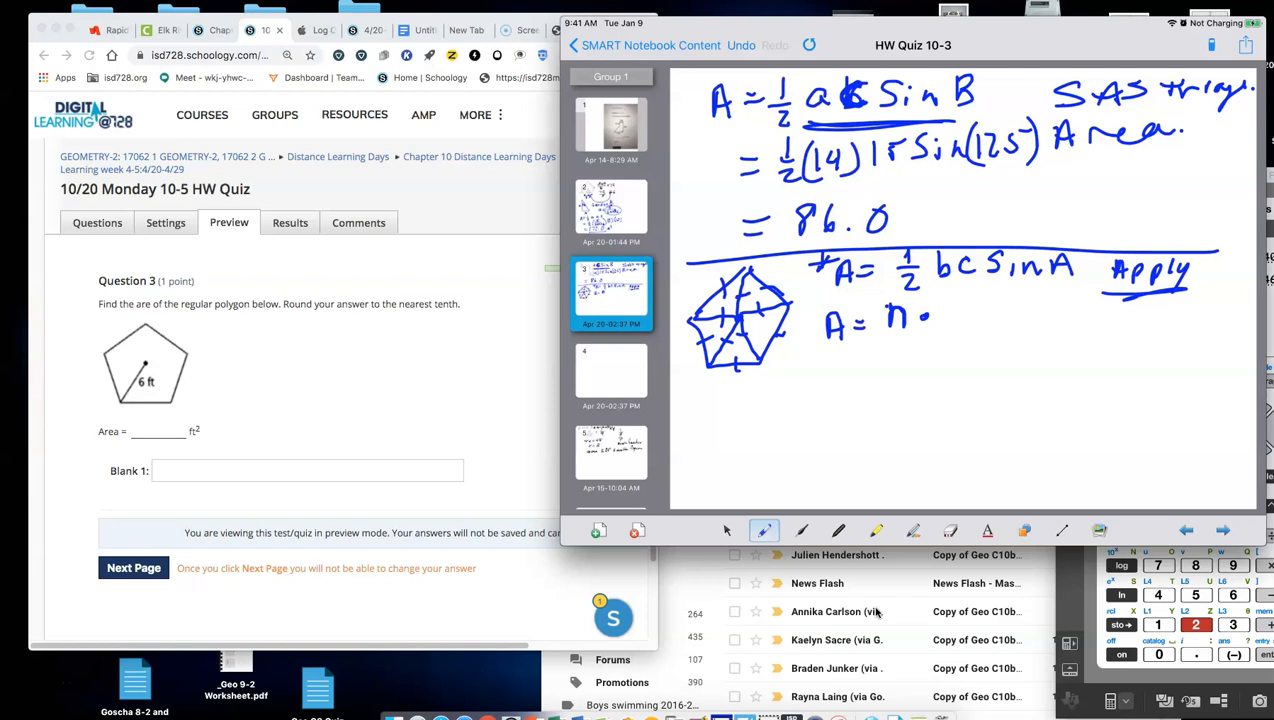
pyautogui.moveTo(940, 320); pyautogui.dragTo(980, 340)
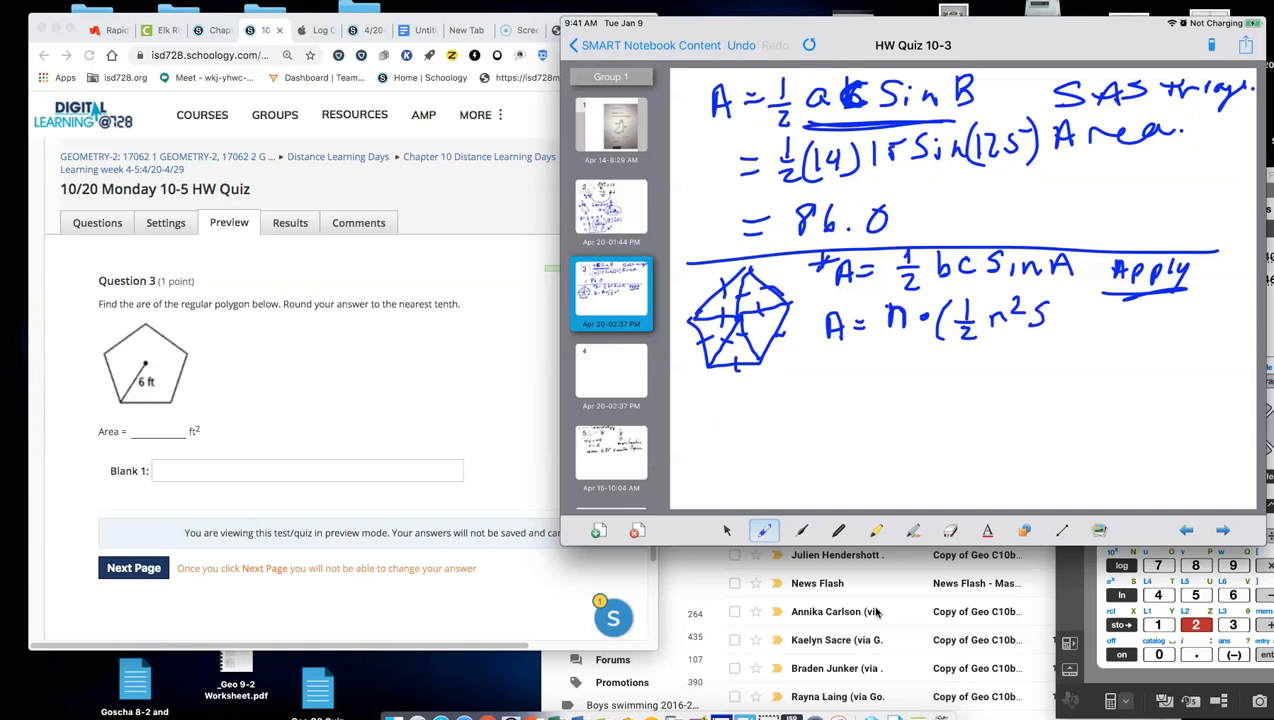
pyautogui.moveTo(1040, 320); pyautogui.dragTo(1110, 320)
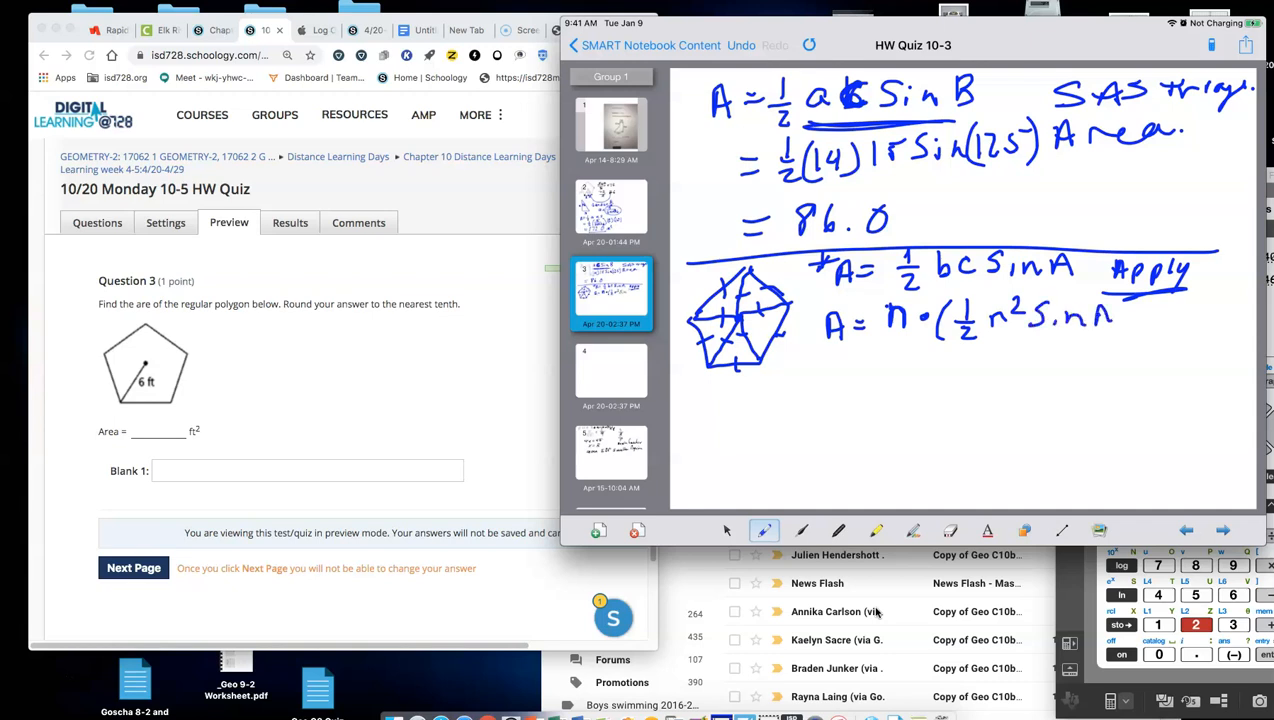
pyautogui.moveTo(1095, 305); pyautogui.dragTo(1125, 340)
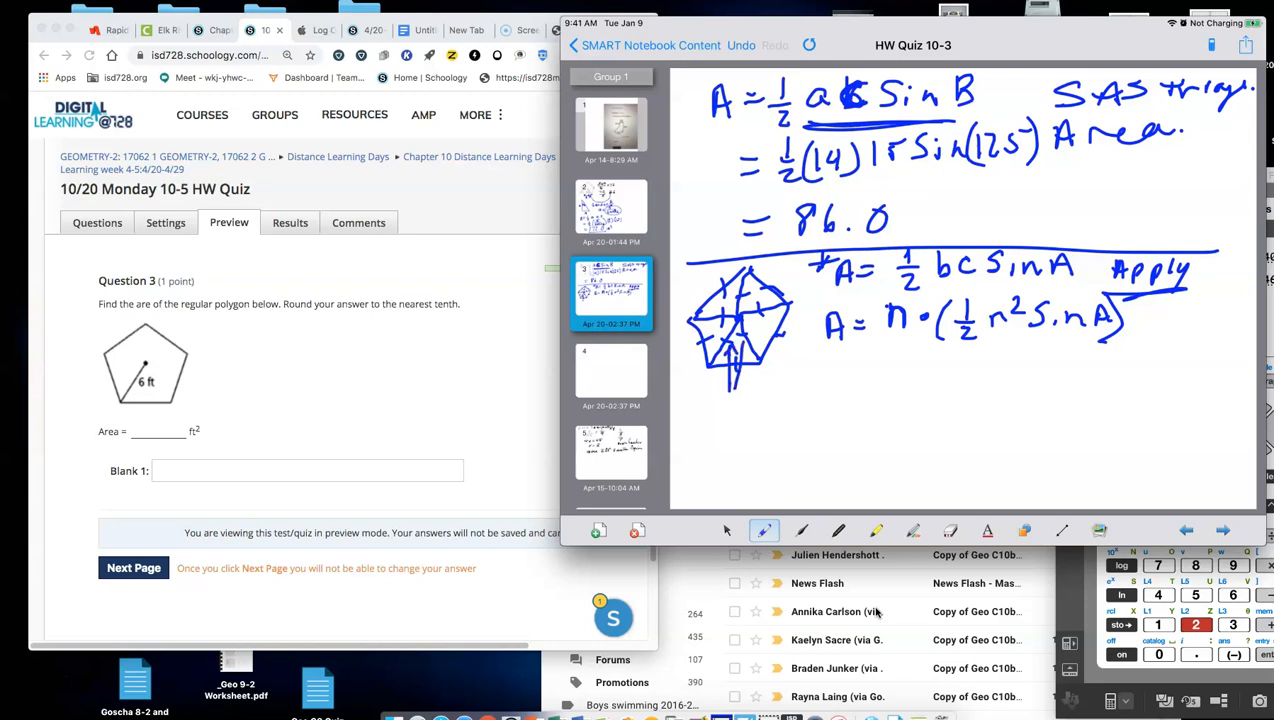
# Step: Write a note labelling r = below the triangle sketch
pyautogui.moveTo(720, 400); pyautogui.dragTo(750, 400)
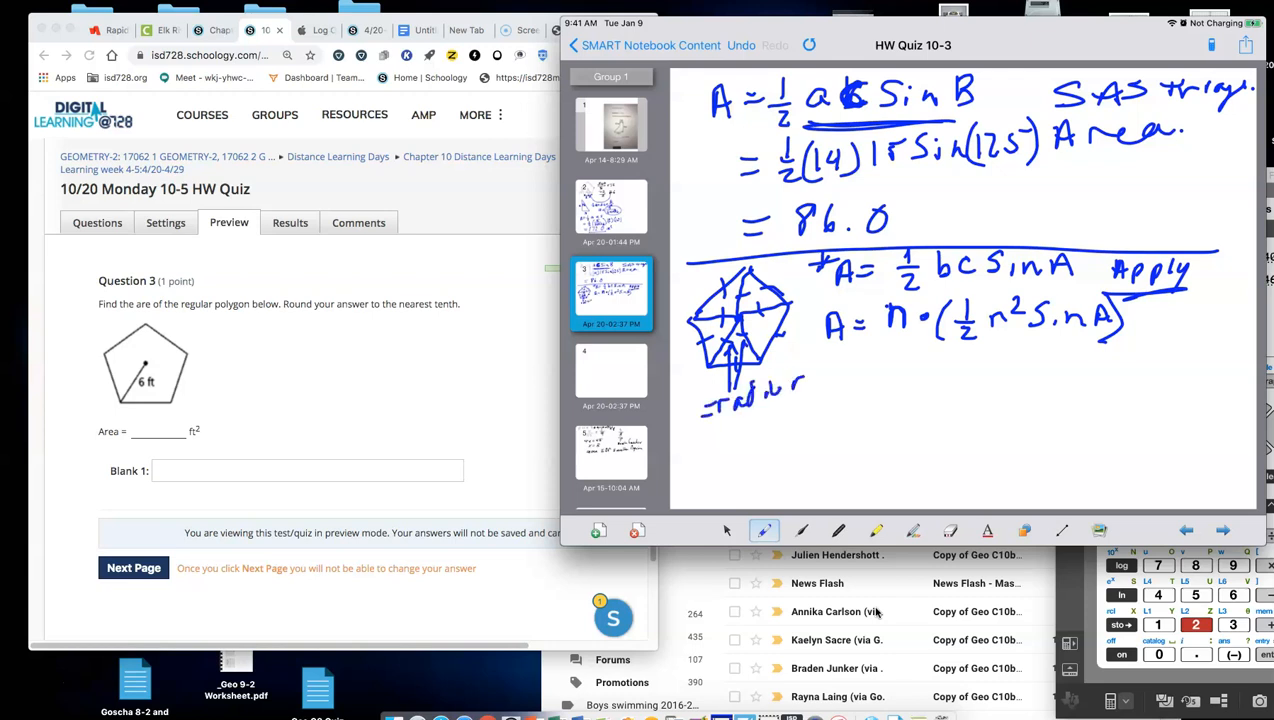
pyautogui.moveTo(710, 405); pyautogui.dragTo(685, 425)
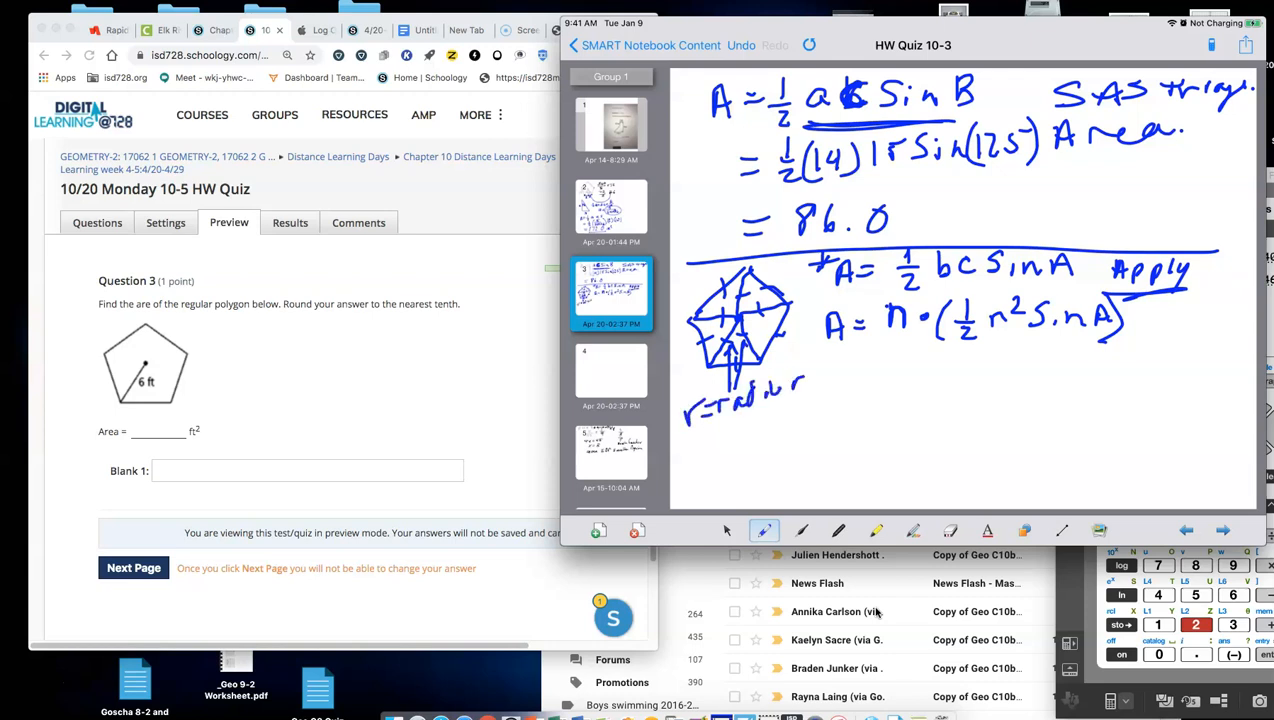
pyautogui.click(1024, 530)
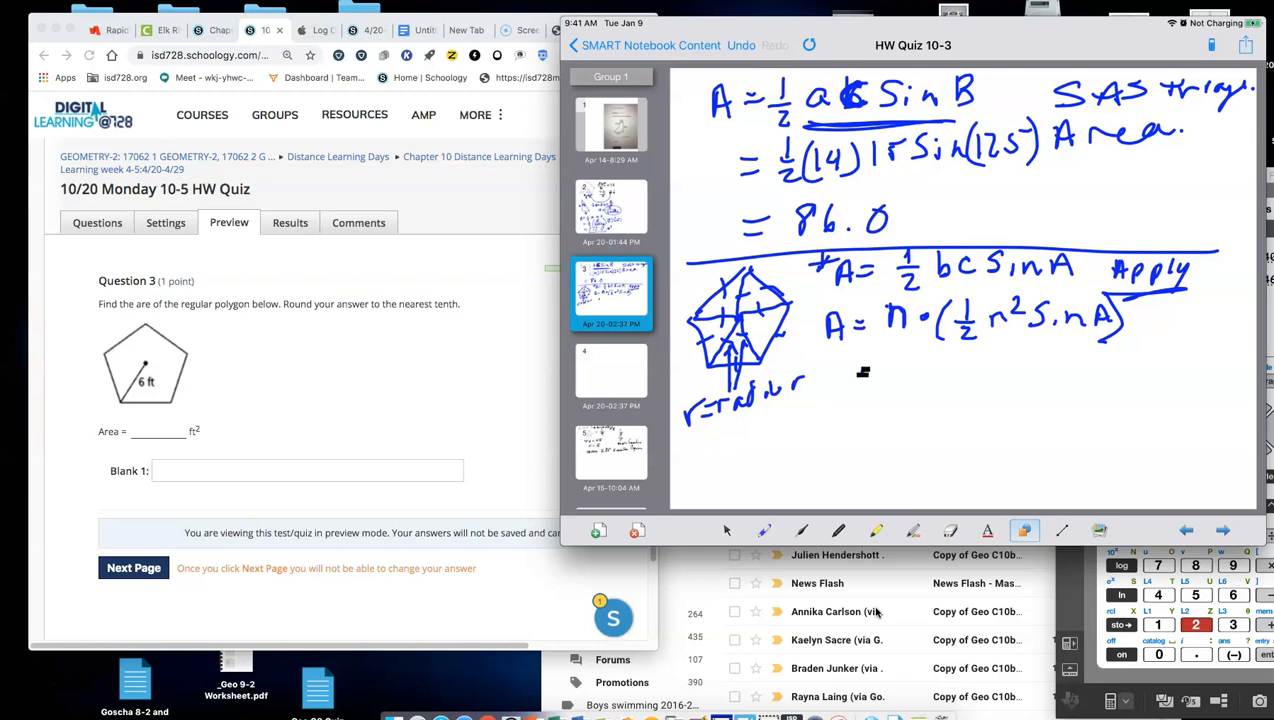
pyautogui.click(764, 530)
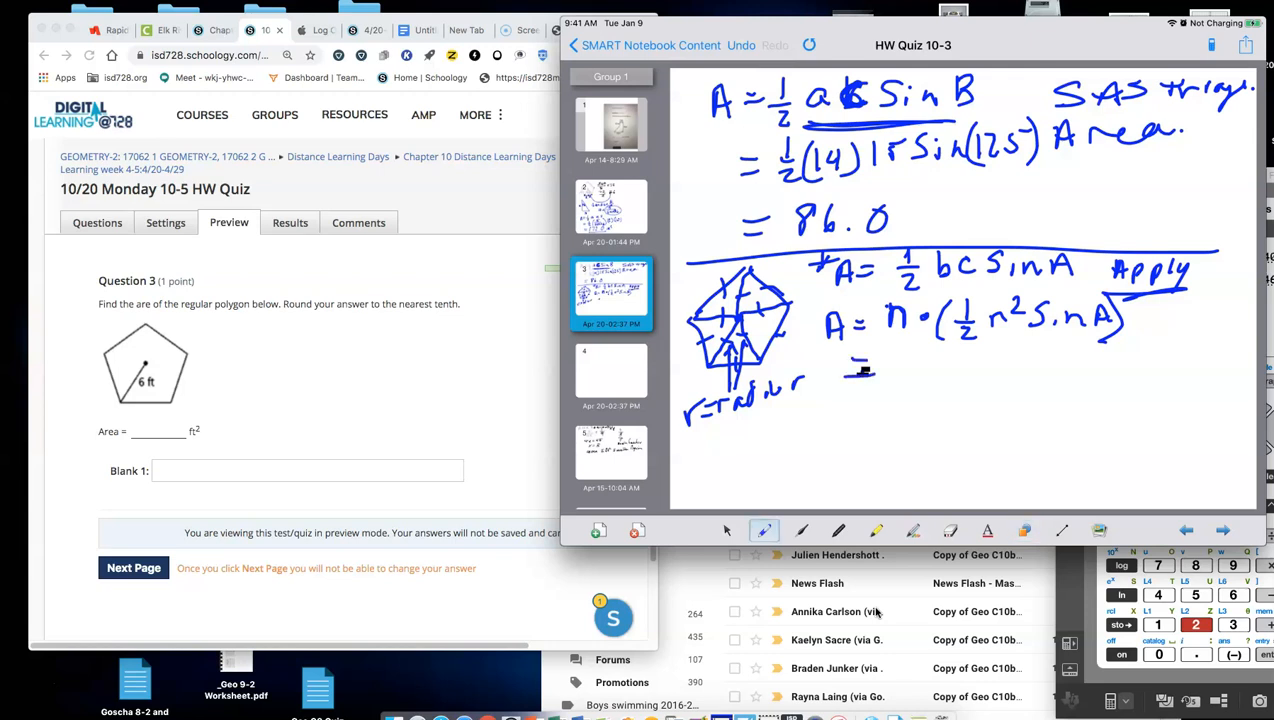
# Step: Write 5·(½(6)² sin72) with the 360/5 central angle and shade one triangle
pyautogui.moveTo(880, 365); pyautogui.dragTo(945, 360)
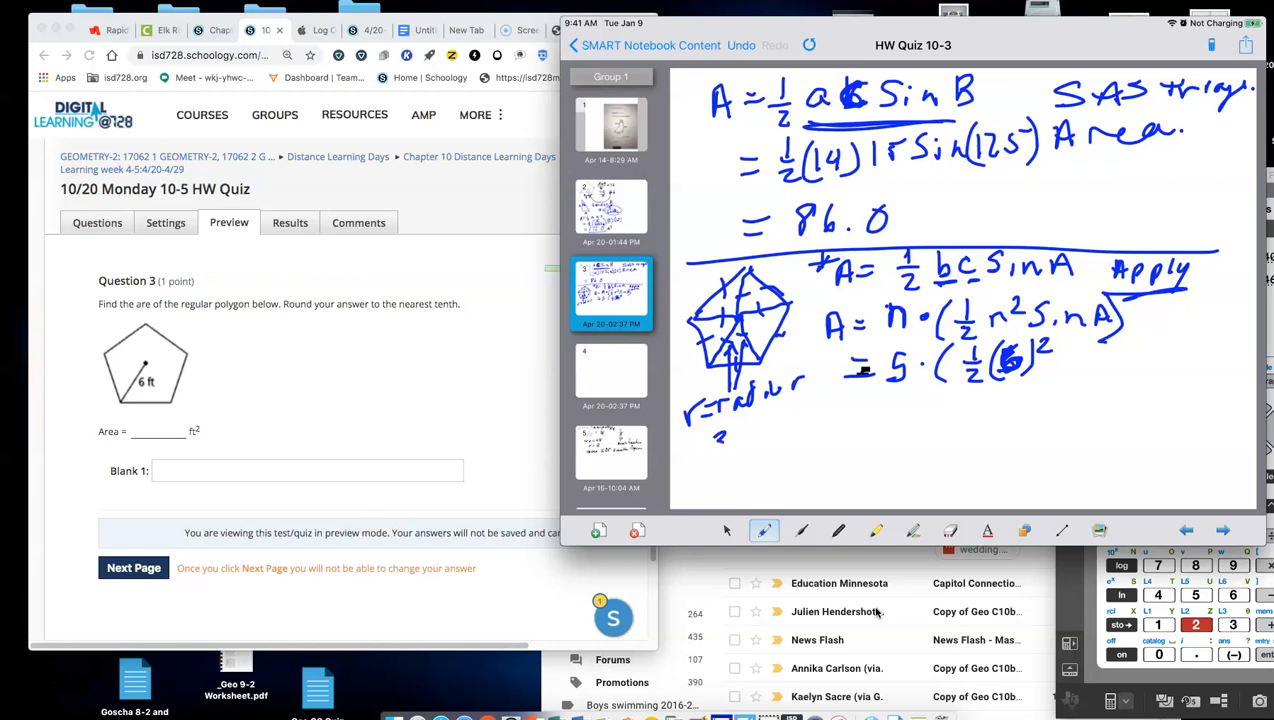
pyautogui.moveTo(715, 445); pyautogui.dragTo(760, 475)
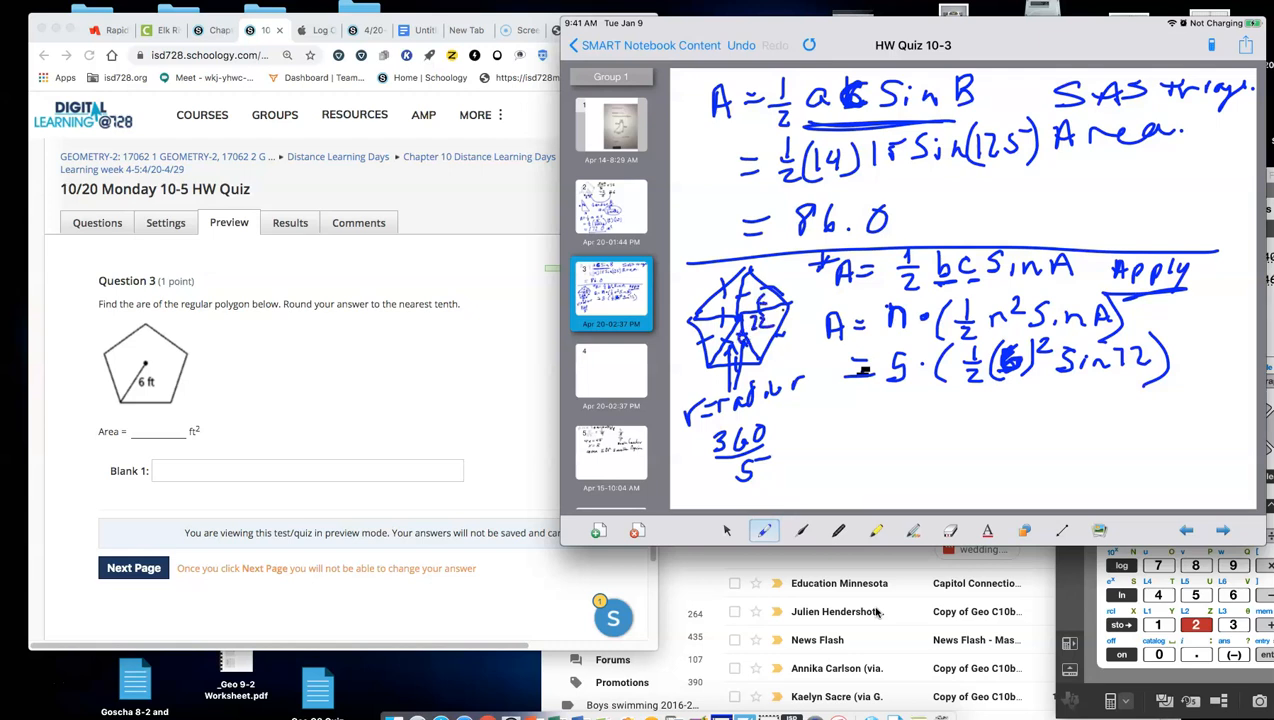
pyautogui.moveTo(740, 310); pyautogui.dragTo(770, 340)
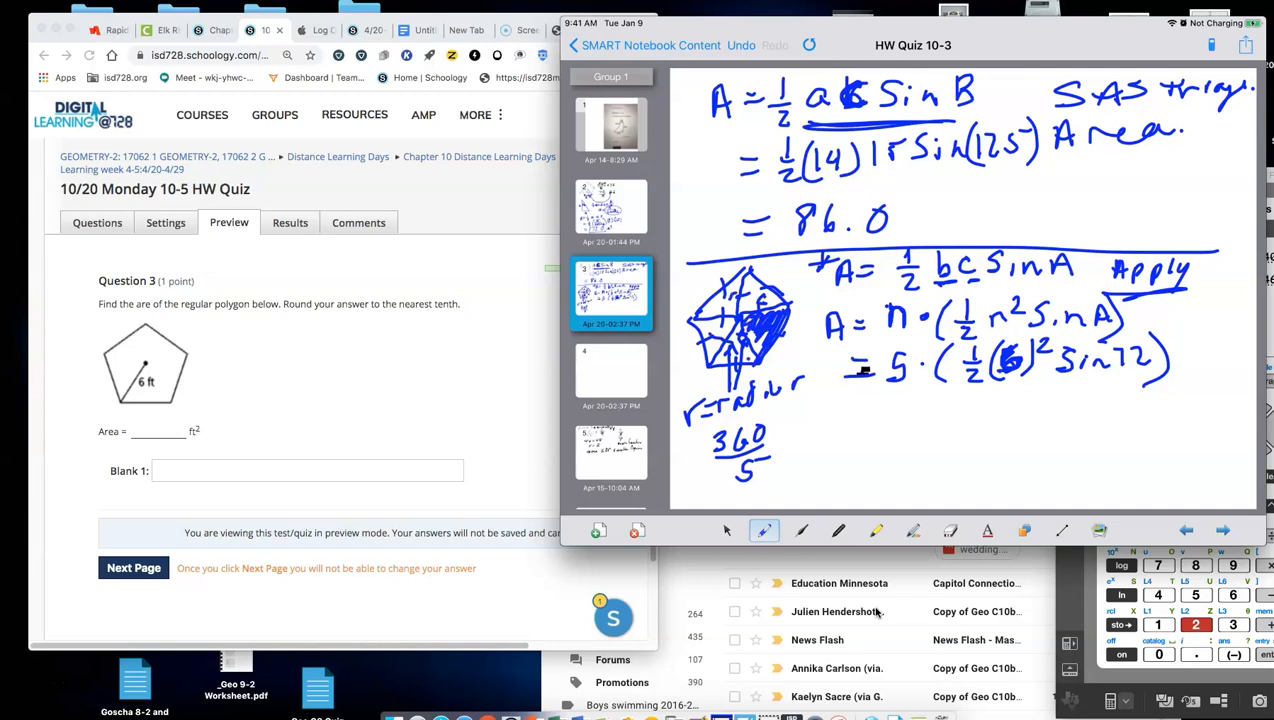
pyautogui.moveTo(845, 408); pyautogui.dragTo(878, 408)
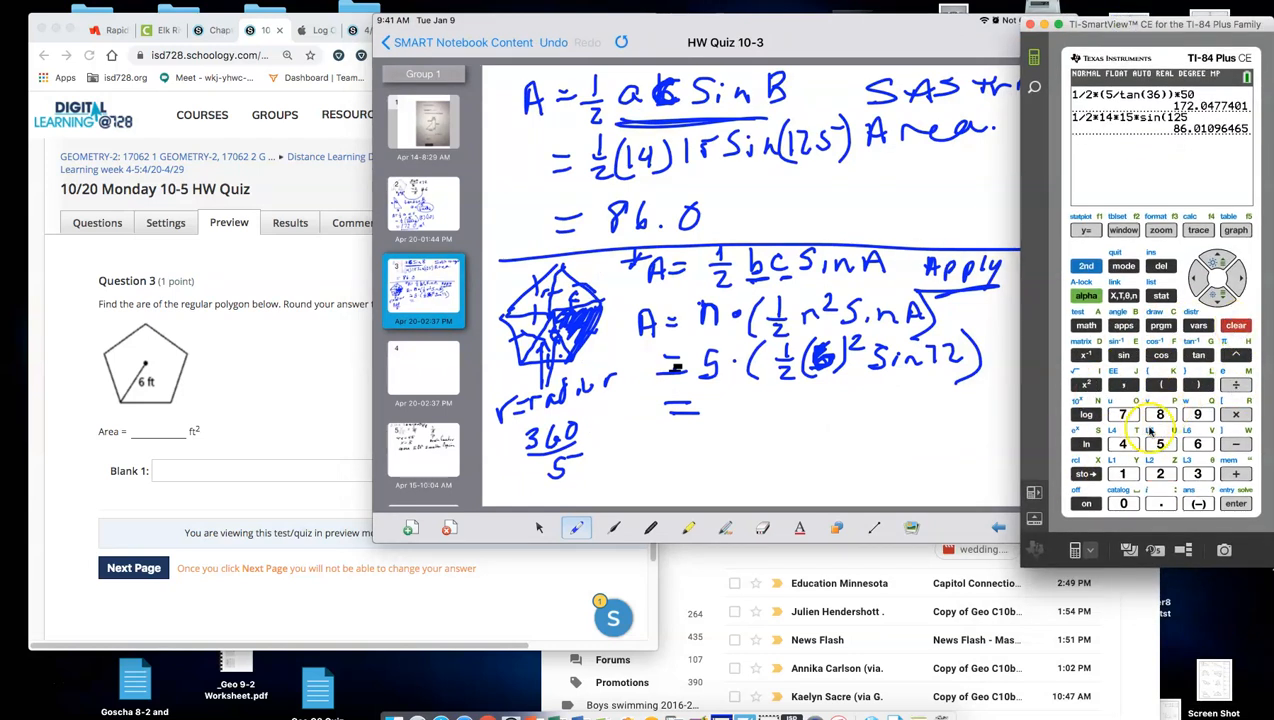
# Step: Evaluate 5*.5*36*sin(72) on the TI-84 emulator, giving about 85.595
pyautogui.click(1159, 443)
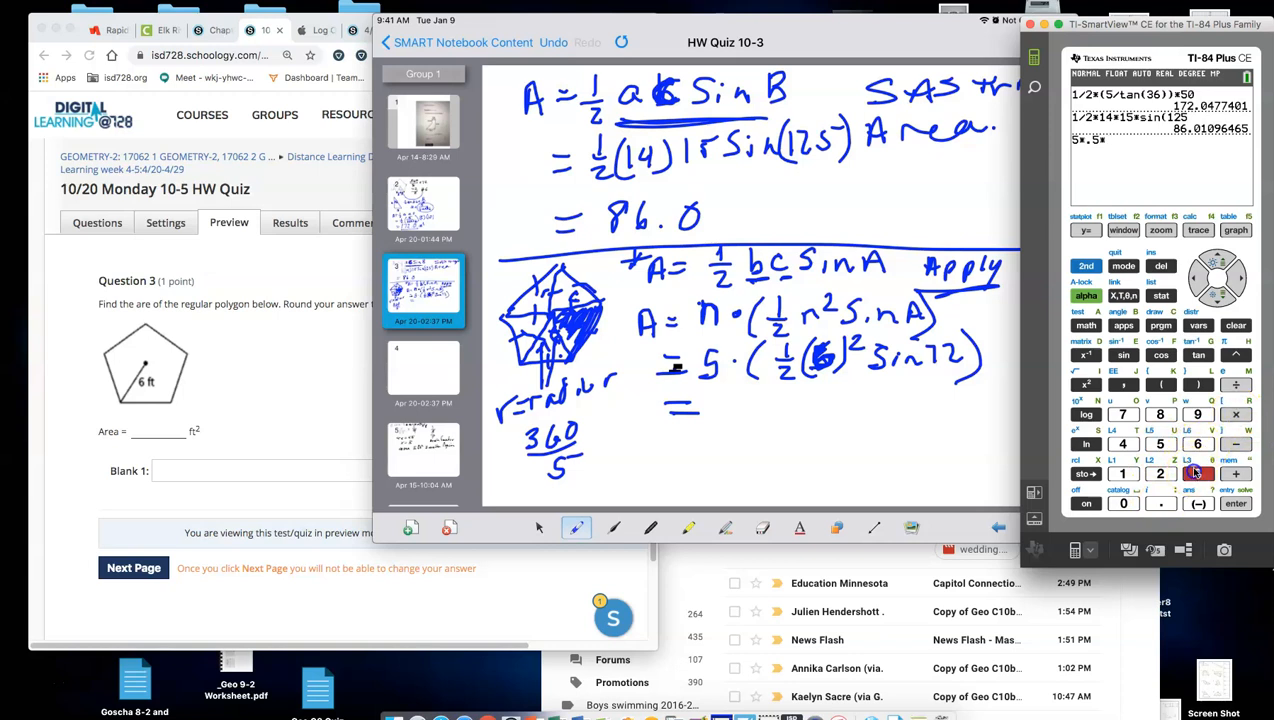
pyautogui.click(1160, 414)
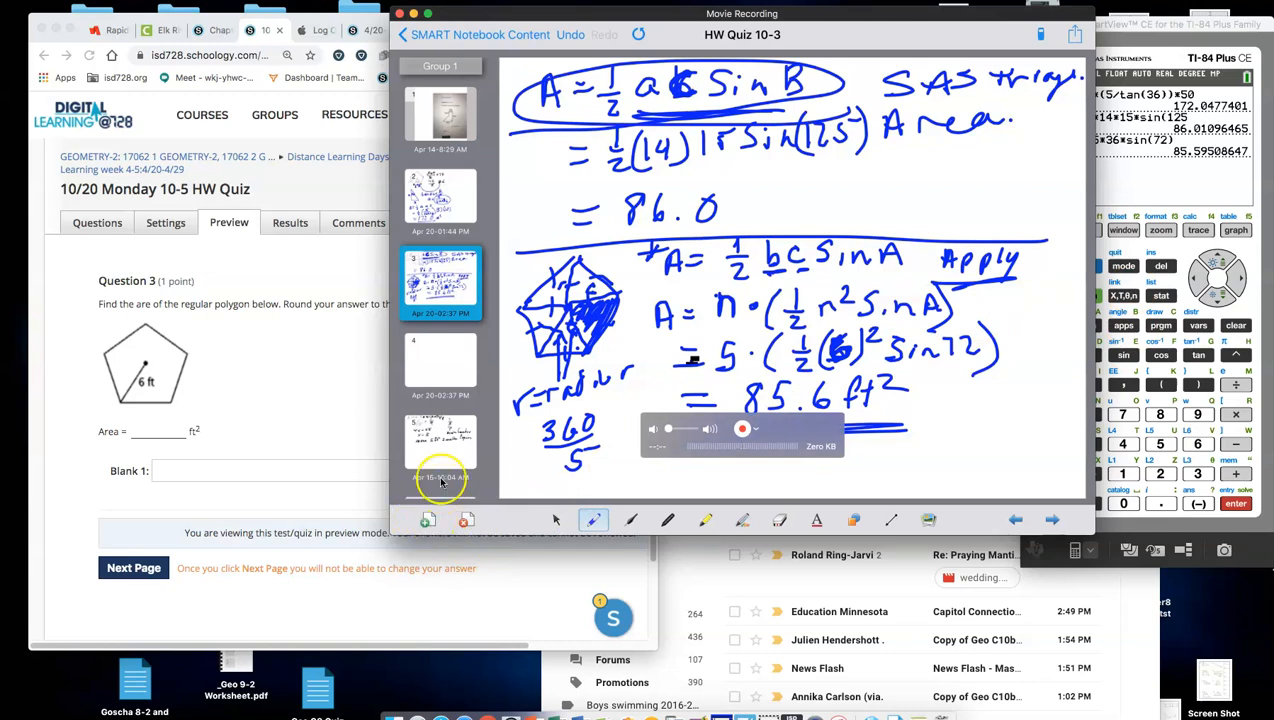
# Step: Enter 85.6 in Question 3's Blank 1 and advance to Question 4
pyautogui.click(440, 365)
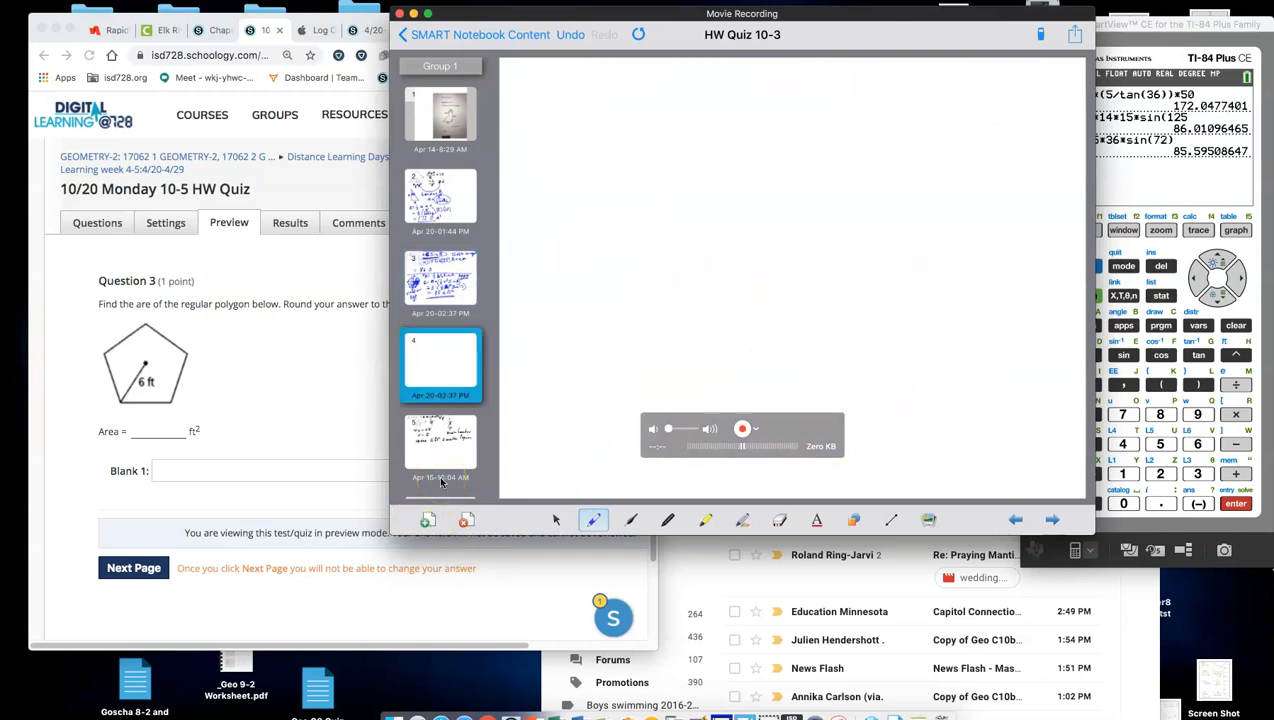
pyautogui.click(300, 470)
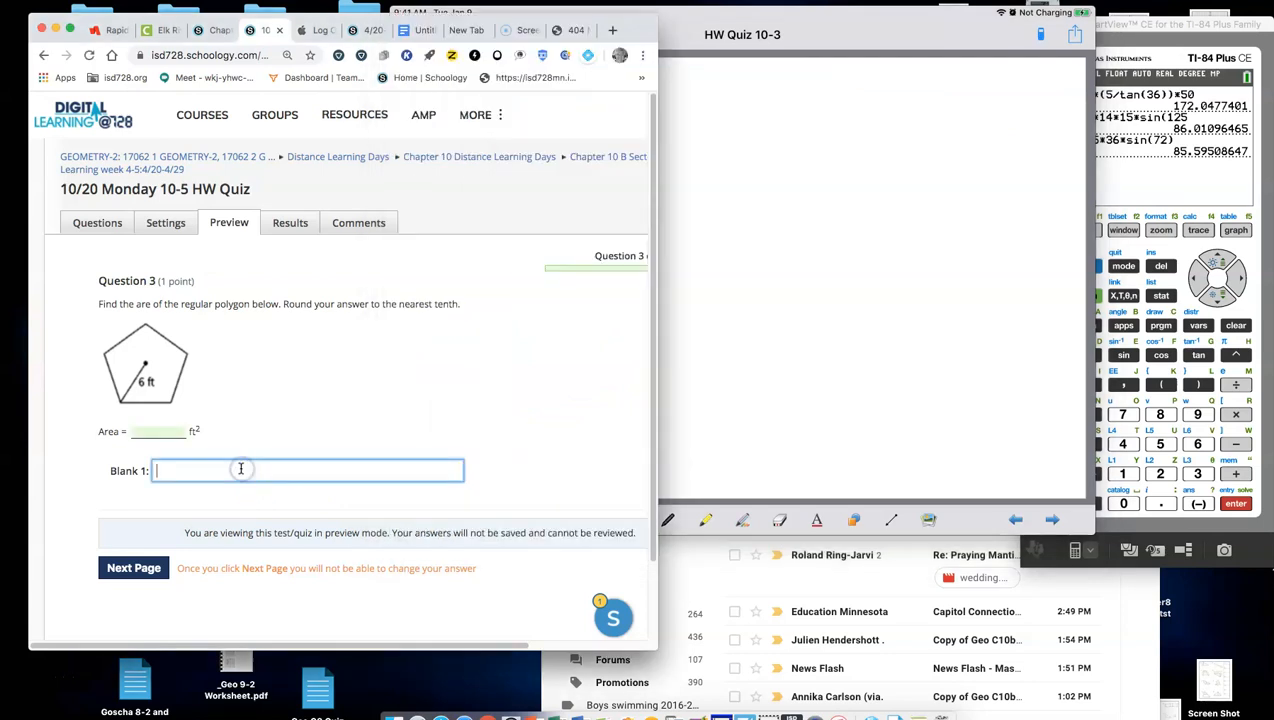
pyautogui.write('85')
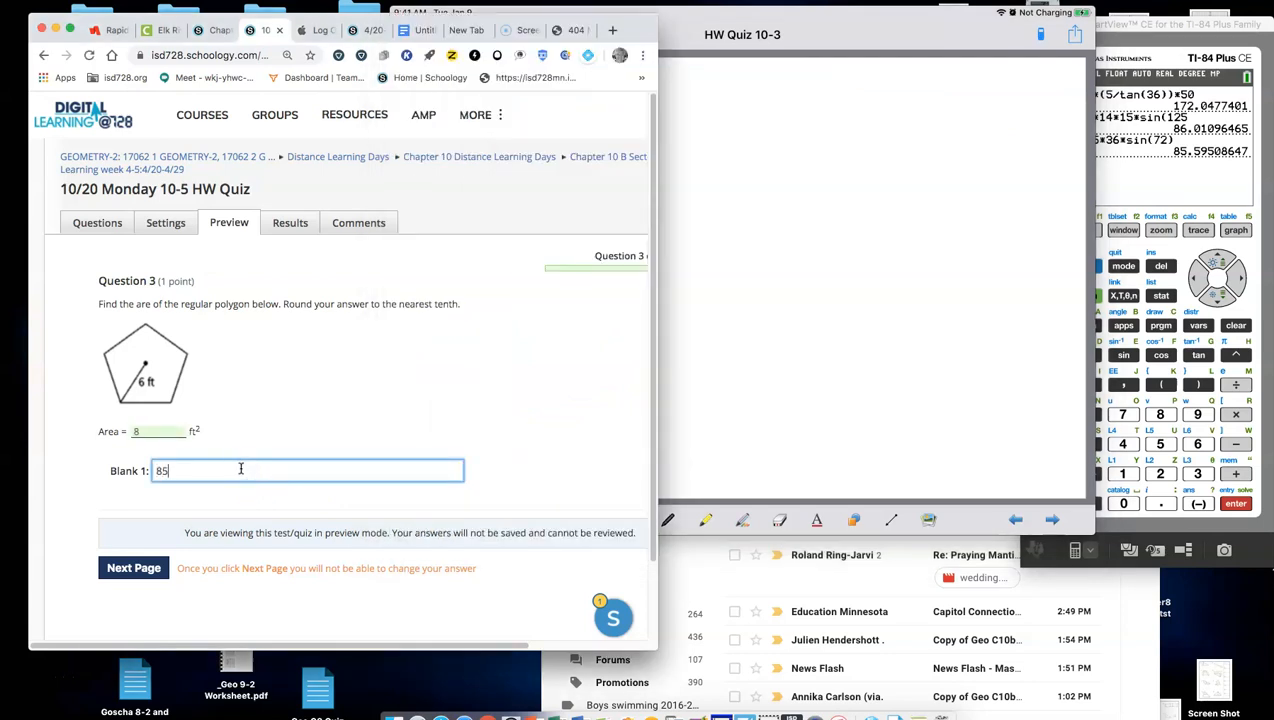
pyautogui.write('.6')
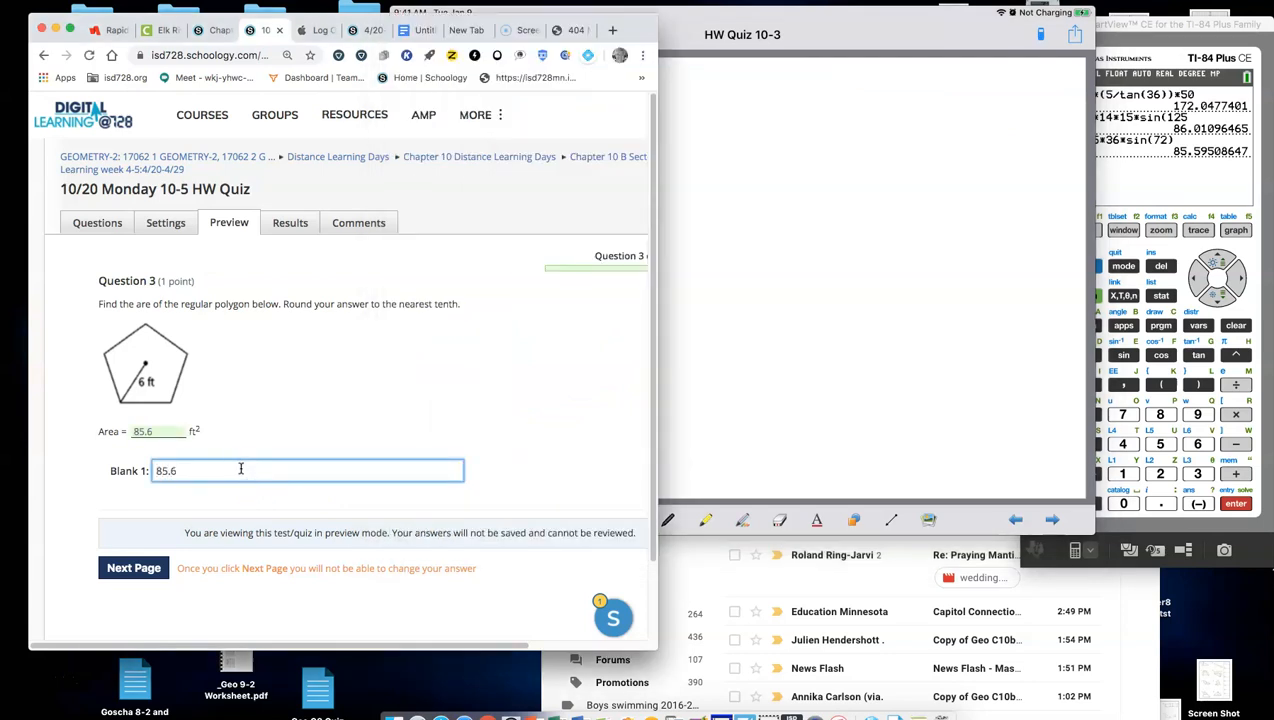
pyautogui.click(133, 568)
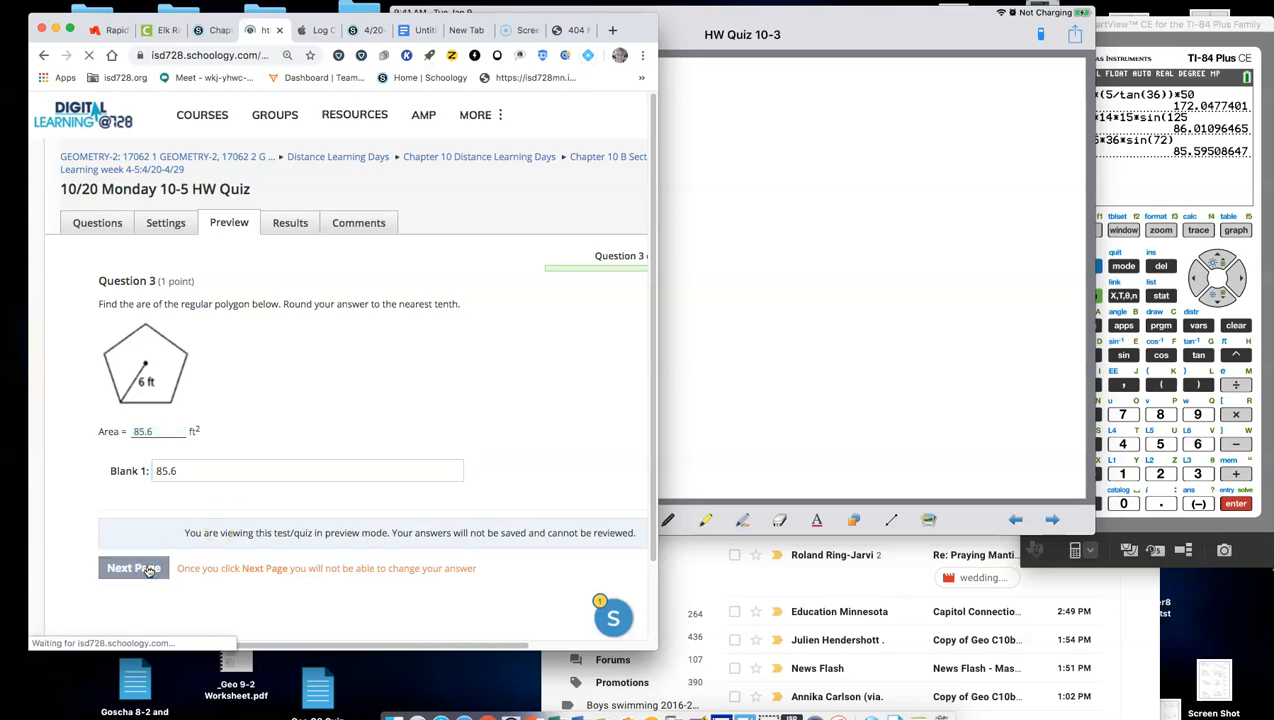
pyautogui.click(133, 568)
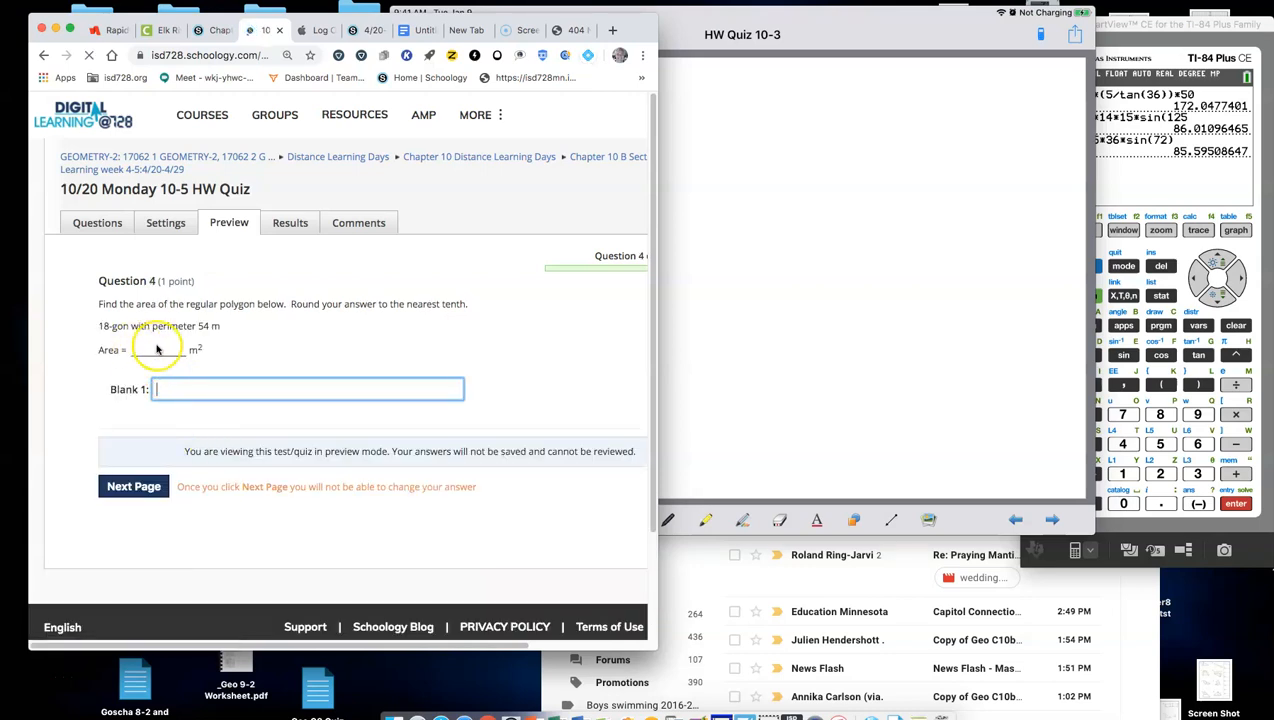
pyautogui.moveTo(320, 318)
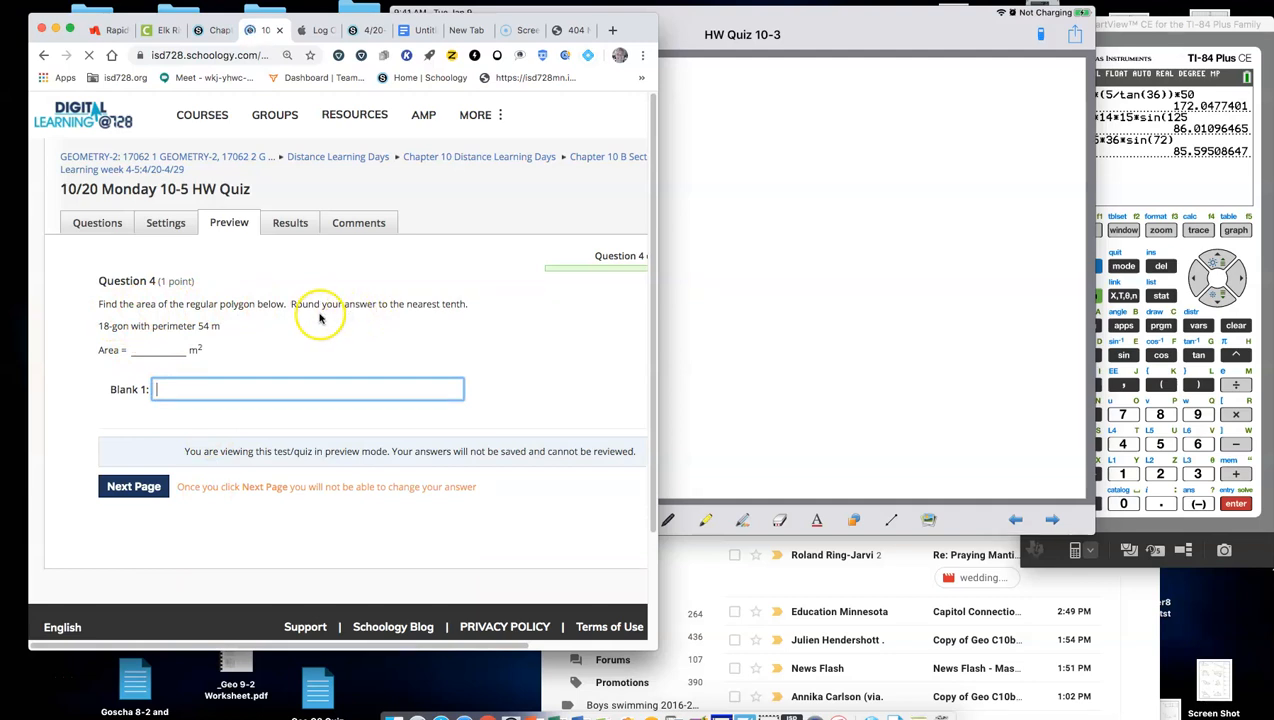
pyautogui.moveTo(456, 319)
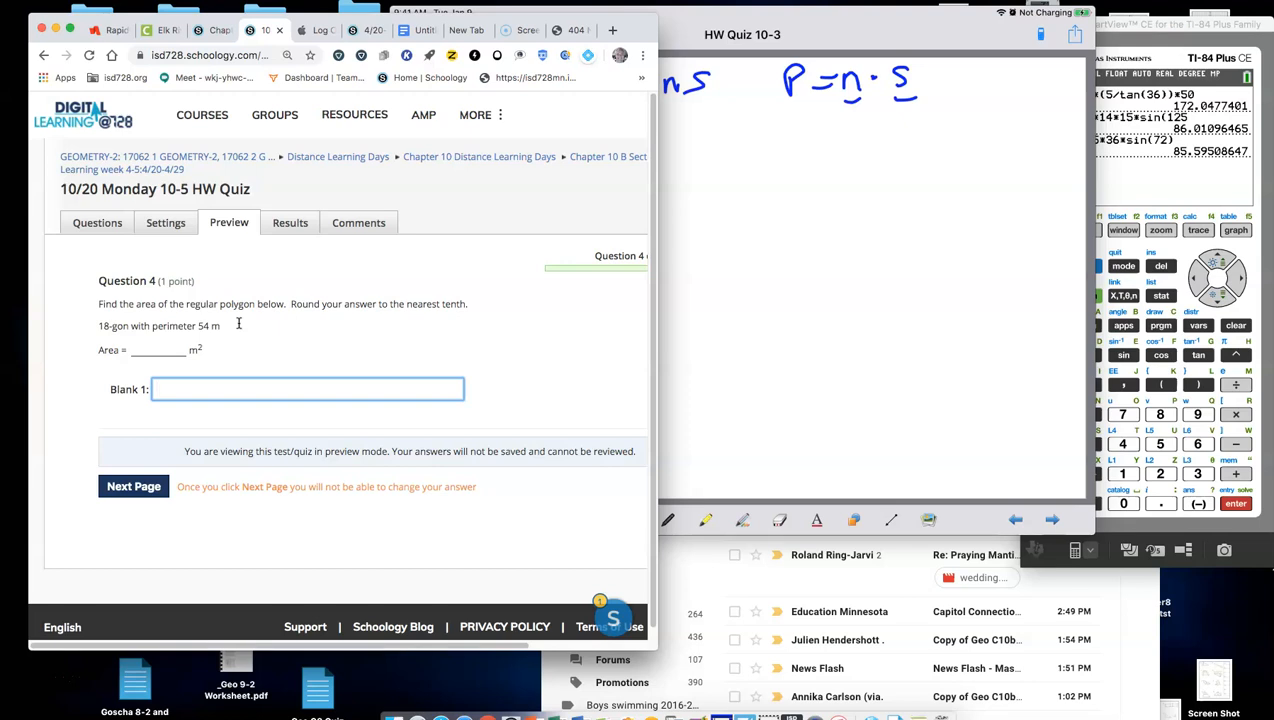
# Step: Handwrite P = n·s and 54 = 18·s for the 18-gon on page 4
pyautogui.moveTo(810, 137); pyautogui.dragTo(830, 137)
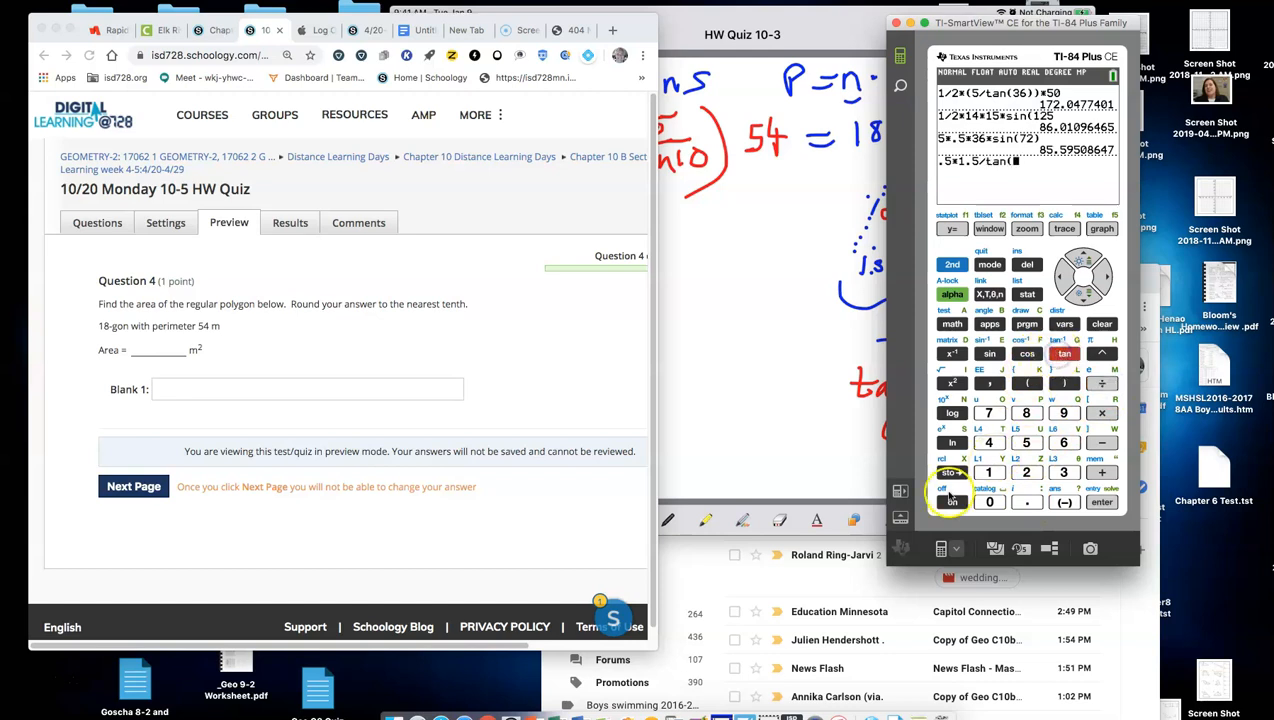
# Step: Enter 10 and close the tangent in .5*1.5/tan(10) on the calculator
pyautogui.click(989, 501)
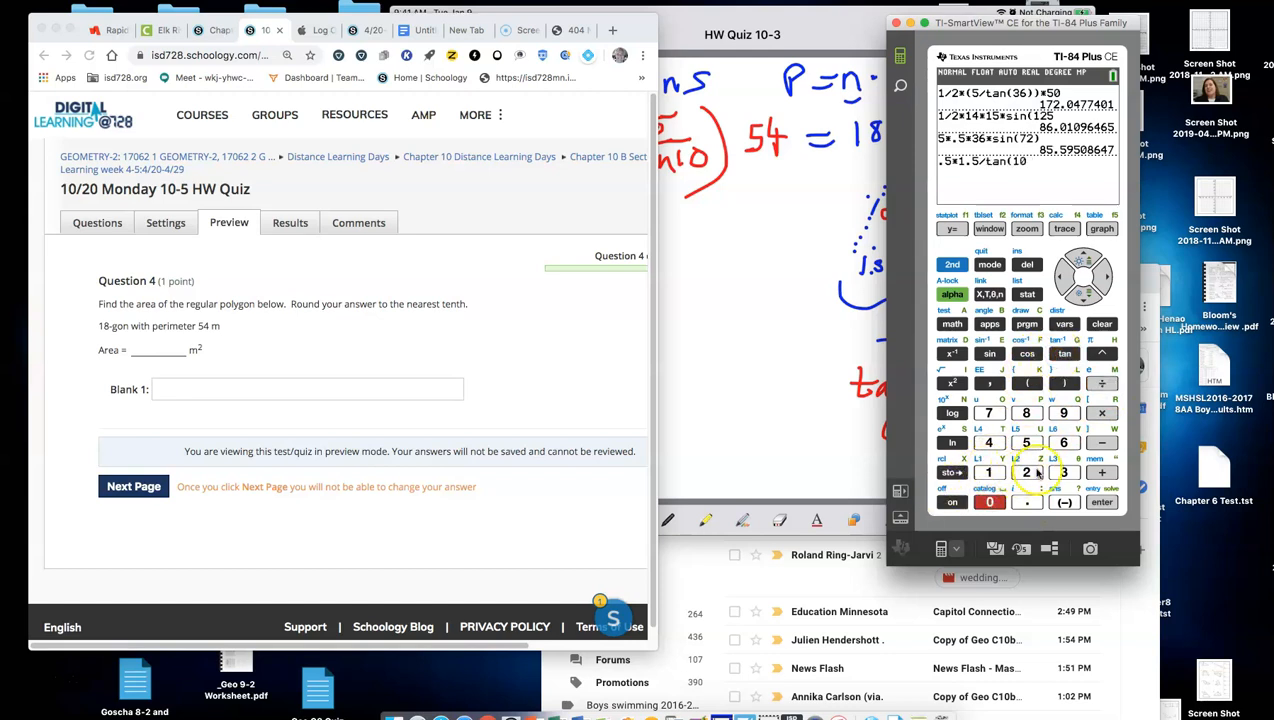
pyautogui.click(1026, 383)
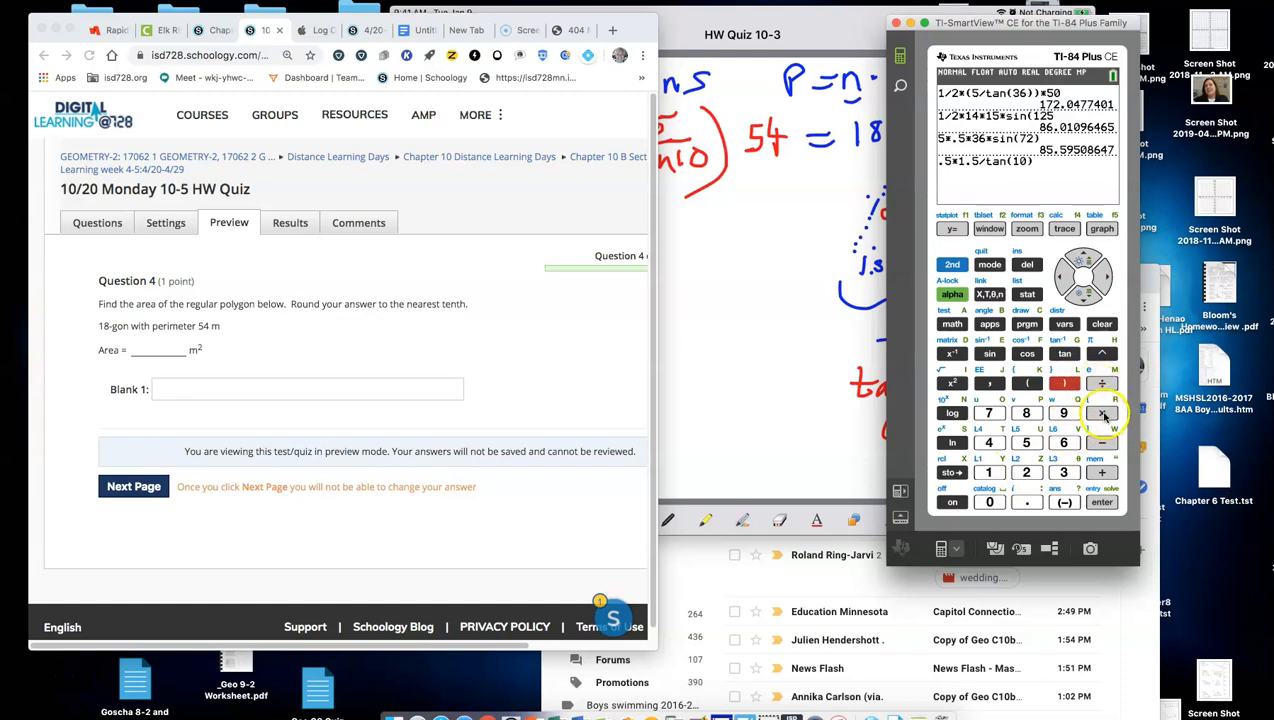
pyautogui.moveTo(1030, 165)
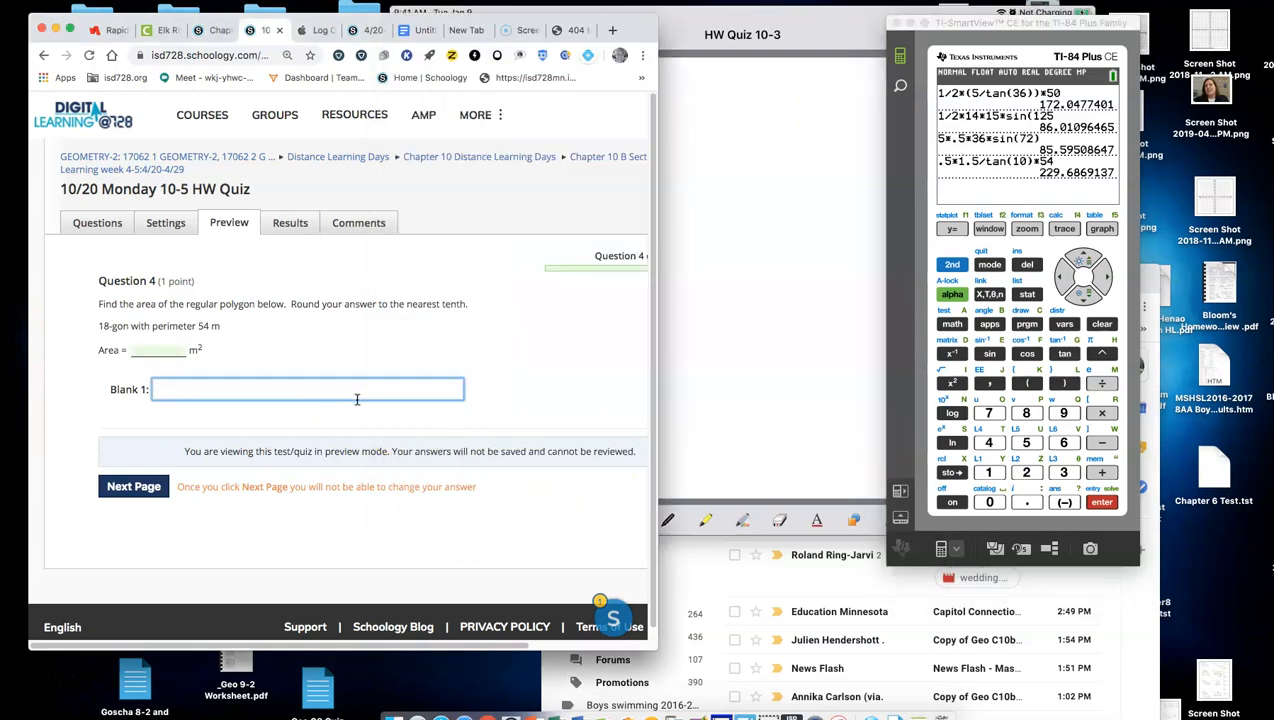
# Step: Submit 229.7 for Question 4 and advance to Question 5, the 20-gon
pyautogui.write('229.7')
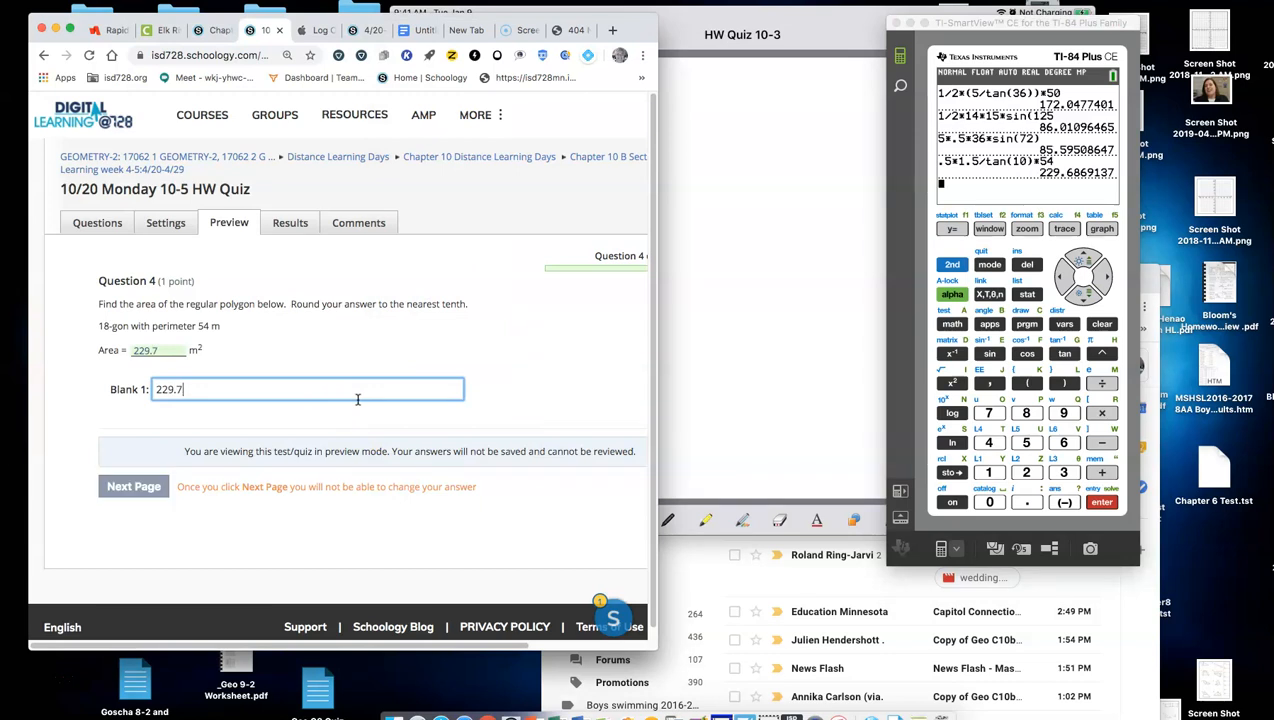
pyautogui.click(133, 486)
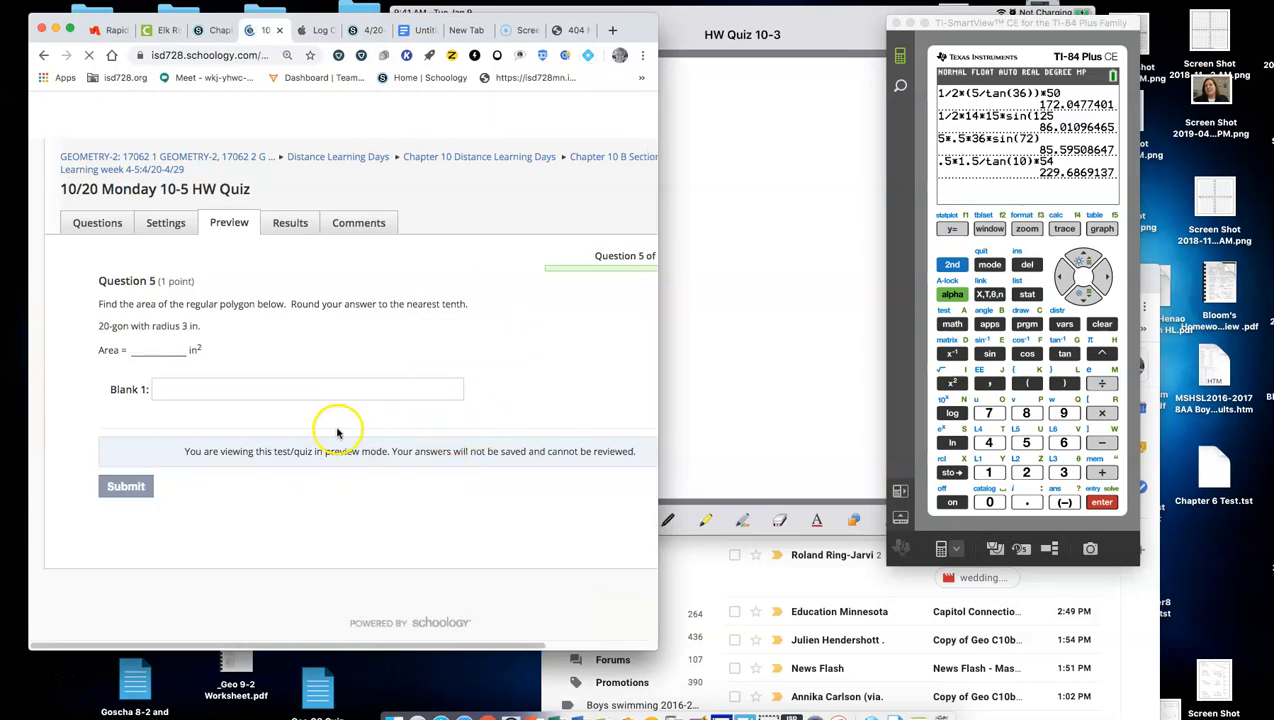
pyautogui.click(307, 389)
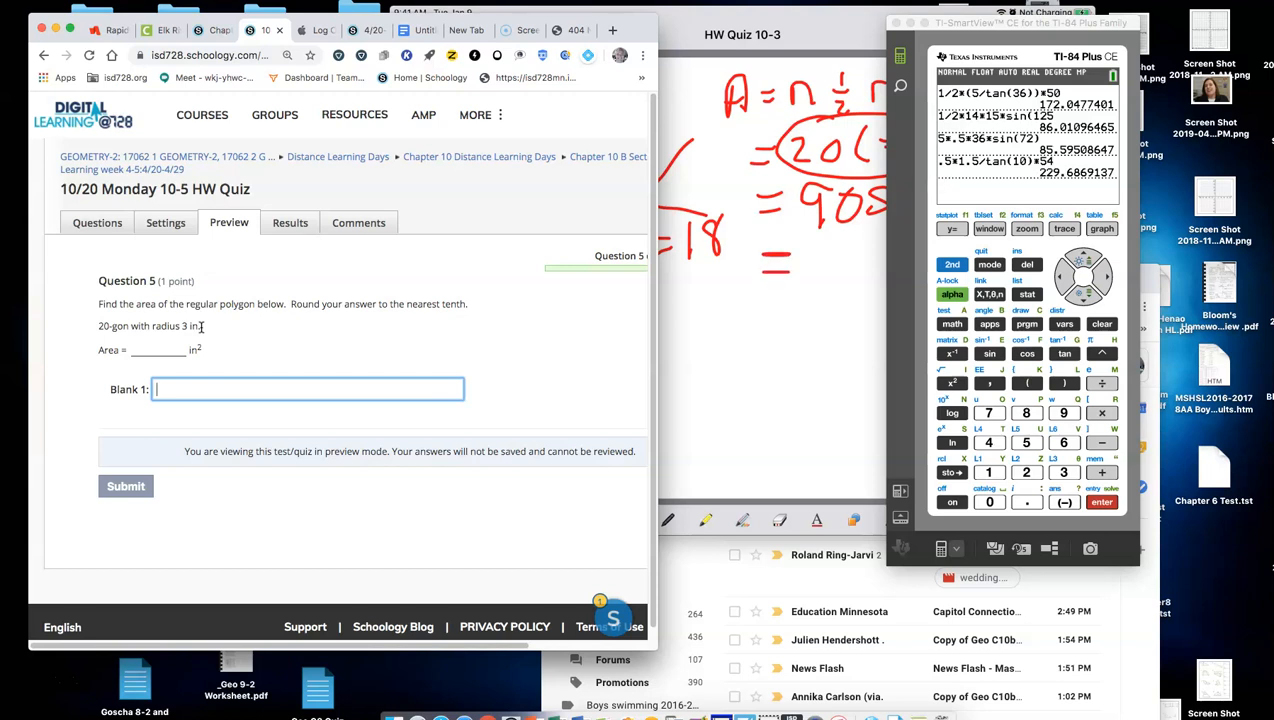
pyautogui.moveTo(348, 320)
pyautogui.write('90*sin(18')
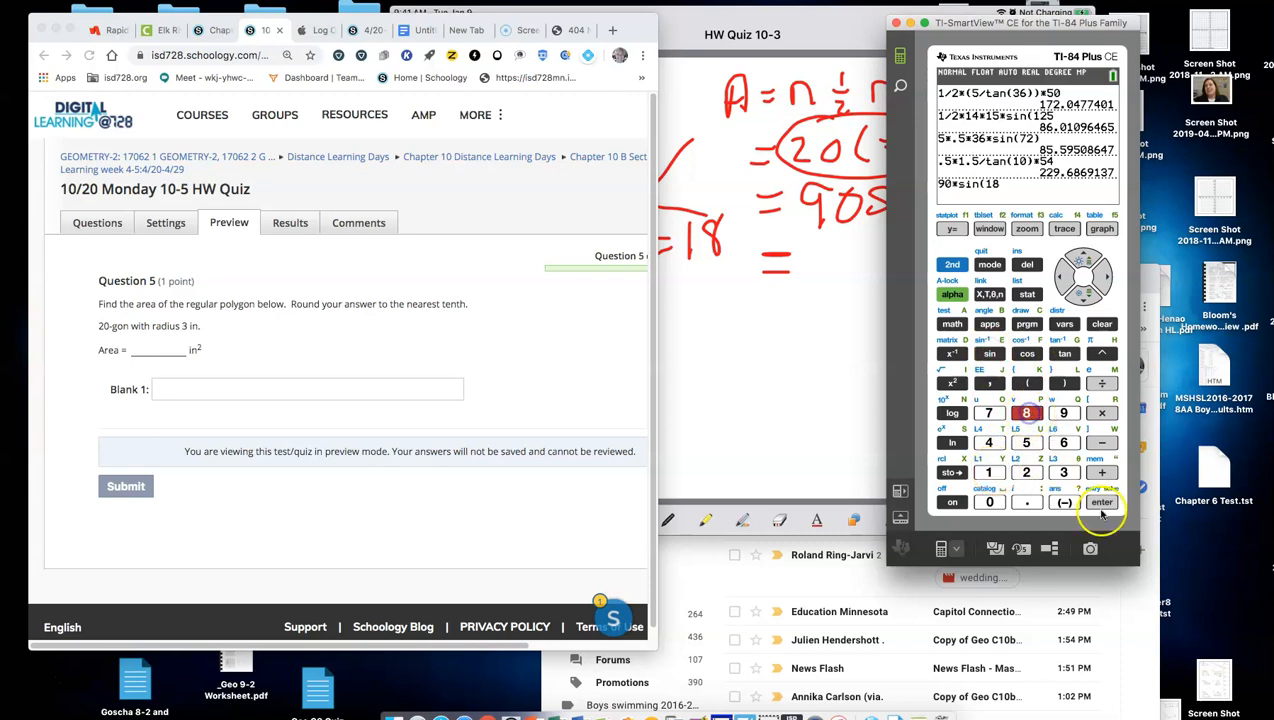
# Step: Evaluate 90 sin(18) as 27.81 and type 27 into Question 5's blank
pyautogui.click(1101, 501)
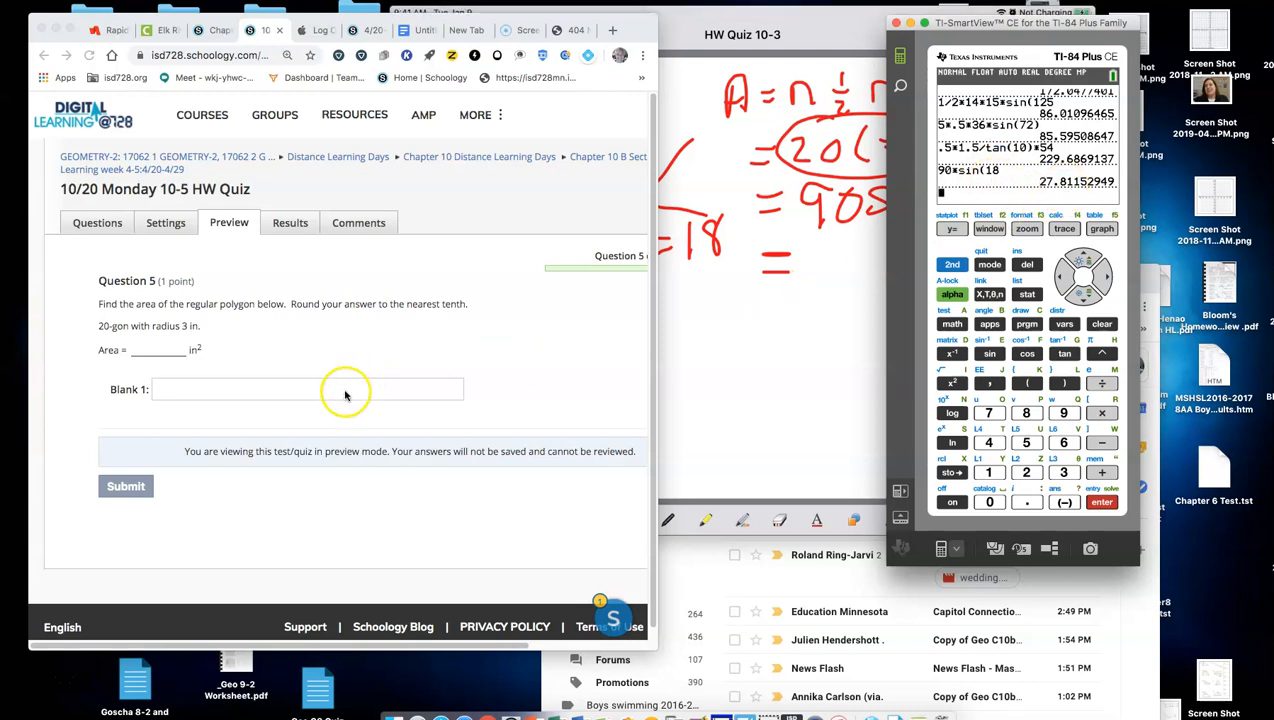
pyautogui.write('27')
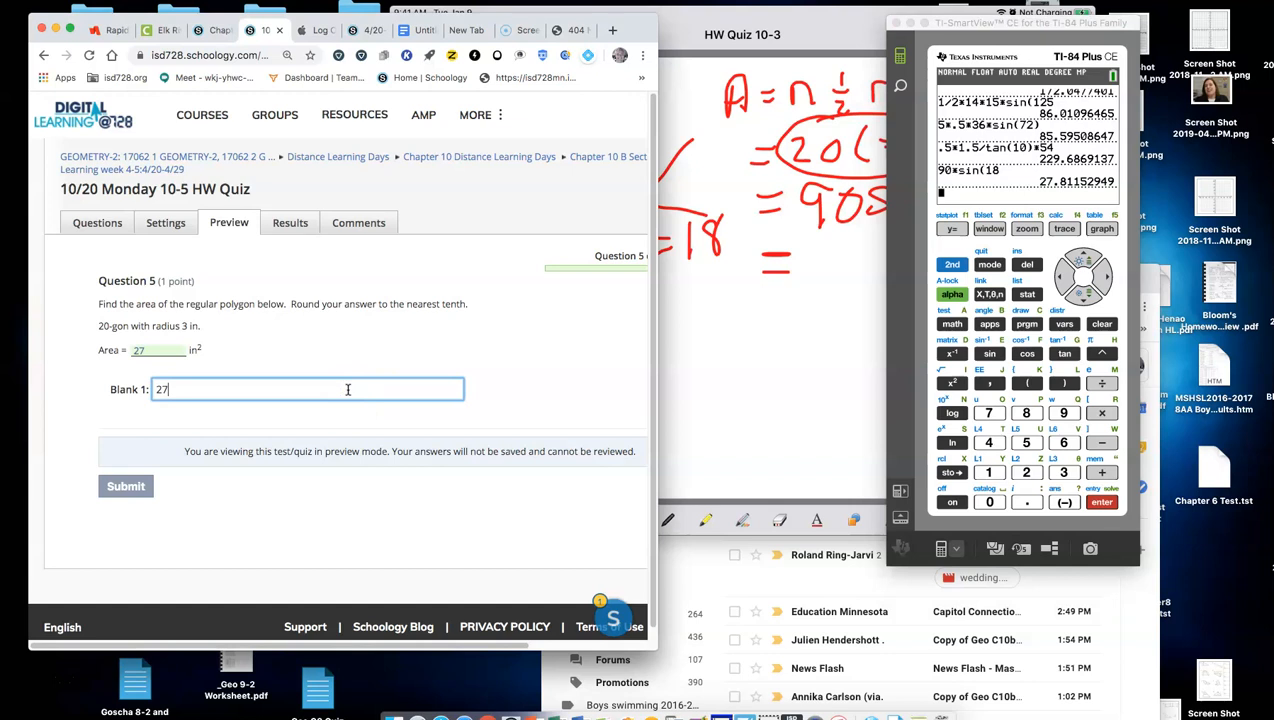